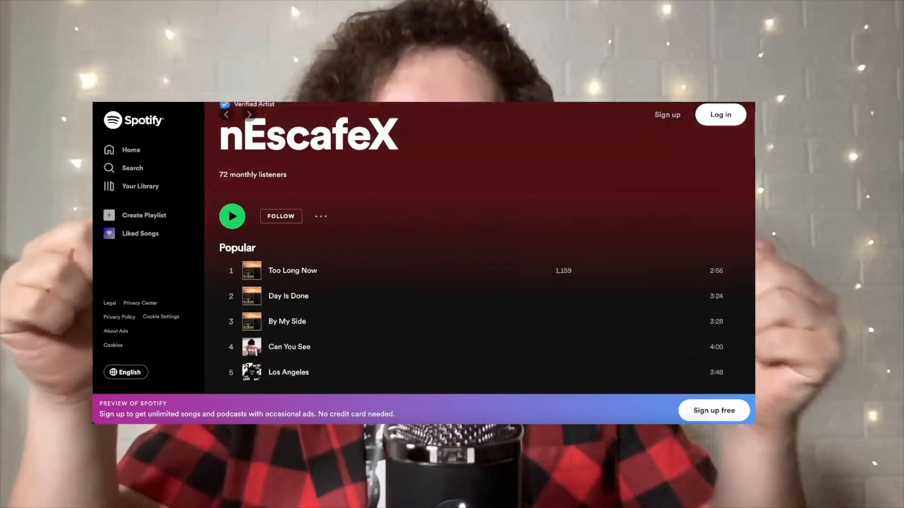
# Scroll nEscafeX's Spotify page and open the full Singles and EPs discography.
pyautogui.scroll(-3)
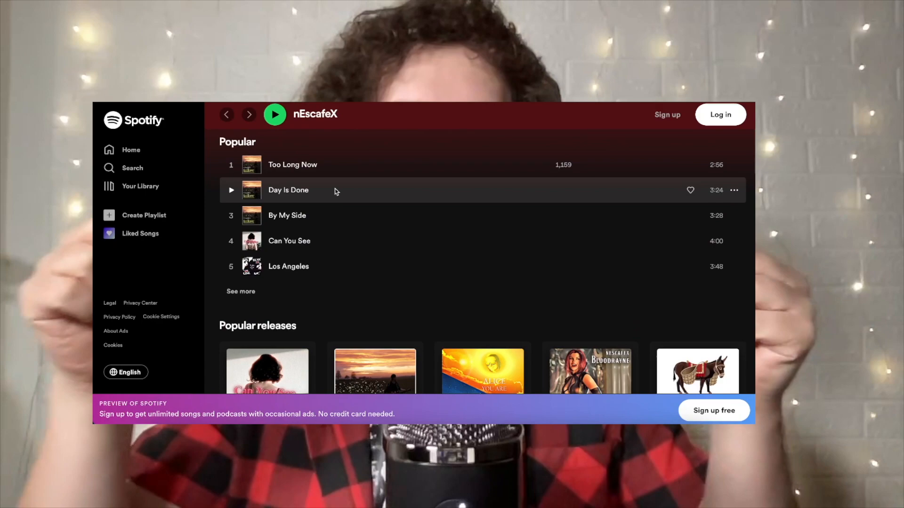
pyautogui.scroll(-3)
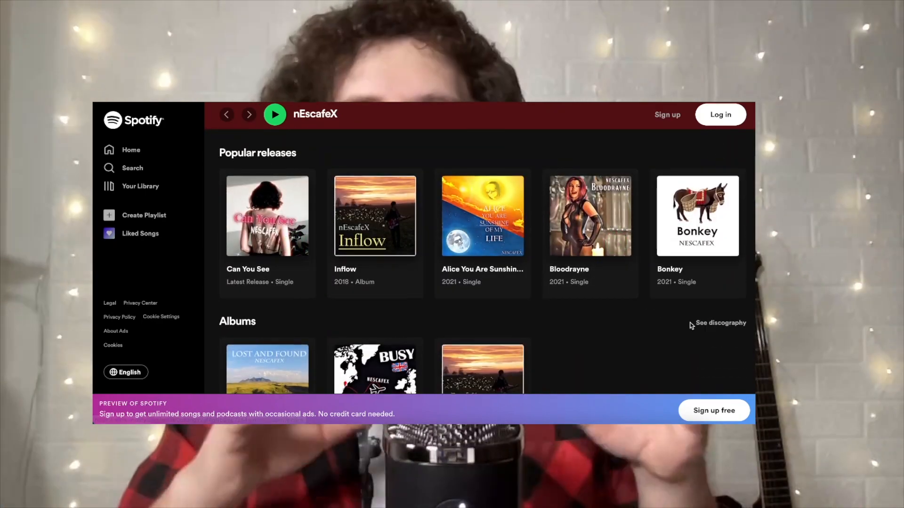
pyautogui.scroll(-3)
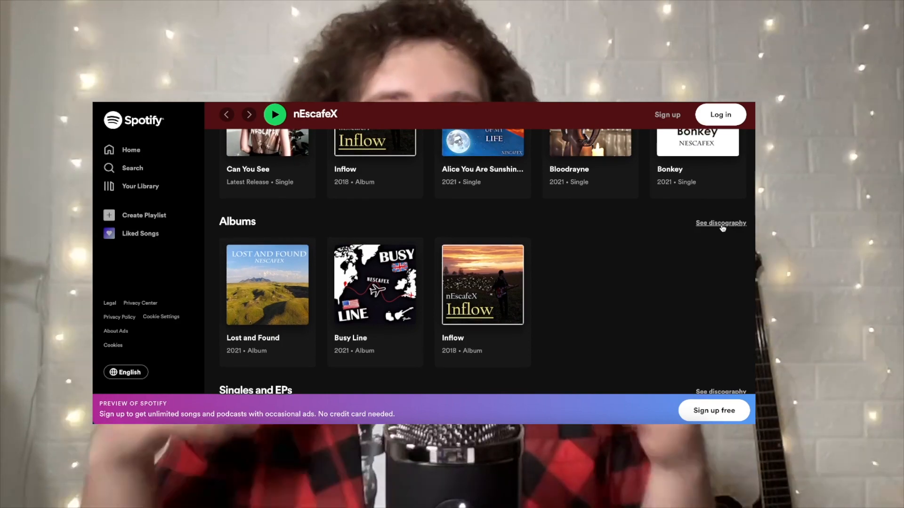
pyautogui.scroll(-3)
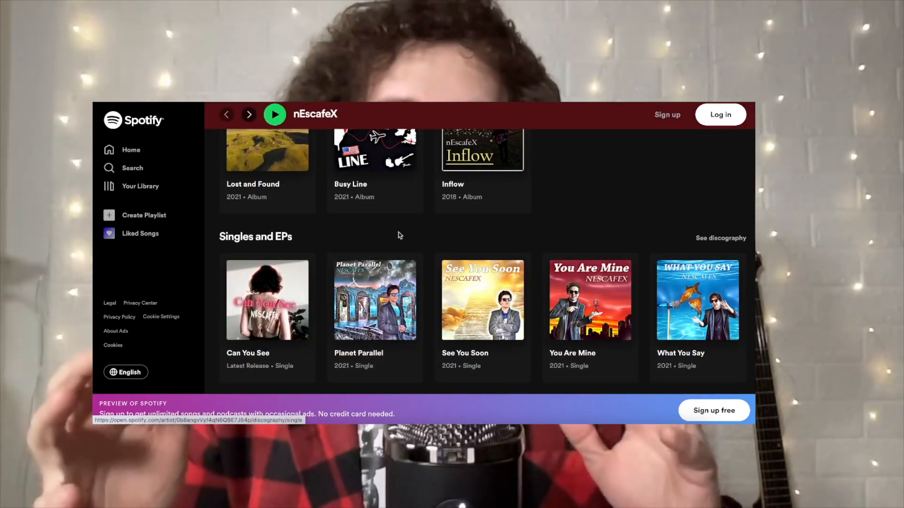
pyautogui.click(721, 238)
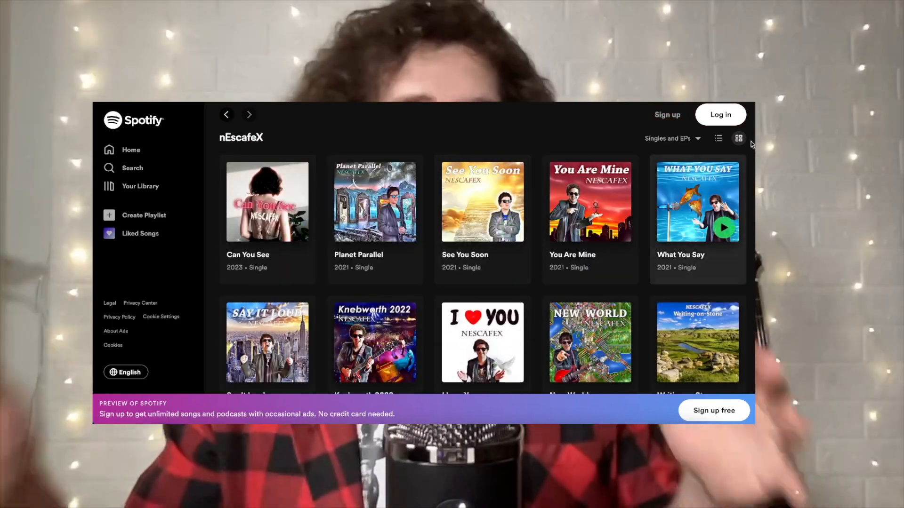
pyautogui.scroll(-3)
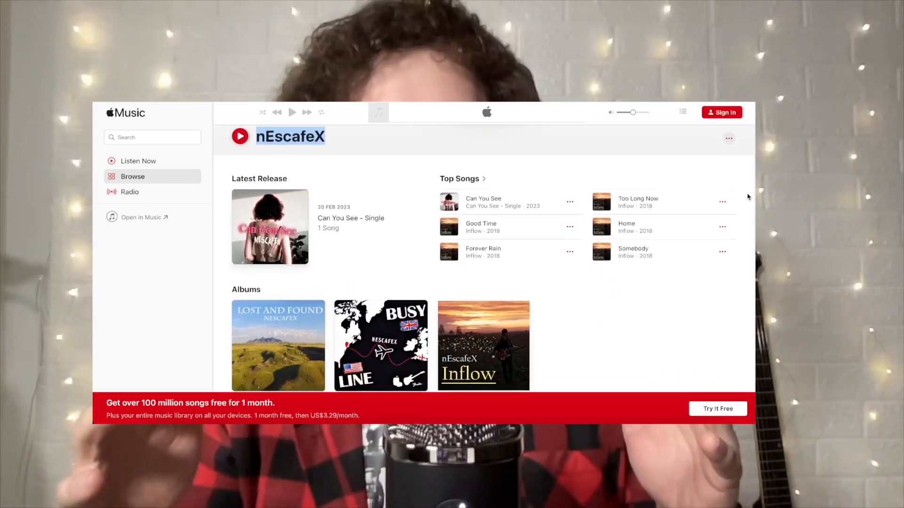
pyautogui.scroll(-3)
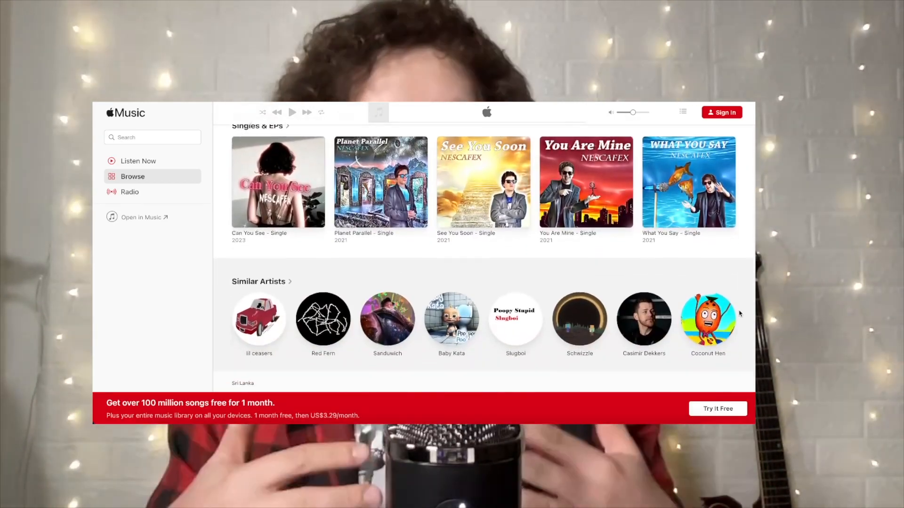
pyautogui.scroll(-3)
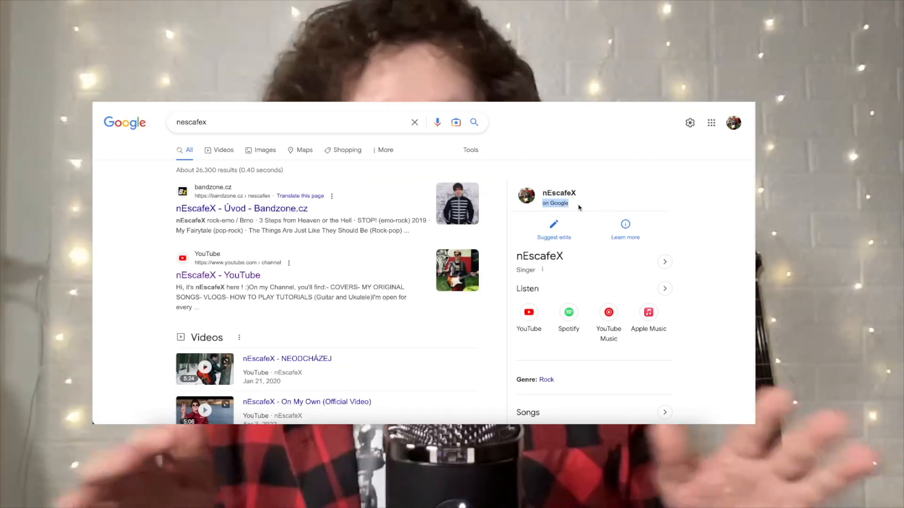
# Scroll the Google results for nEscafeX to the Listen panel of streaming links.
pyautogui.scroll(-3)
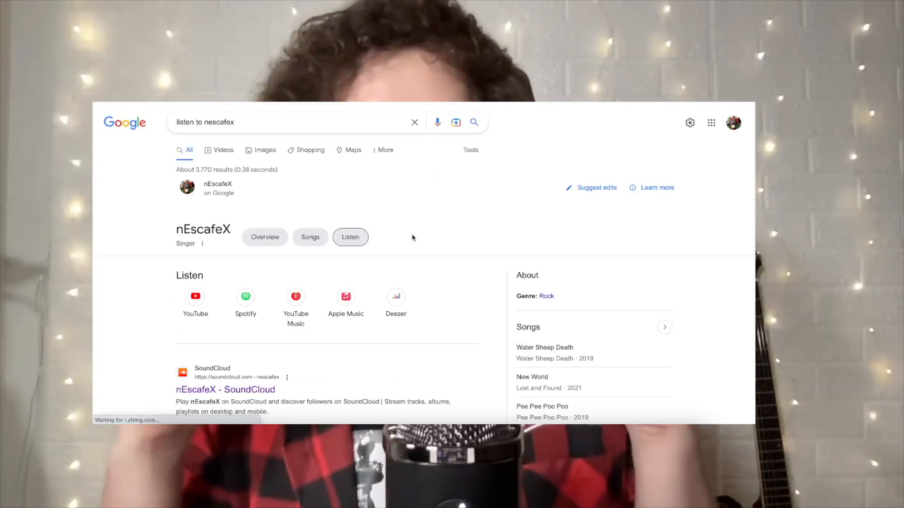
pyautogui.scroll(-3)
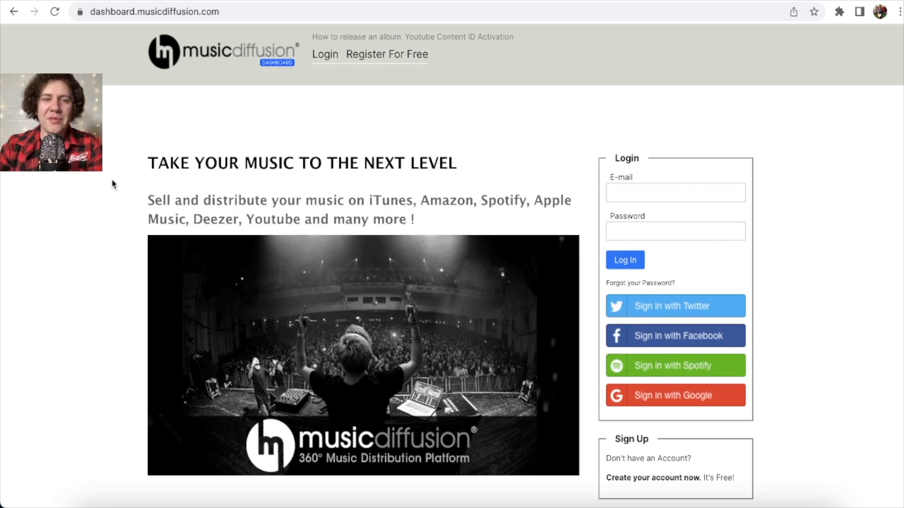
pyautogui.moveTo(867, 223)
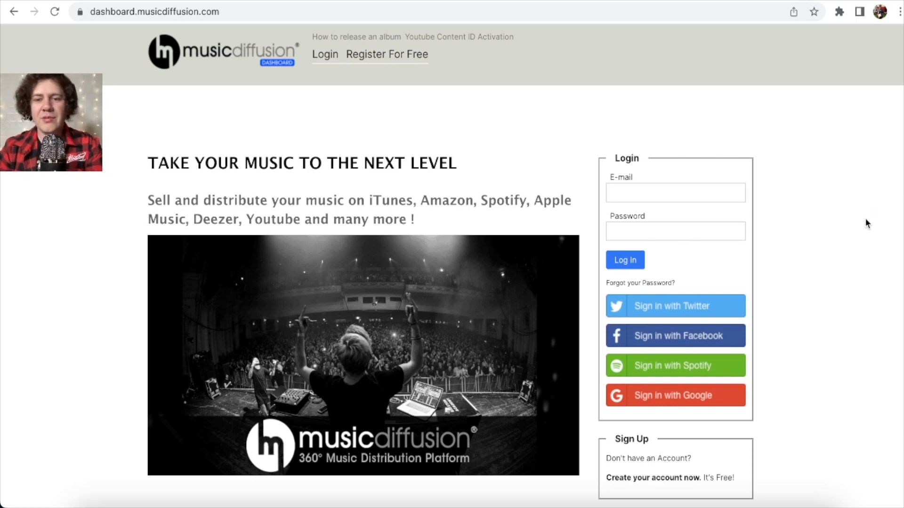
# Log in to the MusicDiffusion Dashboard with the entered account details.
pyautogui.scroll(-3)
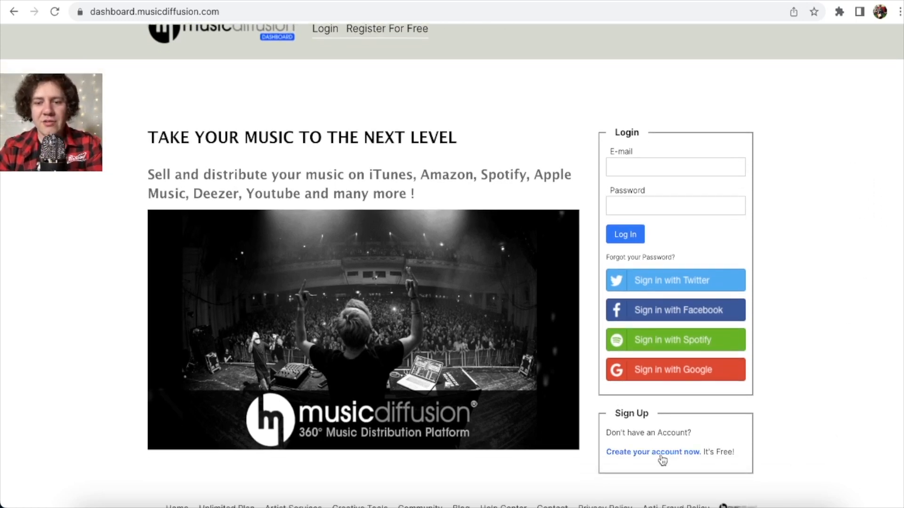
pyautogui.moveTo(814, 451)
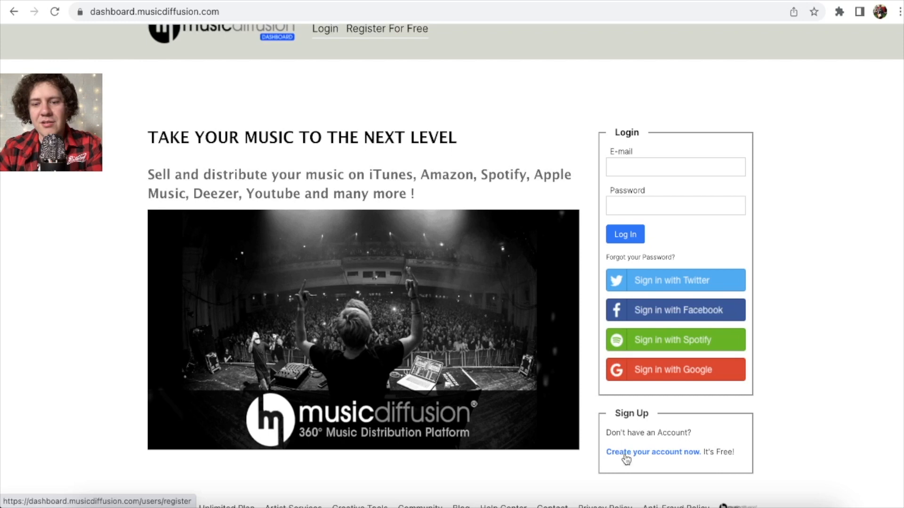
pyautogui.moveTo(762, 454)
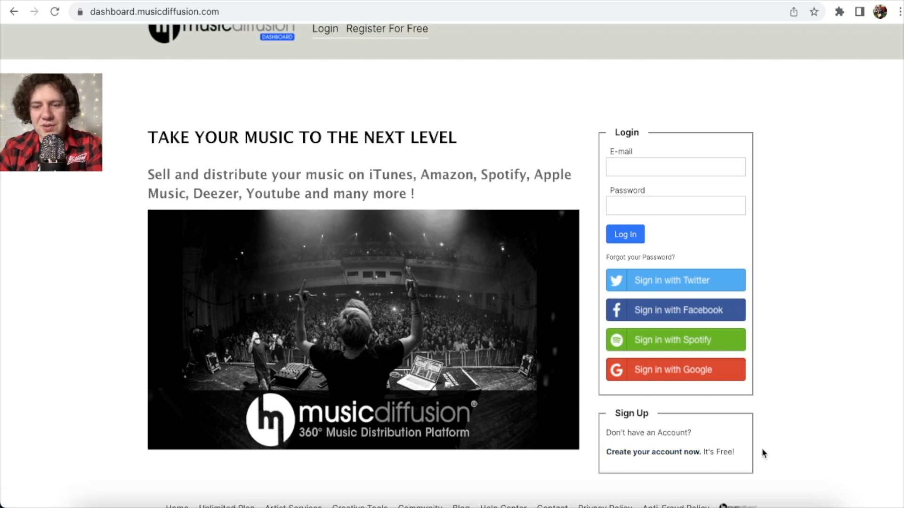
pyautogui.moveTo(652, 451)
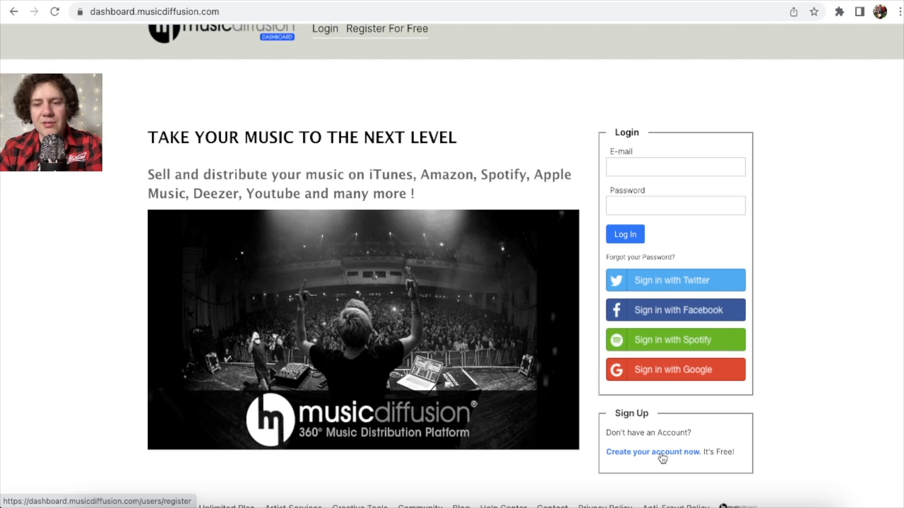
pyautogui.moveTo(870, 261)
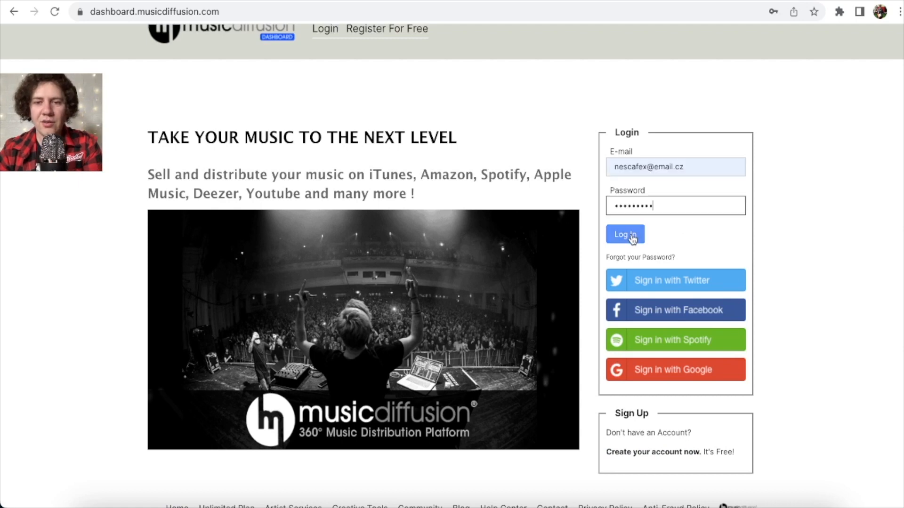
pyautogui.click(624, 234)
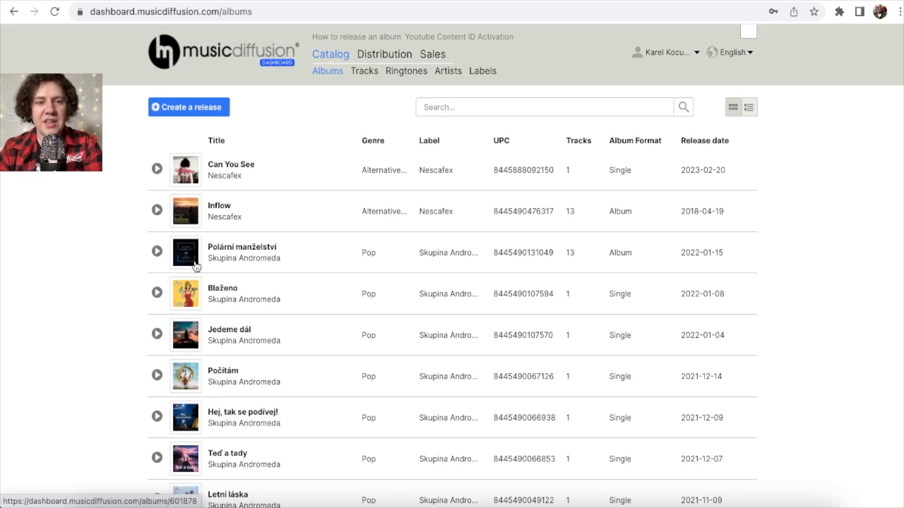
pyautogui.moveTo(195, 321)
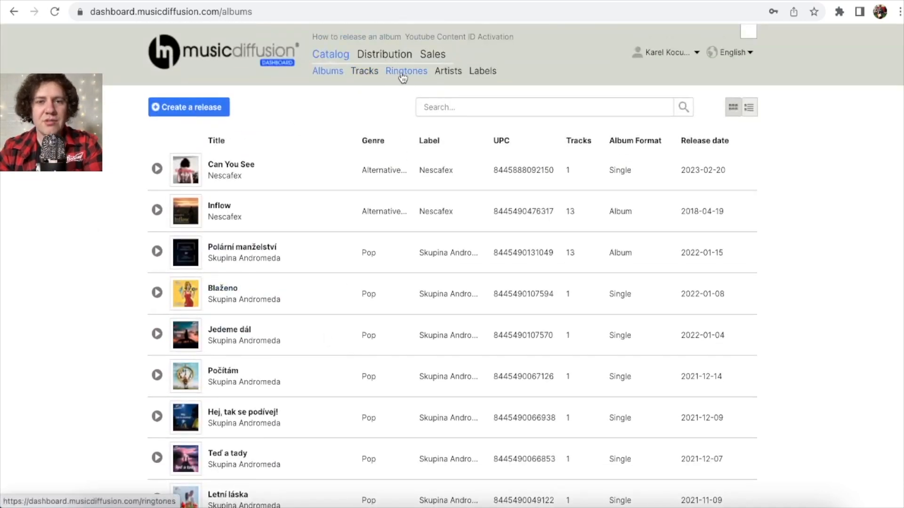
pyautogui.moveTo(482, 71)
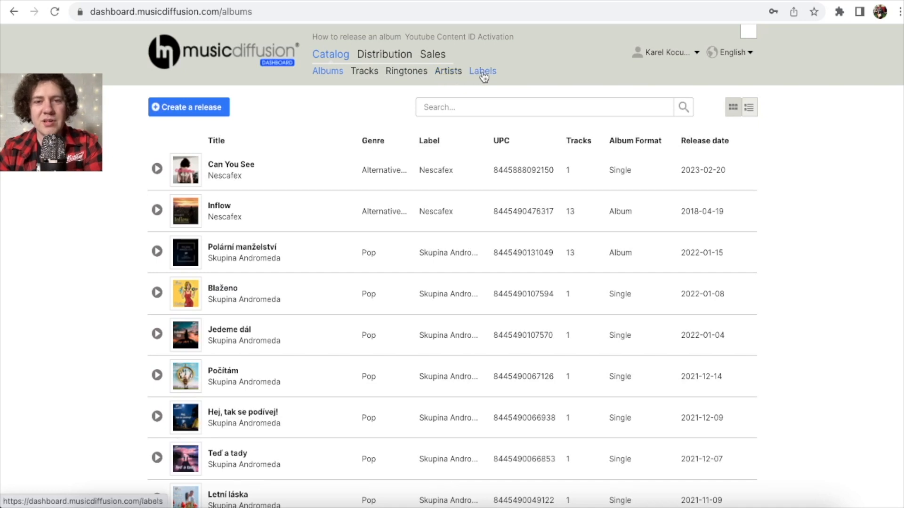
pyautogui.moveTo(447, 71)
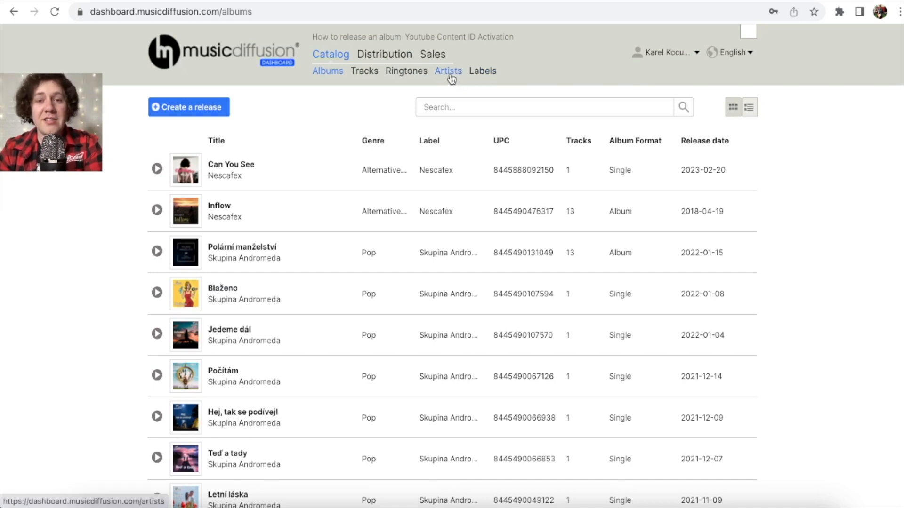
pyautogui.click(432, 54)
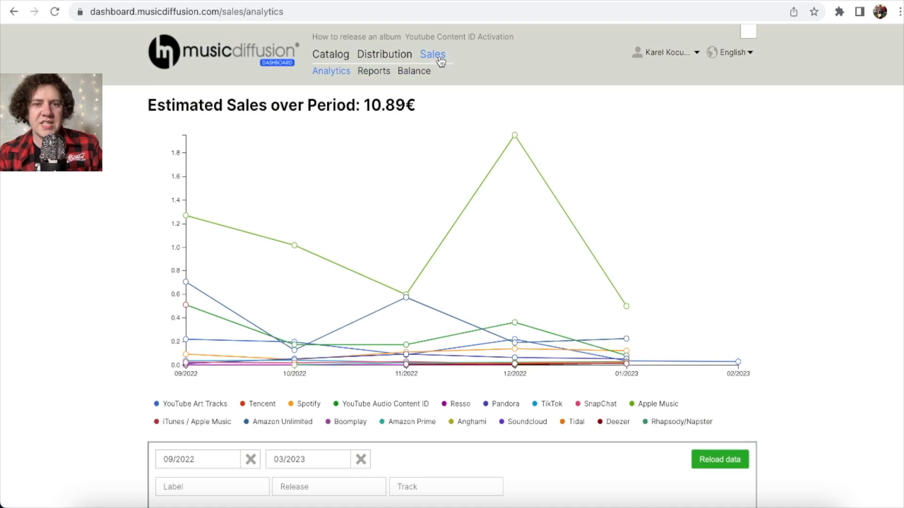
pyautogui.scroll(-3)
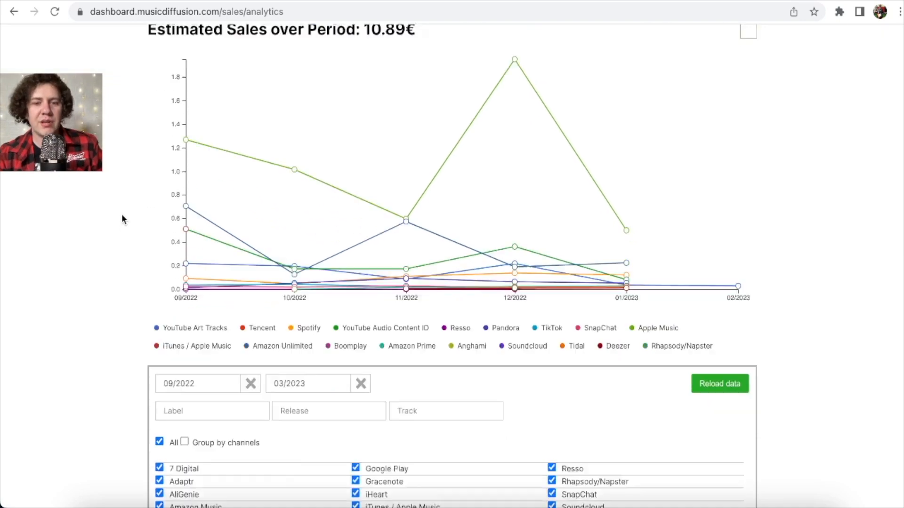
pyautogui.scroll(3)
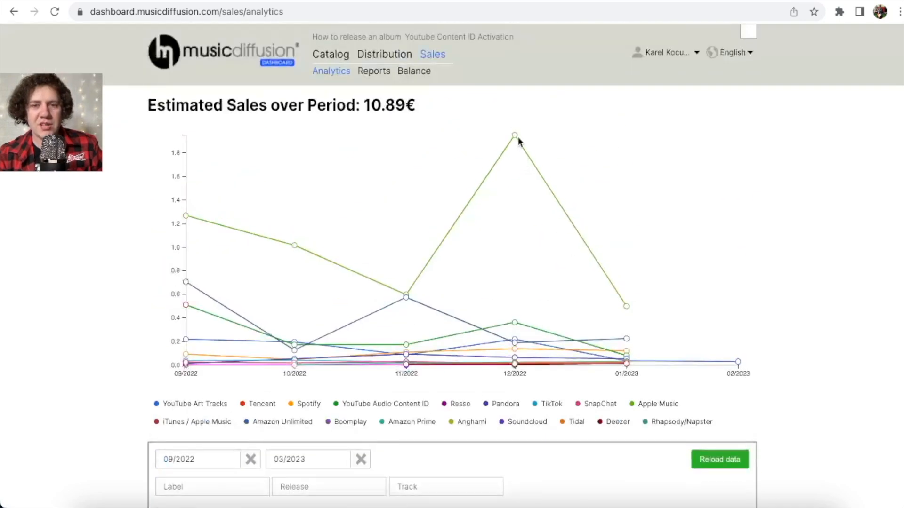
pyautogui.moveTo(336, 236)
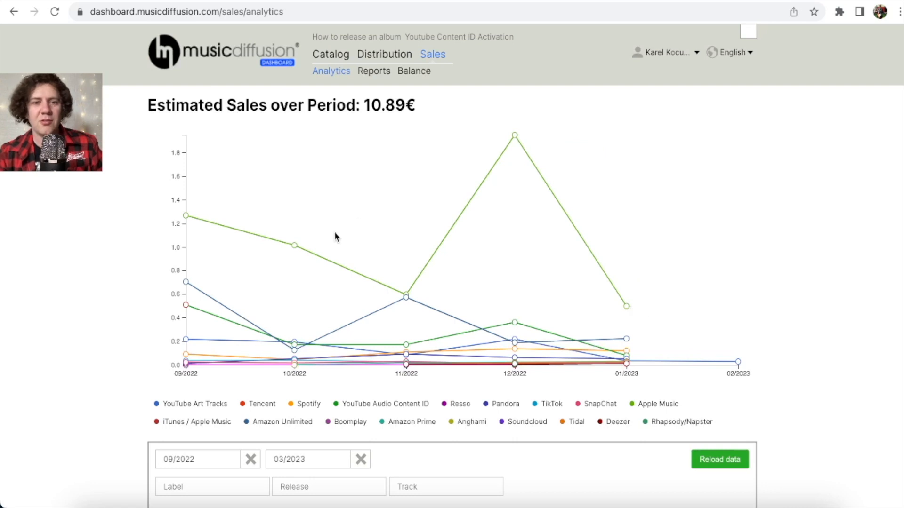
pyautogui.click(331, 53)
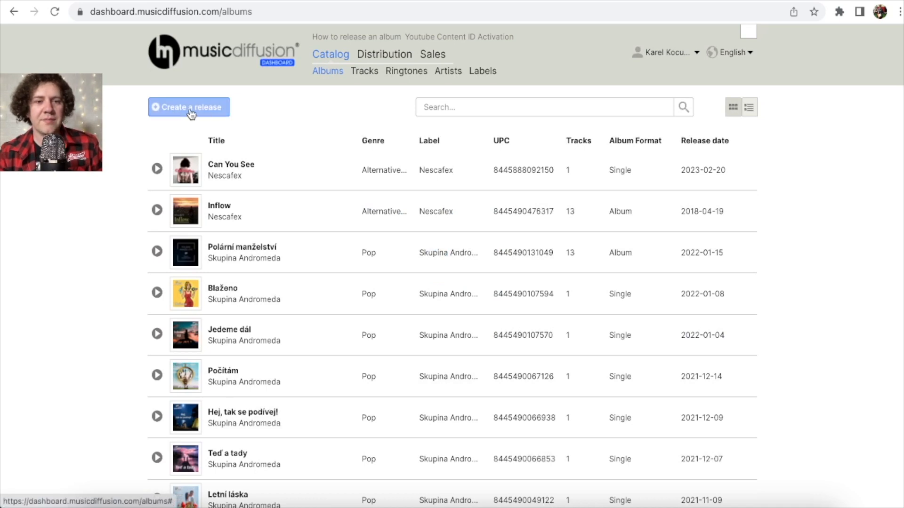
# Create a new release titled 'Catching The Sun'.
pyautogui.click(188, 107)
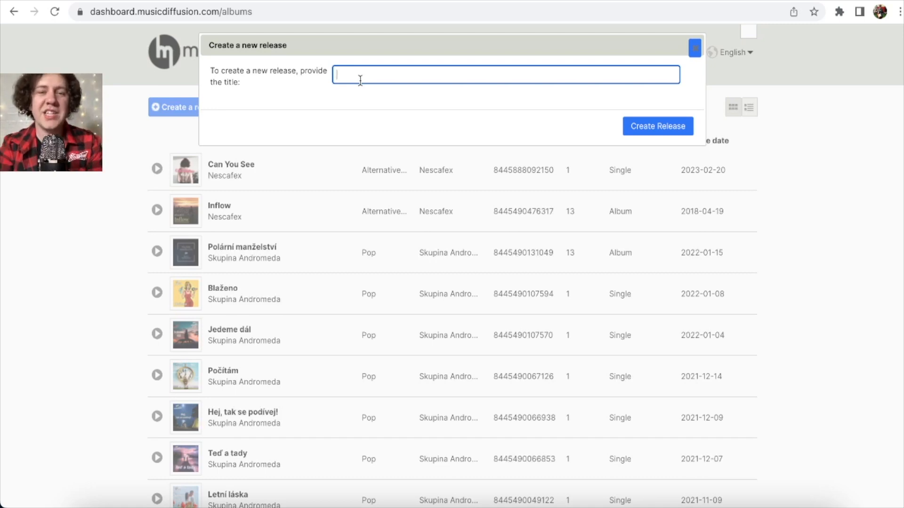
pyautogui.write('Catching The Sun')
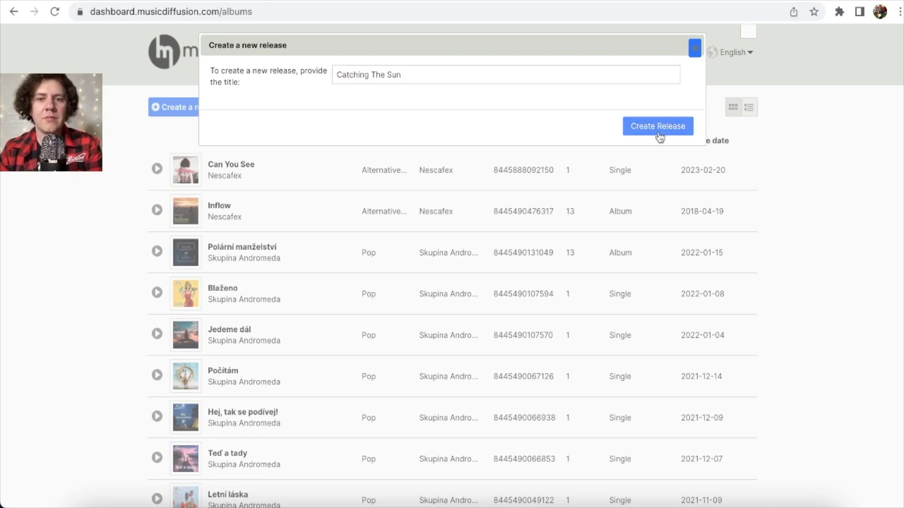
pyautogui.click(657, 126)
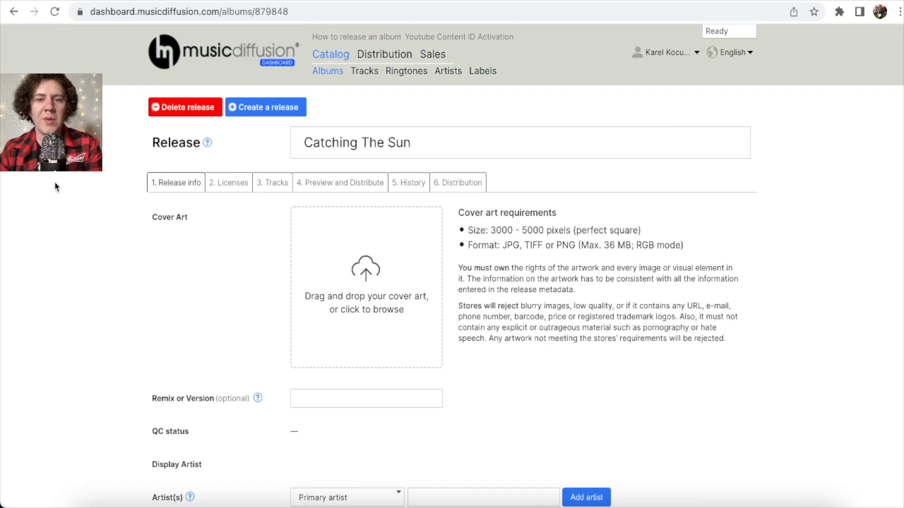
# Scroll the release form and click the cover art area.
pyautogui.scroll(-3)
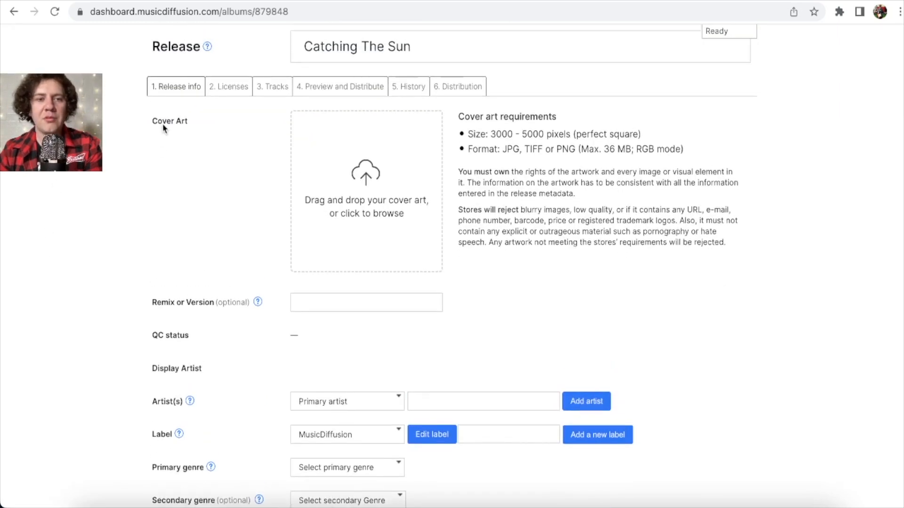
pyautogui.click(365, 191)
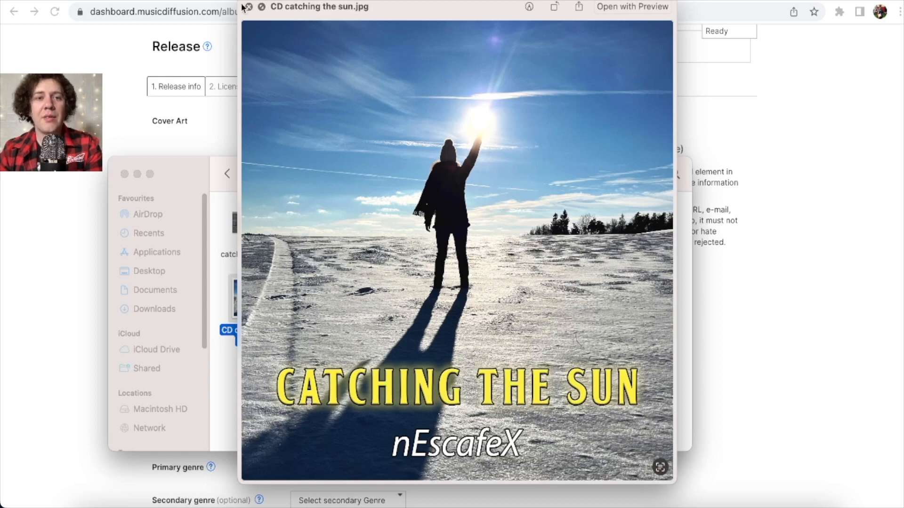
pyautogui.moveTo(586, 482)
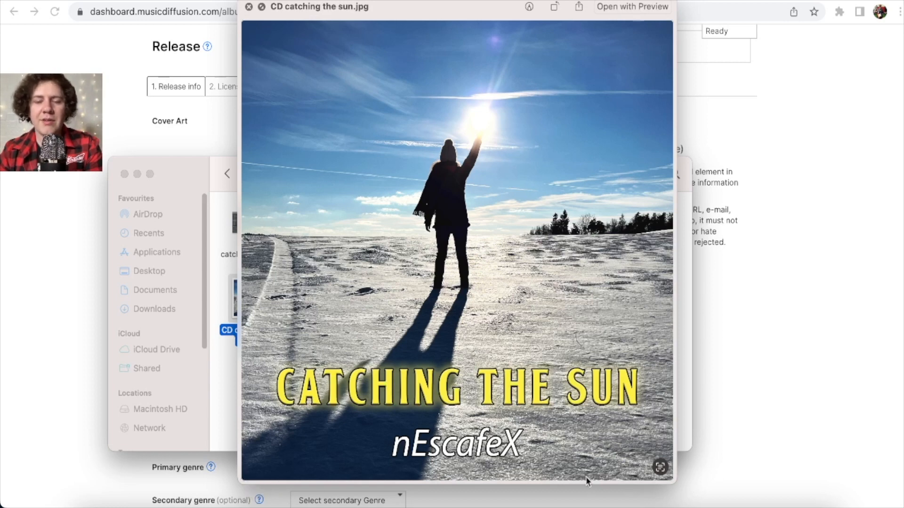
pyautogui.moveTo(654, 90)
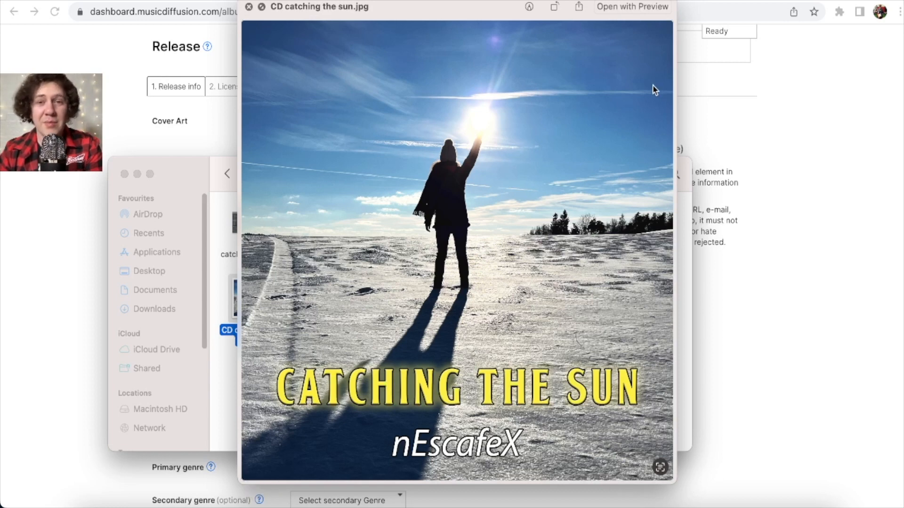
pyautogui.moveTo(696, 102)
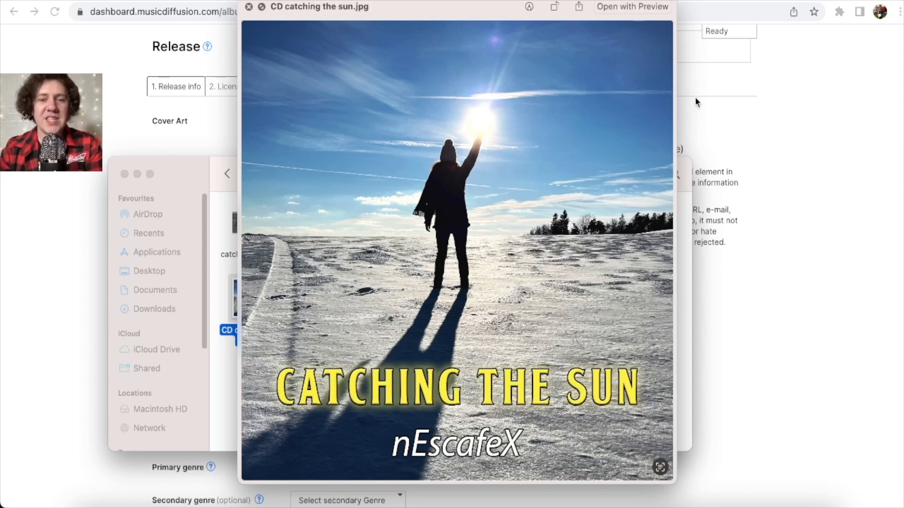
pyautogui.moveTo(233, 460)
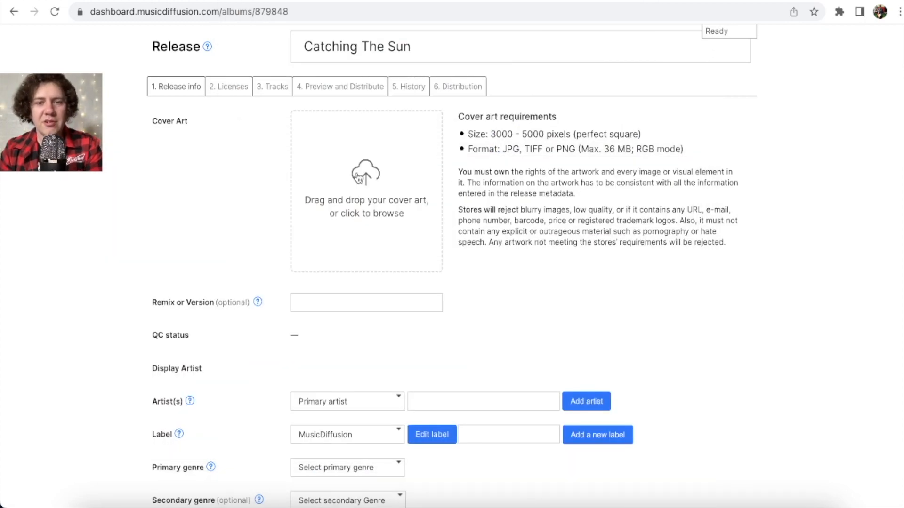
# Upload 'CD catching the sun.jpg' as the release's cover art.
pyautogui.click(365, 192)
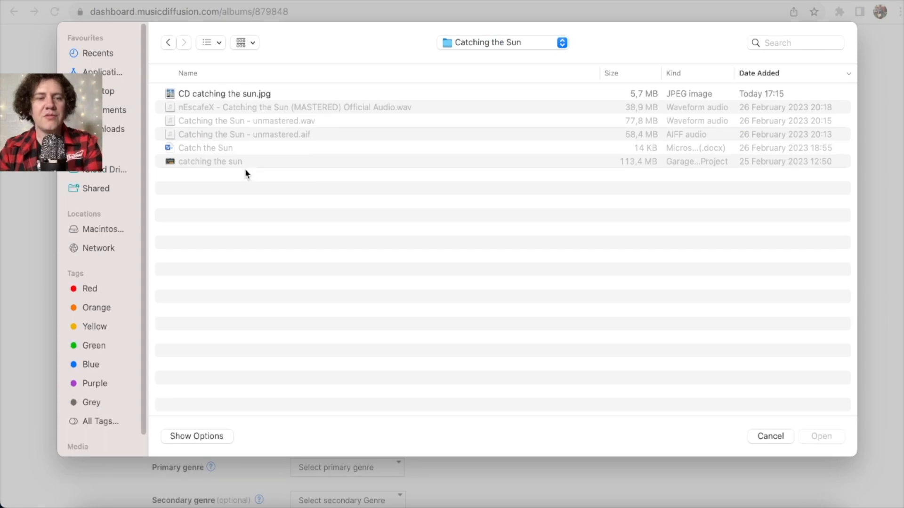
pyautogui.click(769, 436)
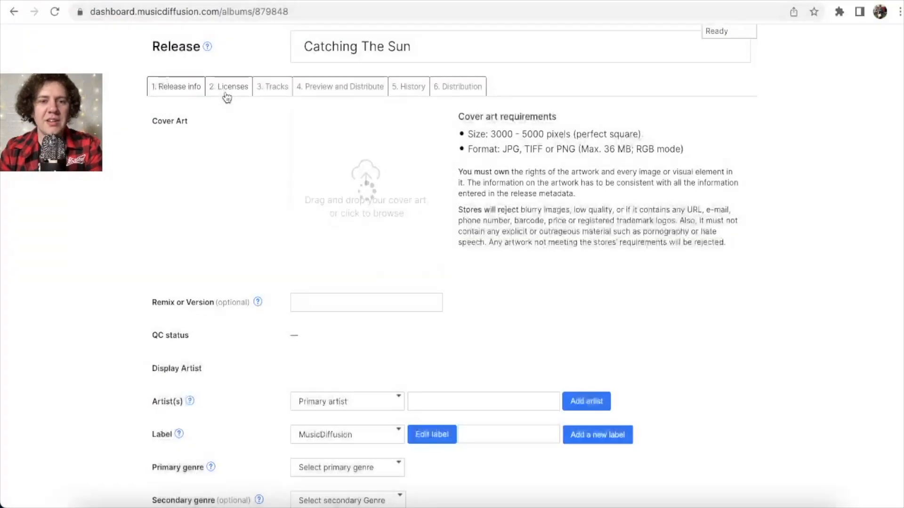
pyautogui.click(365, 190)
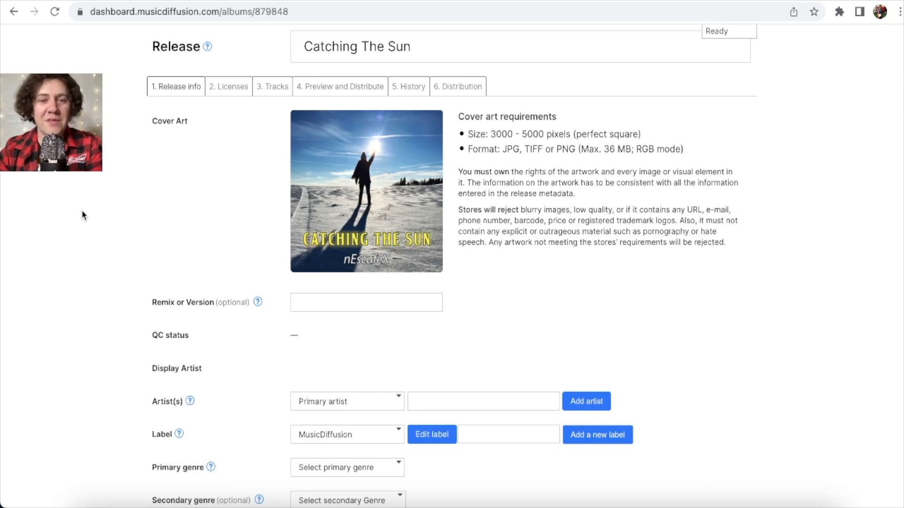
pyautogui.moveTo(85, 226)
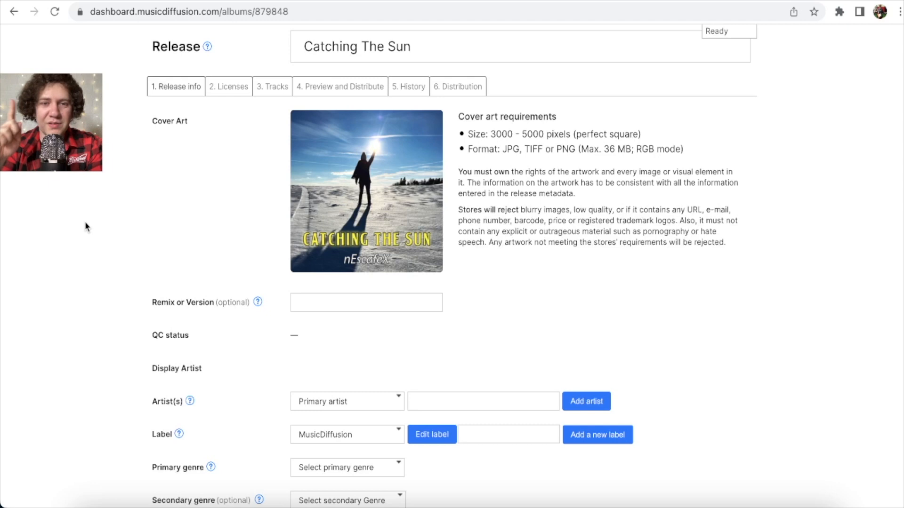
pyautogui.moveTo(154, 277)
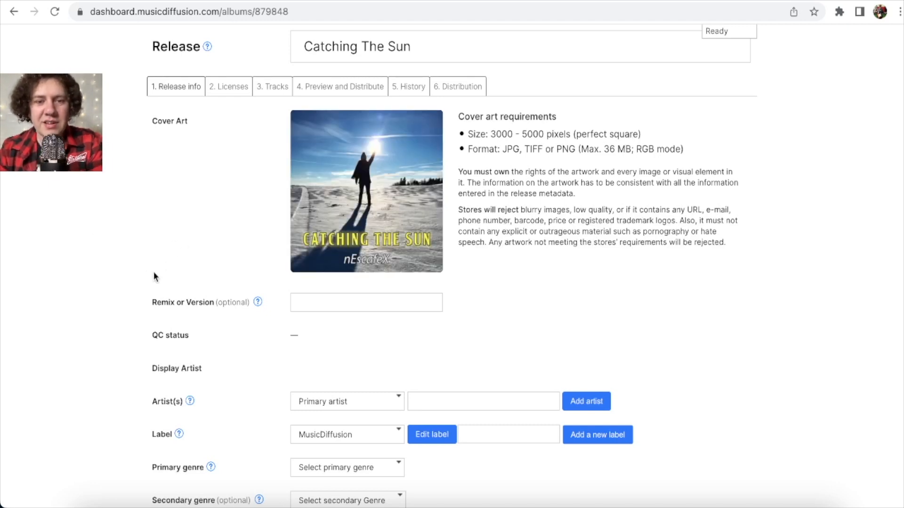
pyautogui.moveTo(255, 251)
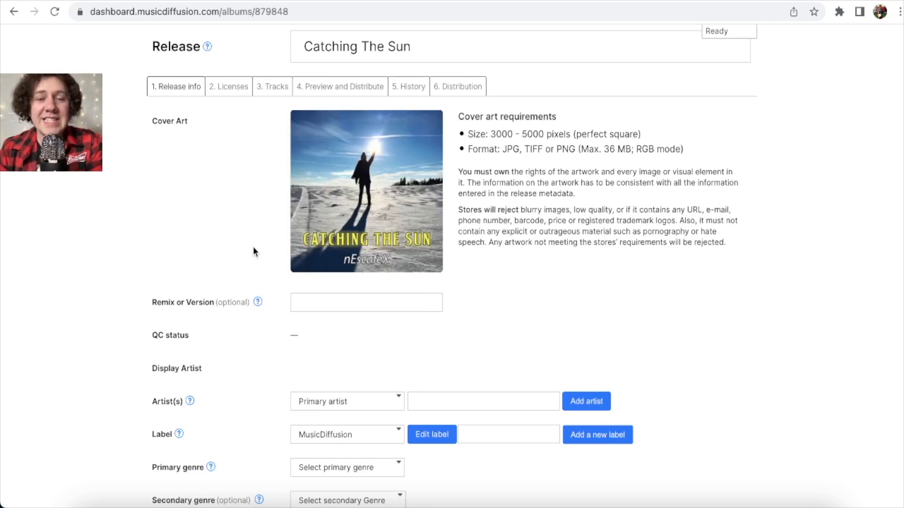
pyautogui.moveTo(366, 251)
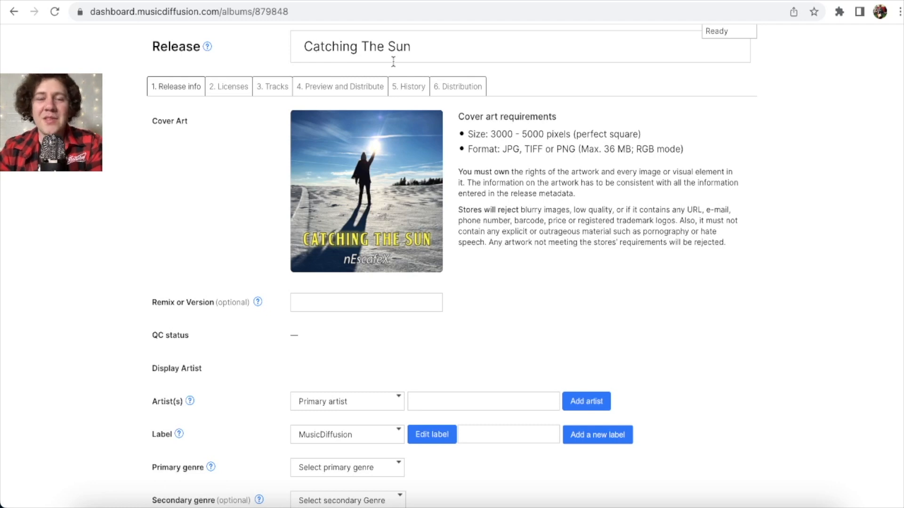
pyautogui.moveTo(246, 198)
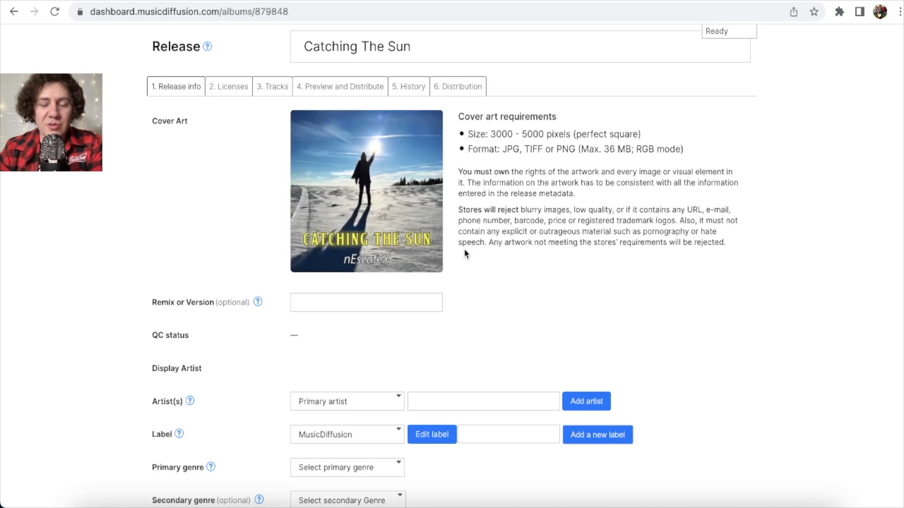
pyautogui.moveTo(529, 277)
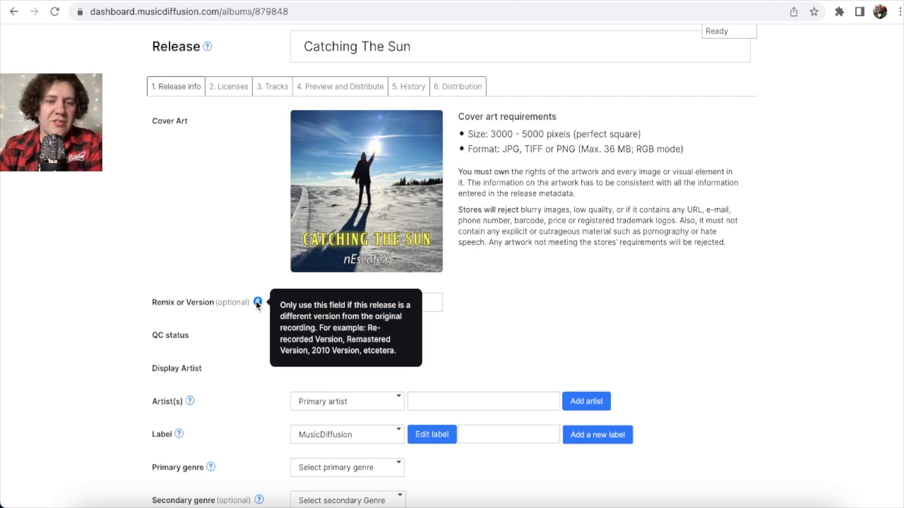
pyautogui.moveTo(258, 338)
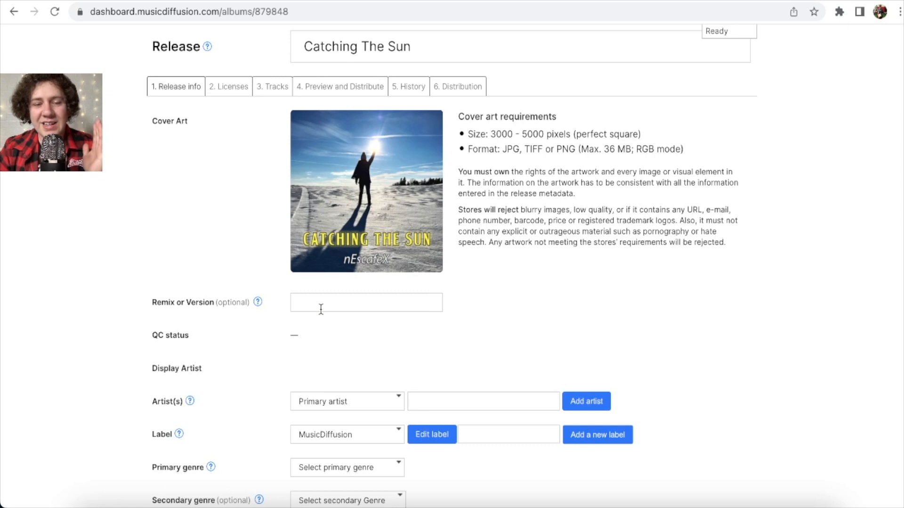
pyautogui.scroll(-3)
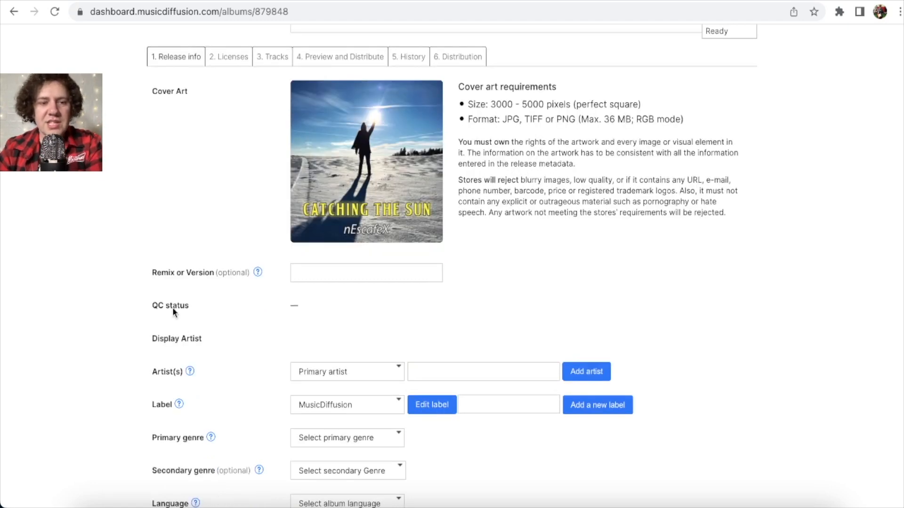
pyautogui.moveTo(257, 316)
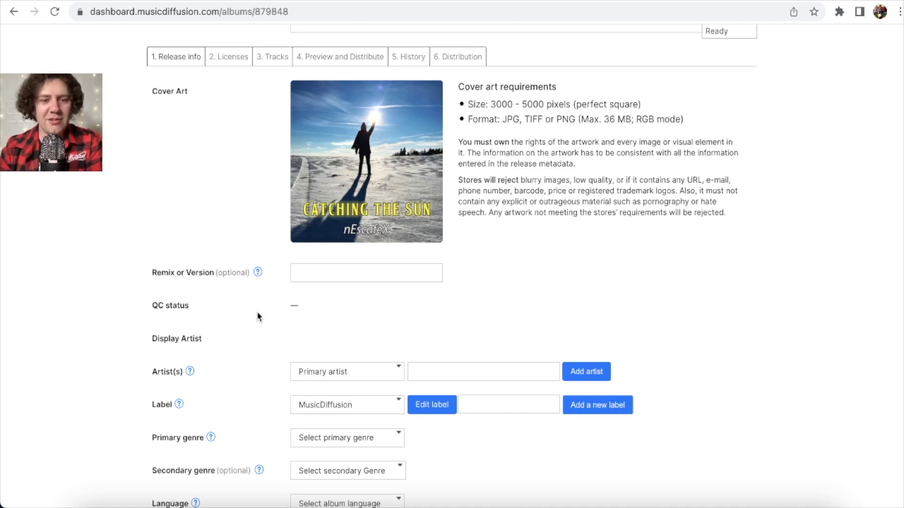
pyautogui.moveTo(258, 370)
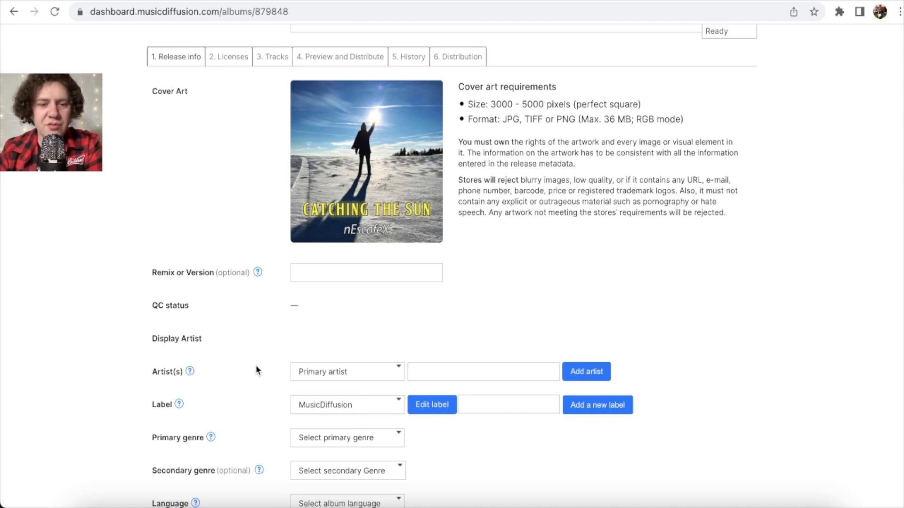
pyautogui.moveTo(246, 384)
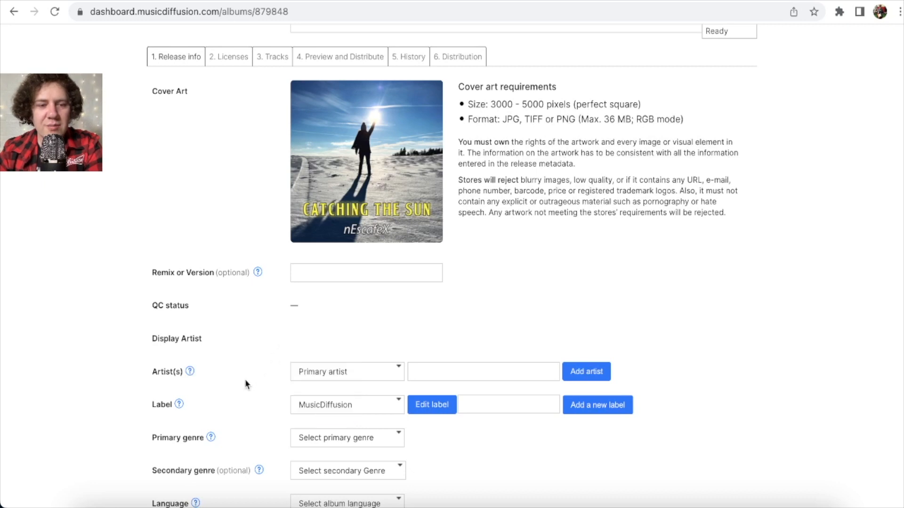
pyautogui.moveTo(398, 374)
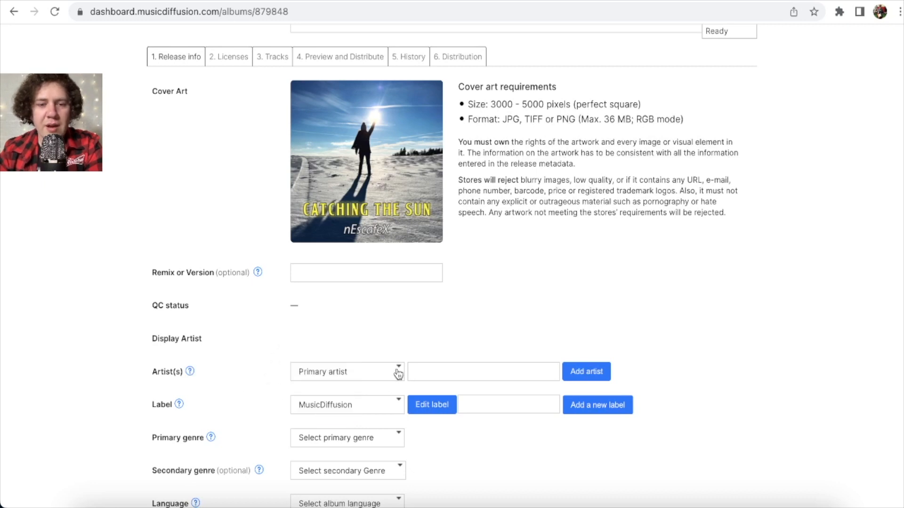
# Add Nescafex as primary artist and choose Nescafex in the Label dropdown.
pyautogui.write('n')
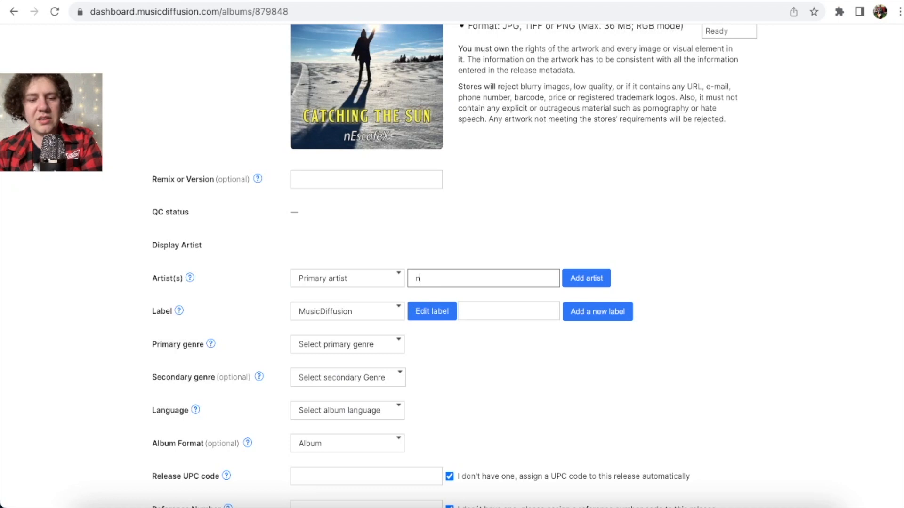
pyautogui.write('Nescafex')
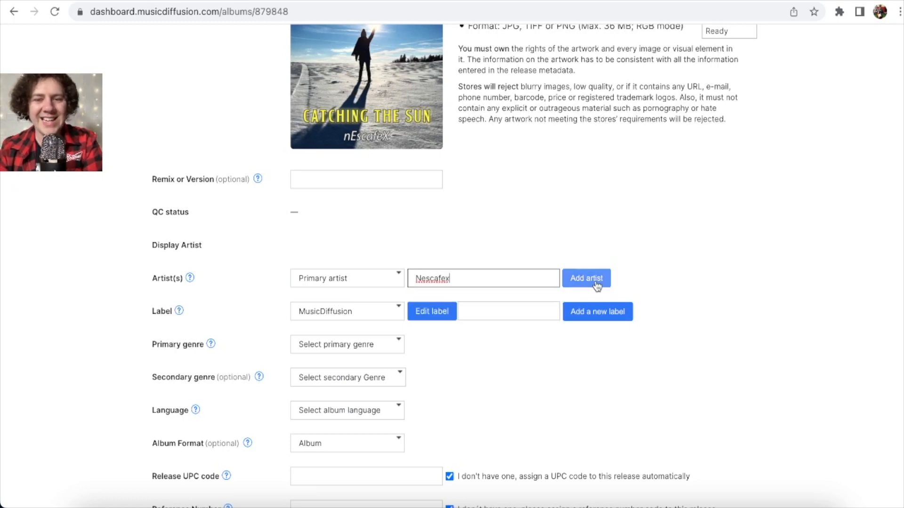
pyautogui.click(585, 277)
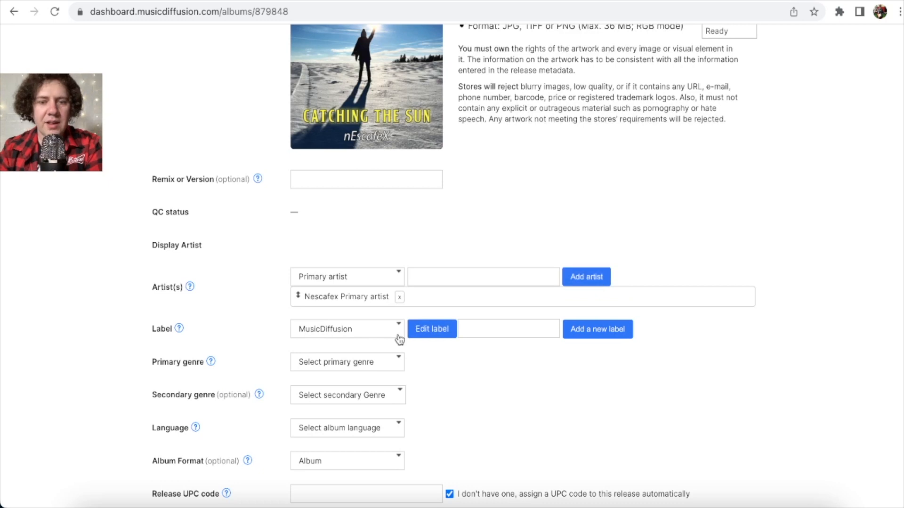
pyautogui.click(346, 328)
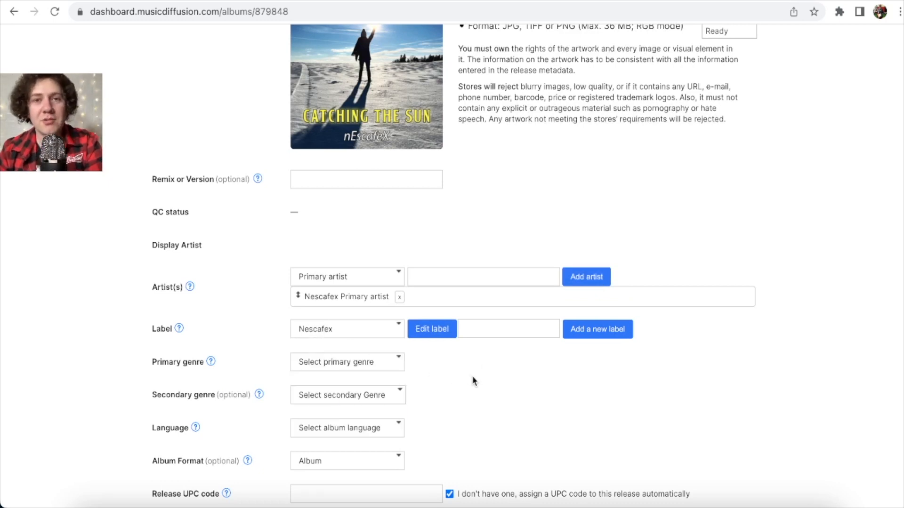
pyautogui.scroll(3)
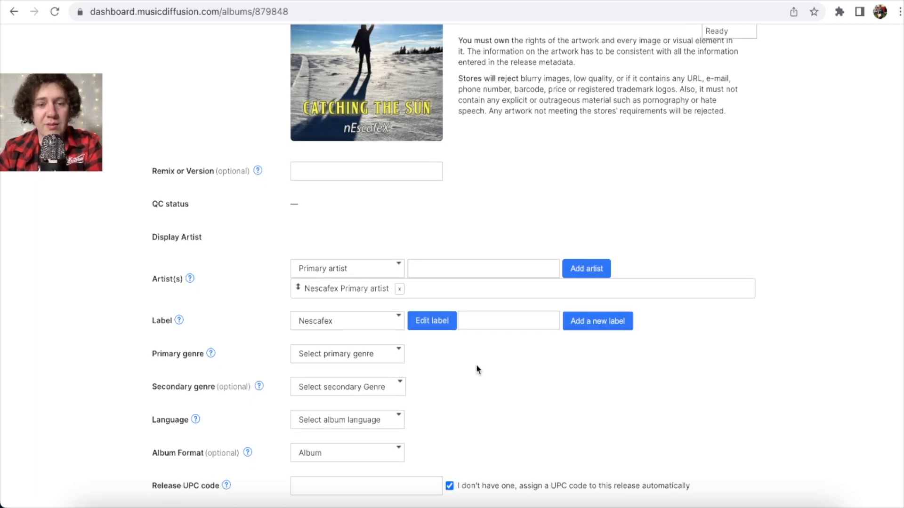
pyautogui.click(347, 353)
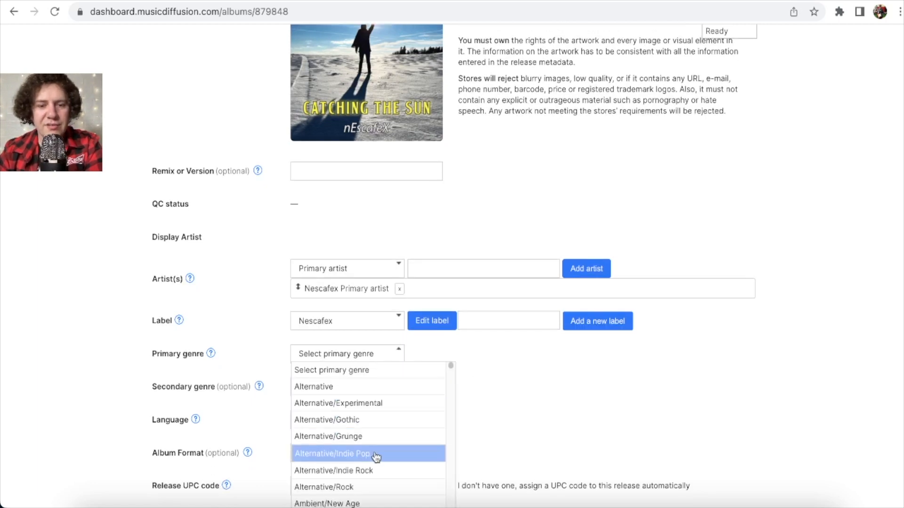
pyautogui.click(336, 453)
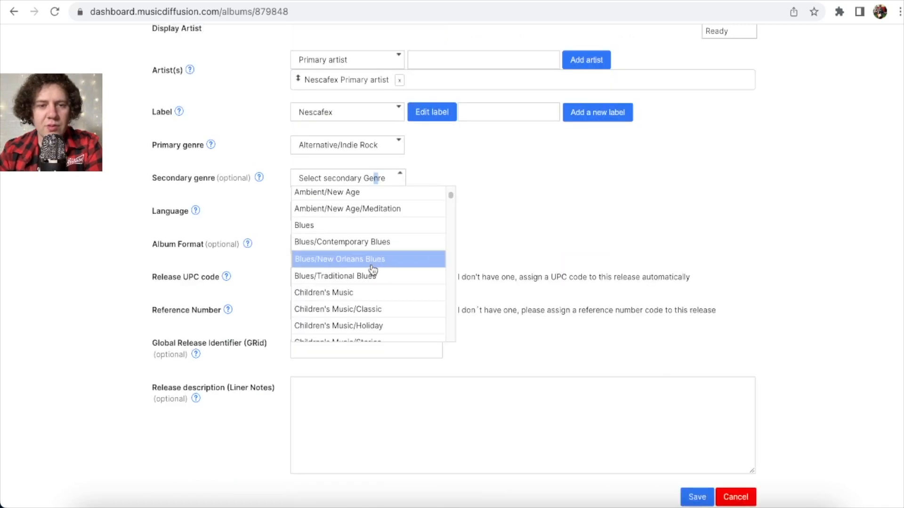
pyautogui.scroll(-3)
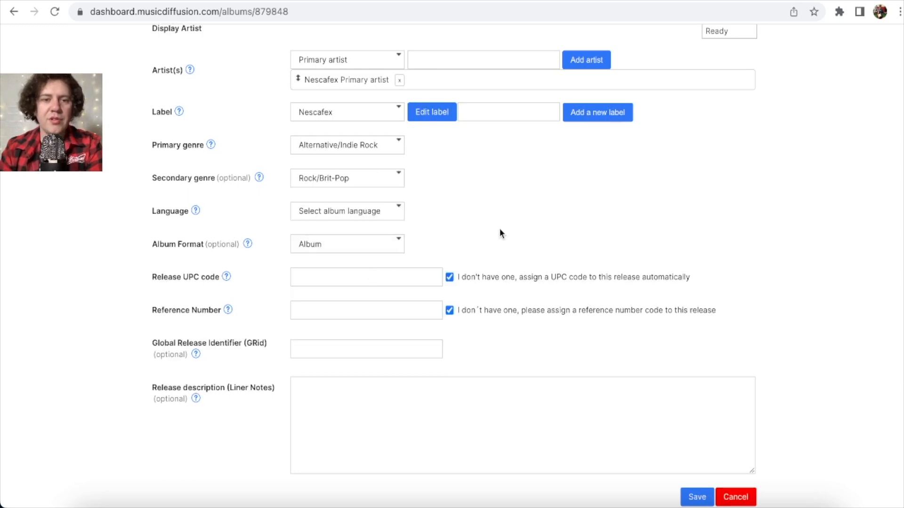
pyautogui.moveTo(386, 219)
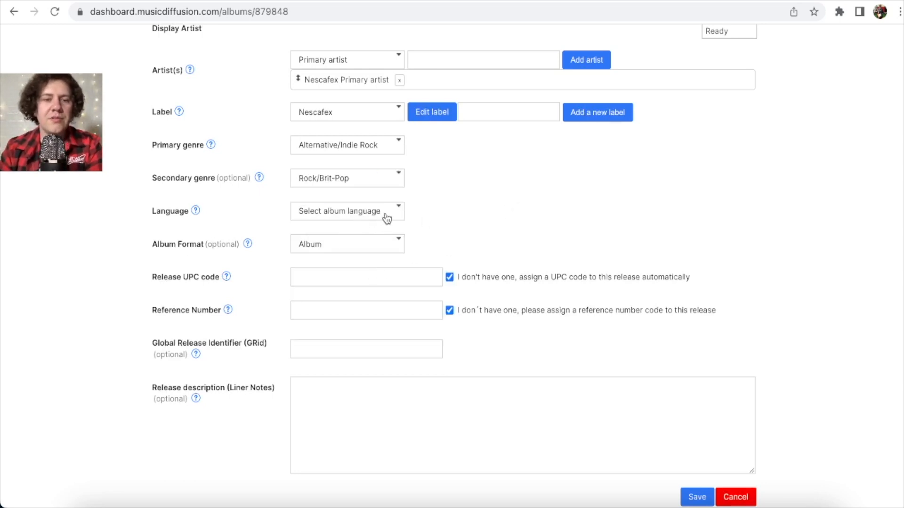
pyautogui.click(346, 211)
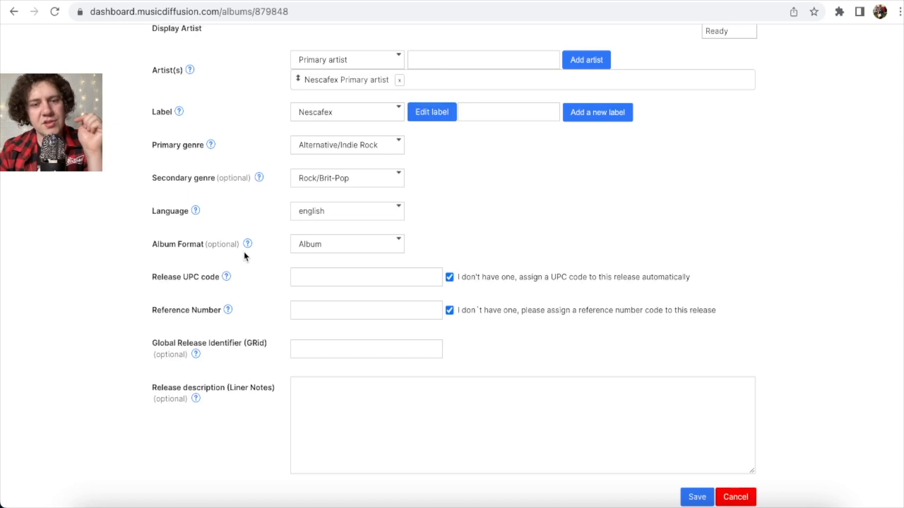
pyautogui.scroll(3)
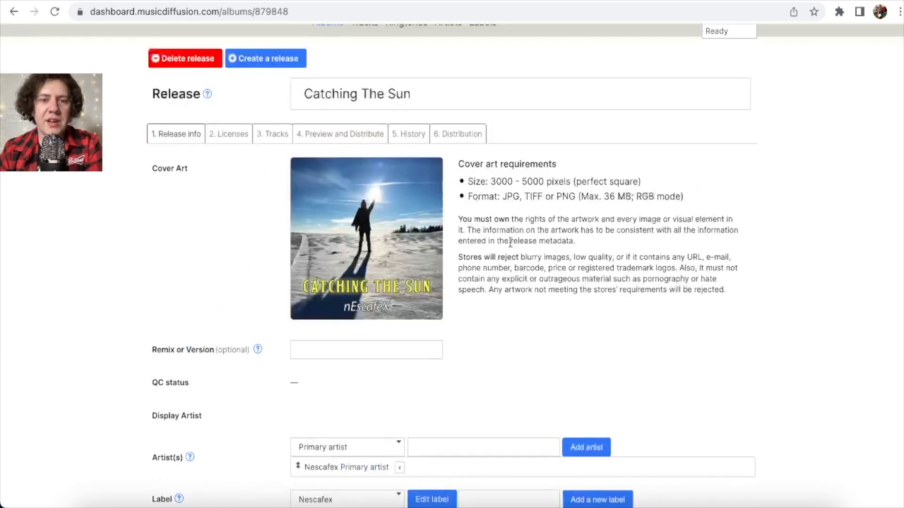
pyautogui.scroll(-3)
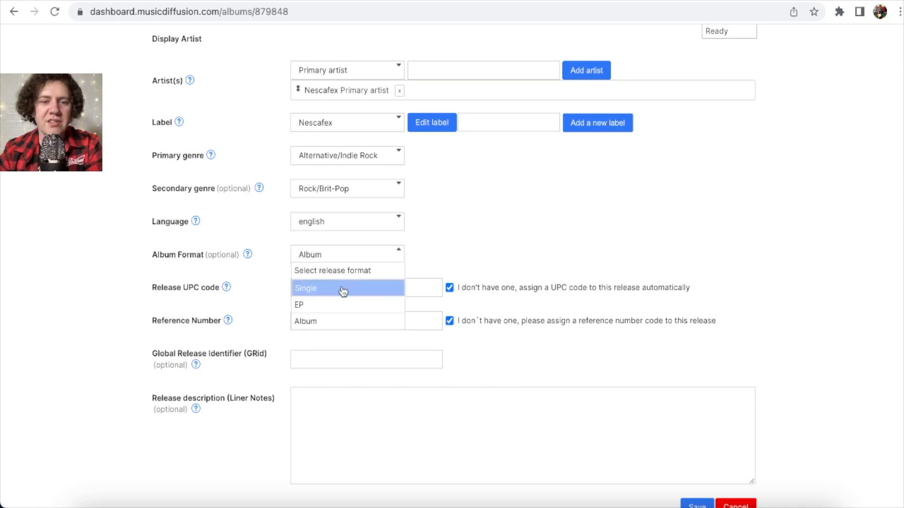
pyautogui.moveTo(333, 296)
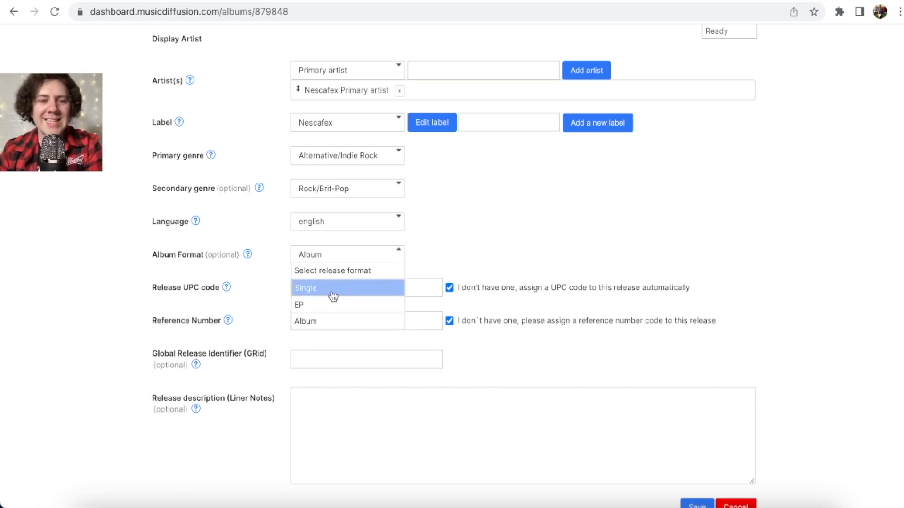
# Set Album Format to Single and save the Catching The Sun release info.
pyautogui.click(305, 288)
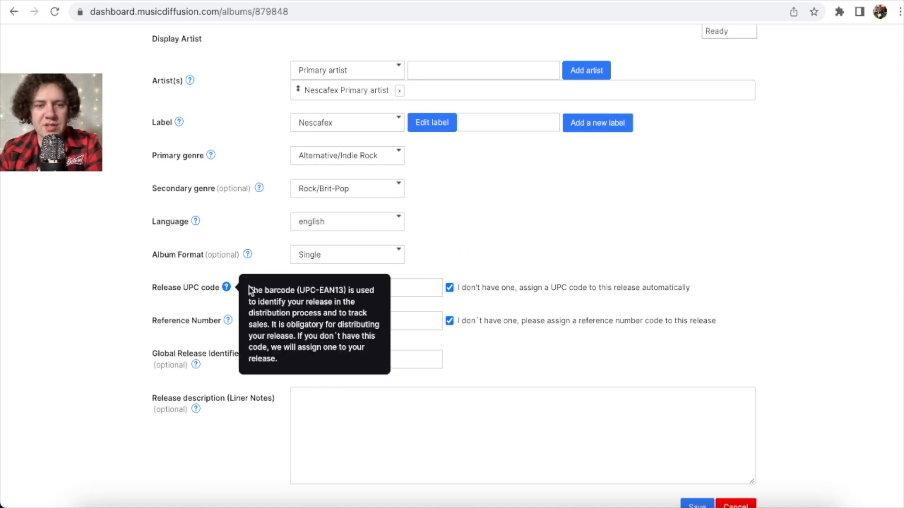
pyautogui.moveTo(548, 297)
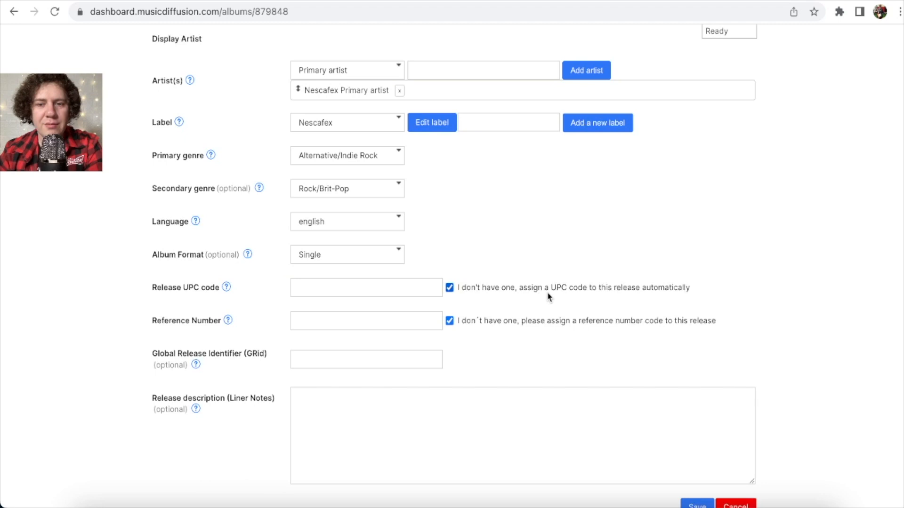
pyautogui.moveTo(670, 294)
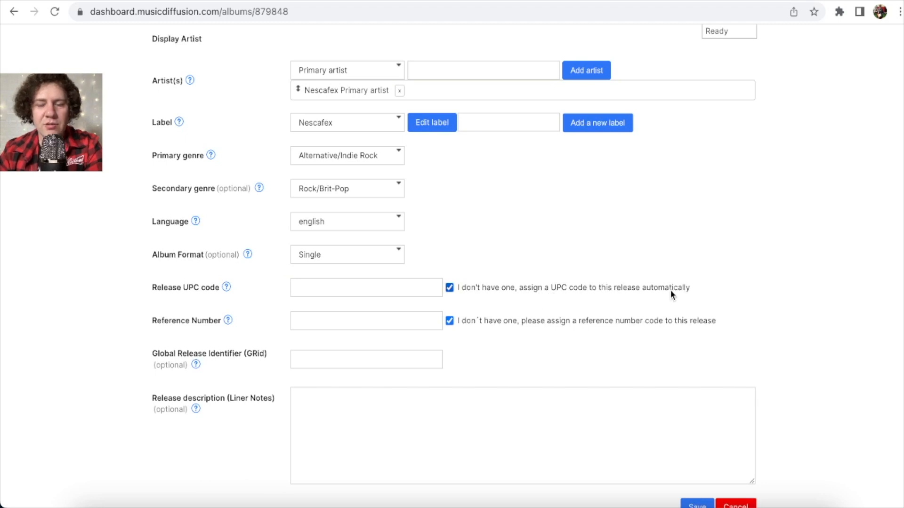
pyautogui.moveTo(226, 320)
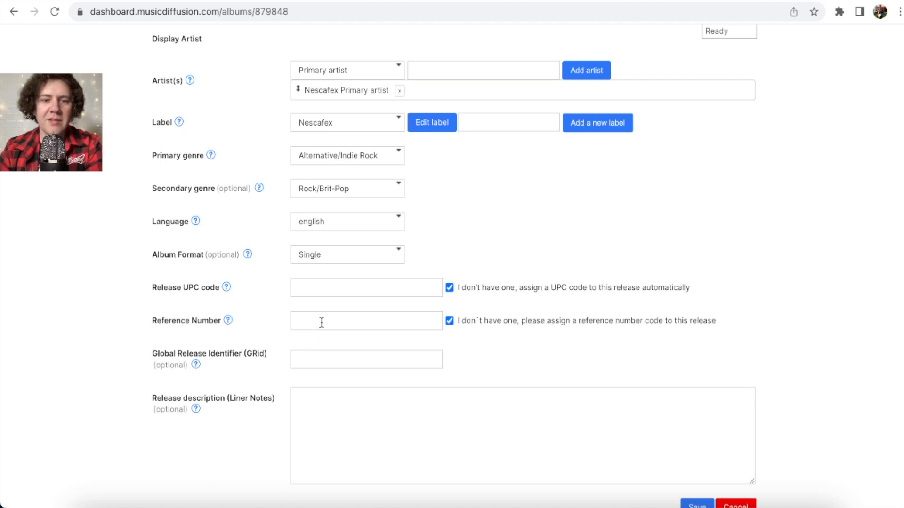
pyautogui.scroll(-3)
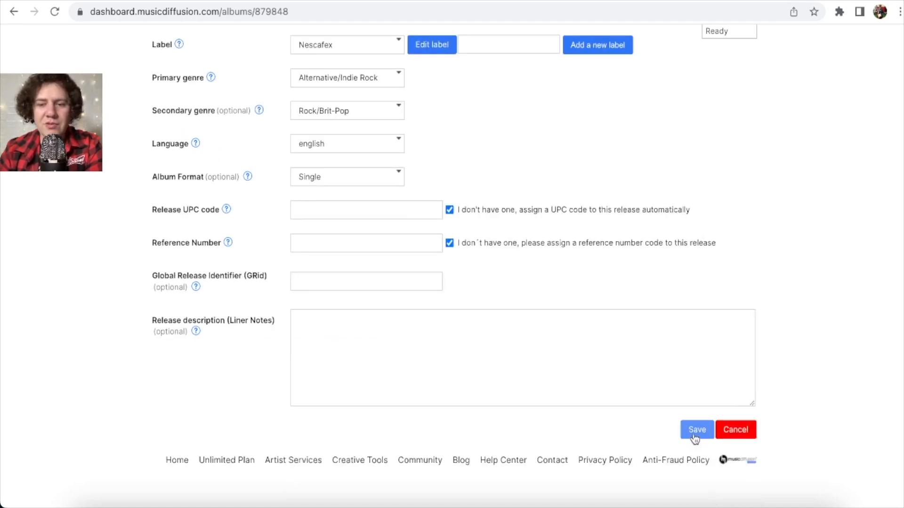
pyautogui.click(695, 430)
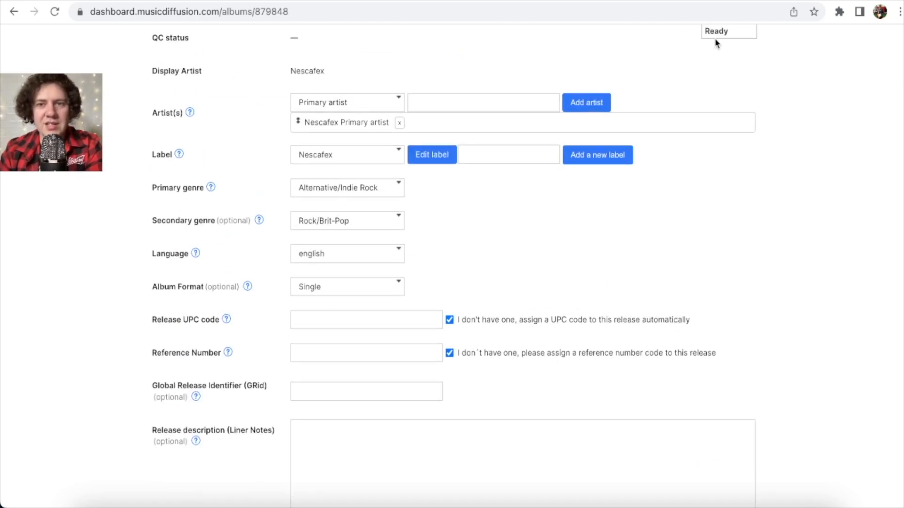
pyautogui.scroll(3)
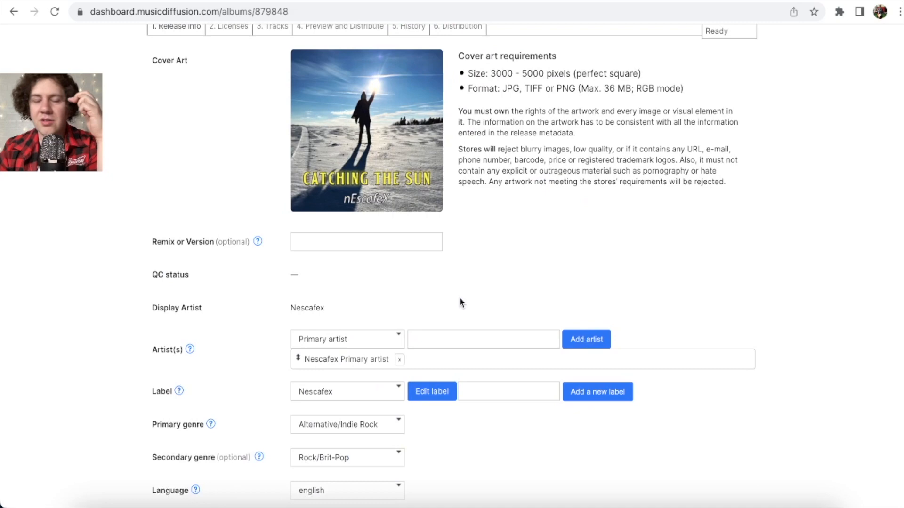
pyautogui.scroll(3)
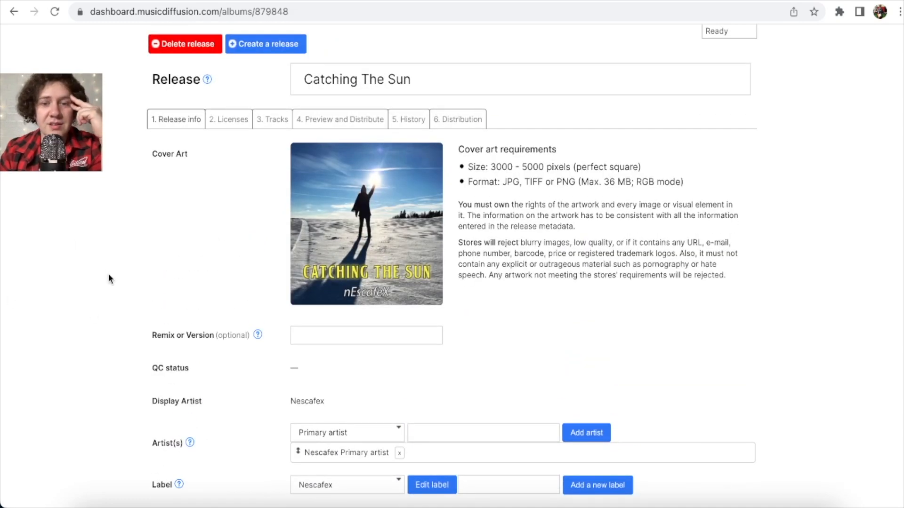
pyautogui.scroll(3)
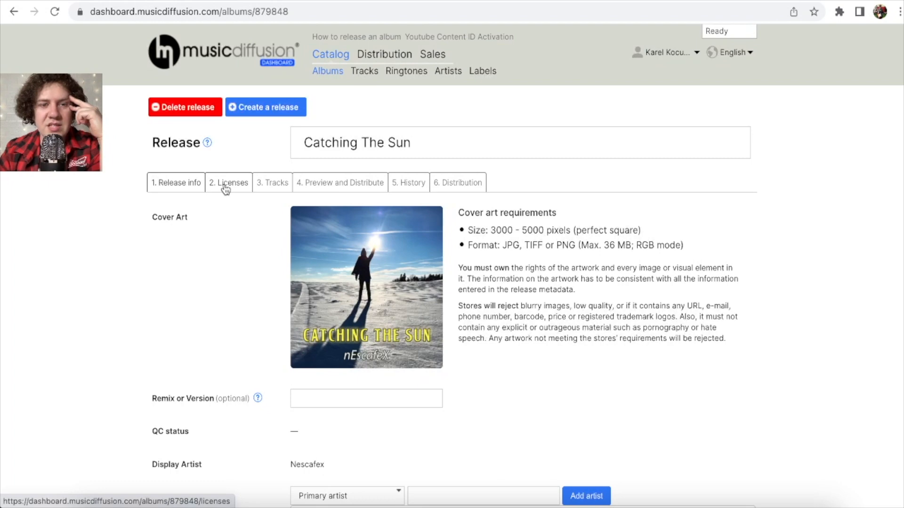
# Open the 2. Licenses tab for Catching The Sun.
pyautogui.click(228, 182)
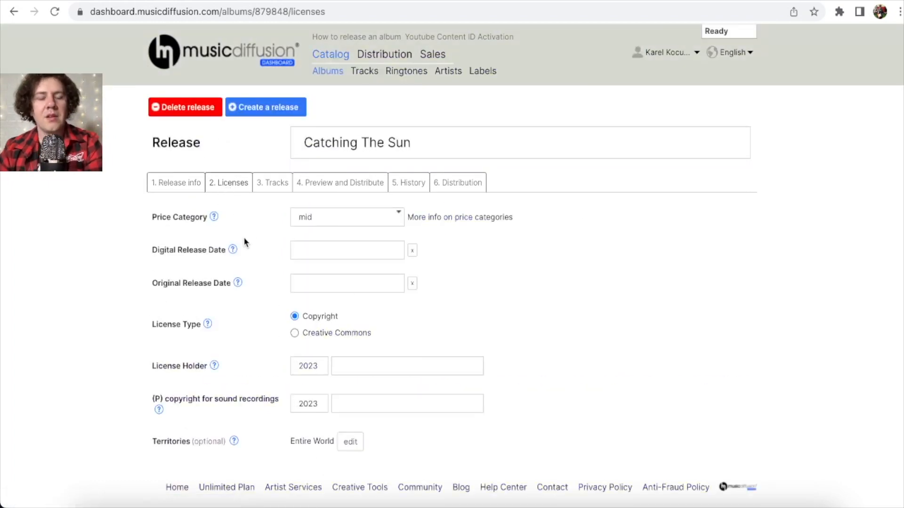
pyautogui.moveTo(400, 223)
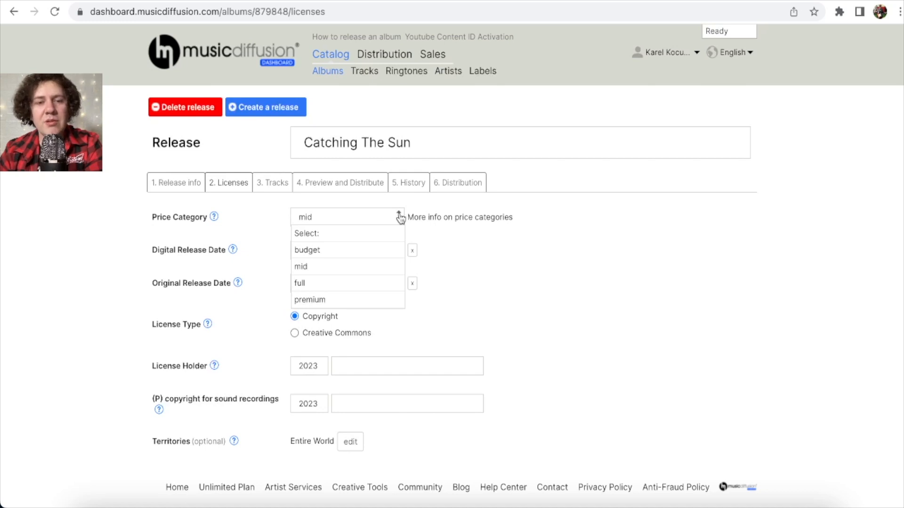
pyautogui.moveTo(396, 221)
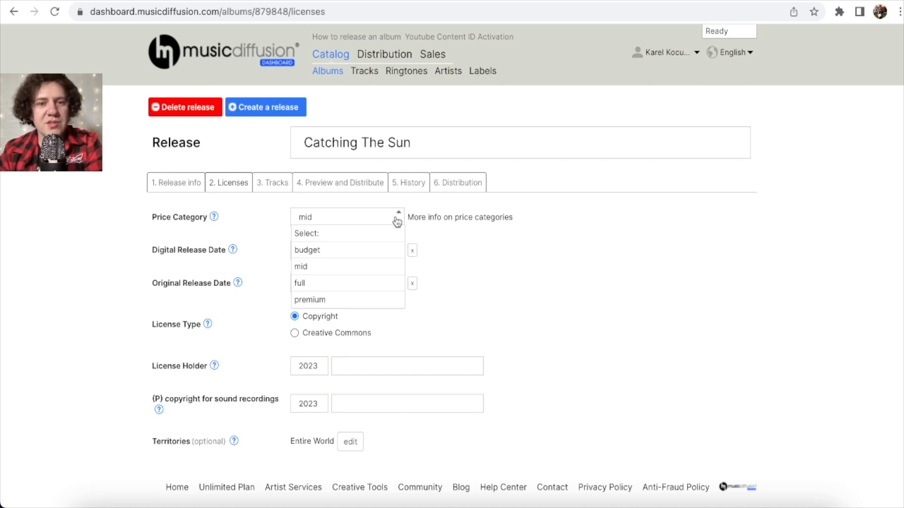
pyautogui.moveTo(346, 249)
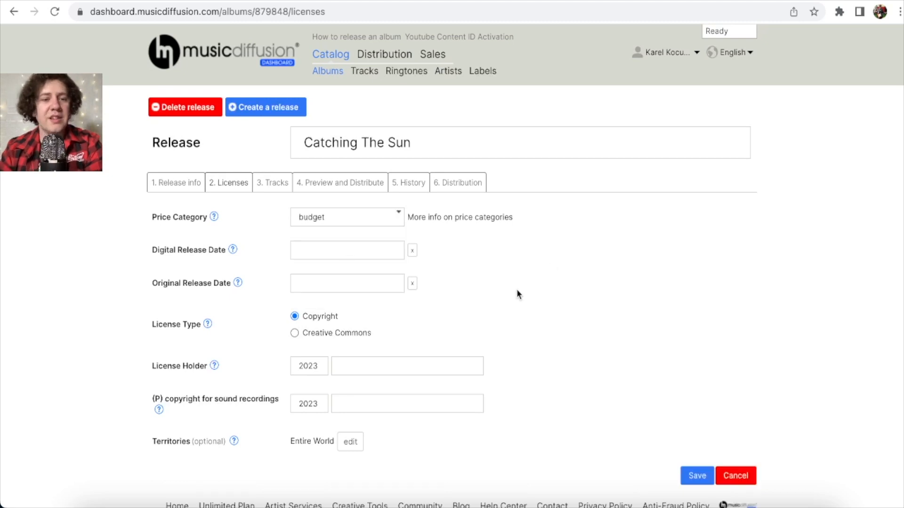
pyautogui.moveTo(257, 237)
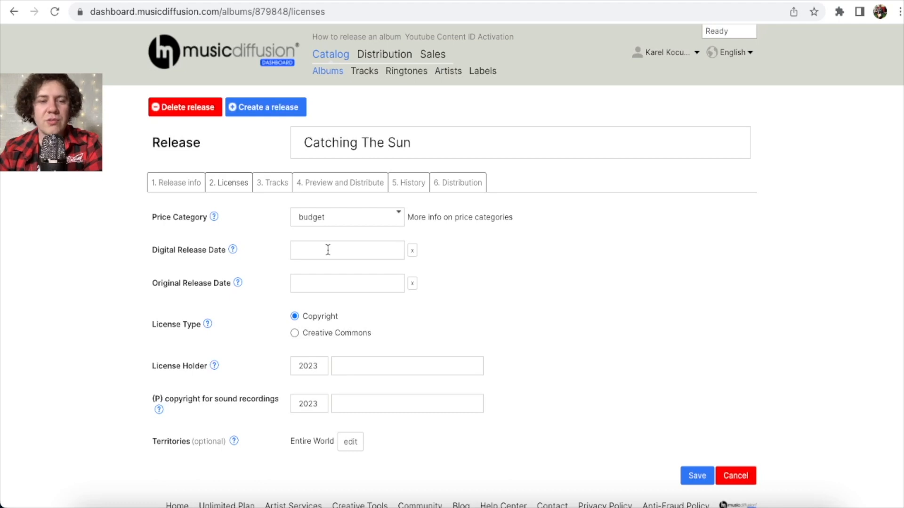
# Pick March 16 in both the Digital and Original Release Date calendars.
pyautogui.click(346, 249)
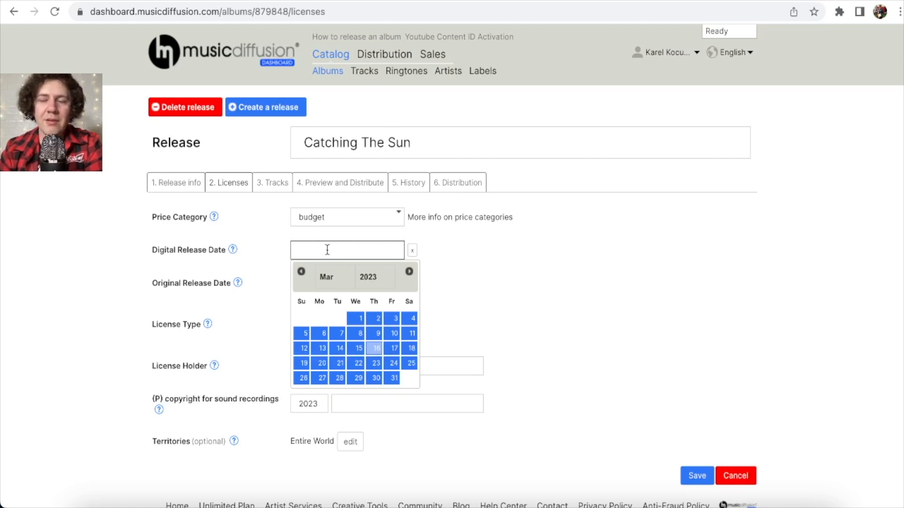
pyautogui.moveTo(375, 351)
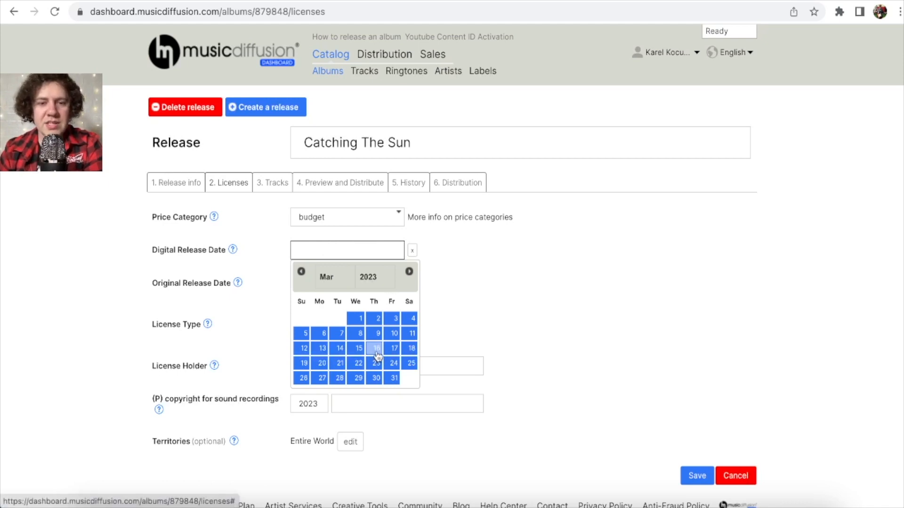
pyautogui.click(374, 347)
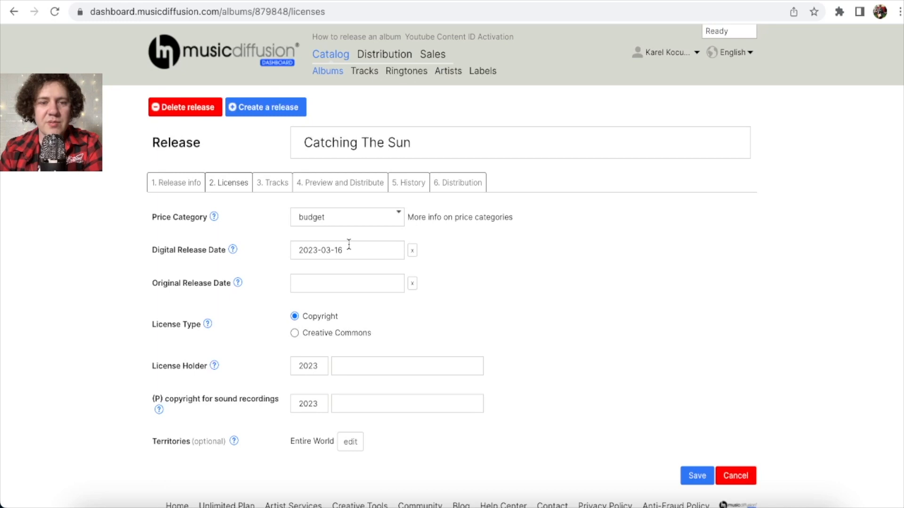
pyautogui.moveTo(321, 288)
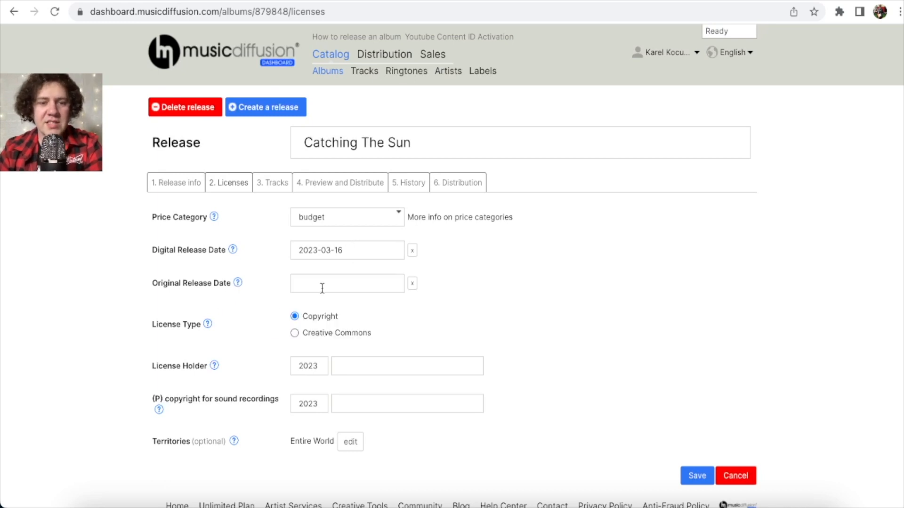
pyautogui.click(346, 283)
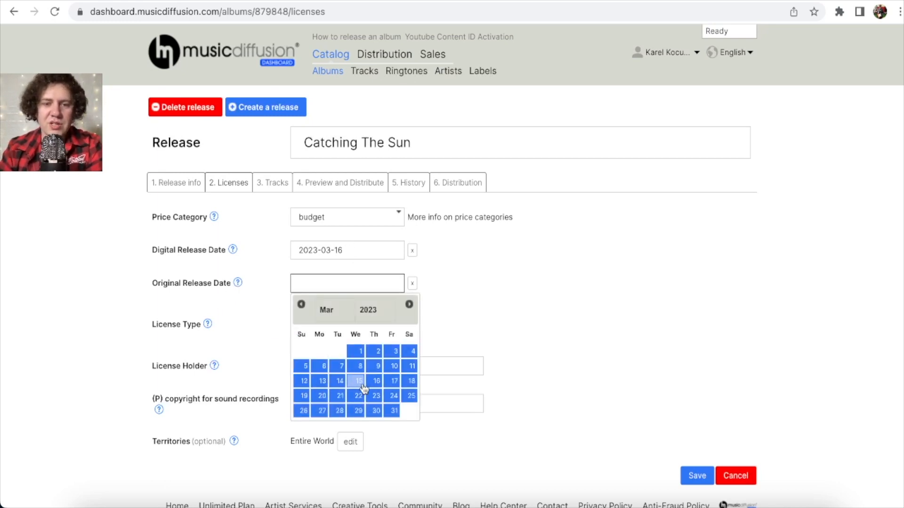
pyautogui.click(376, 381)
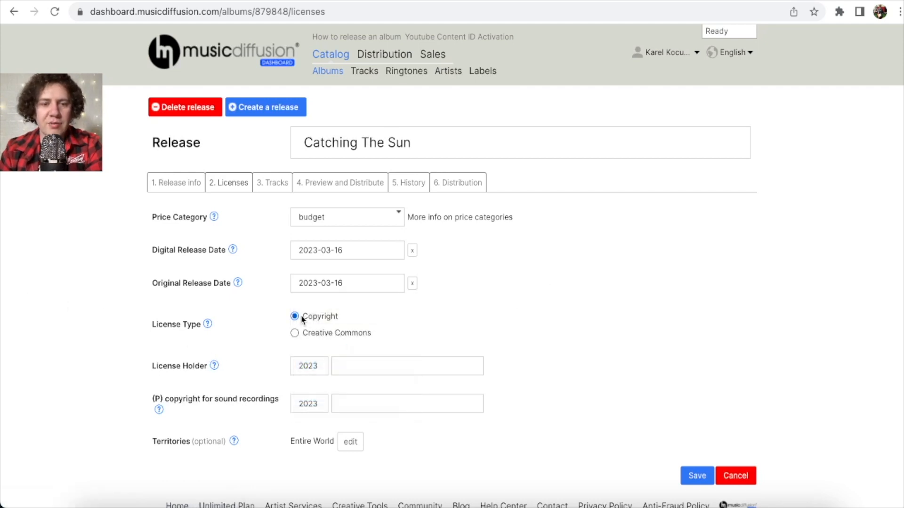
pyautogui.moveTo(208, 324)
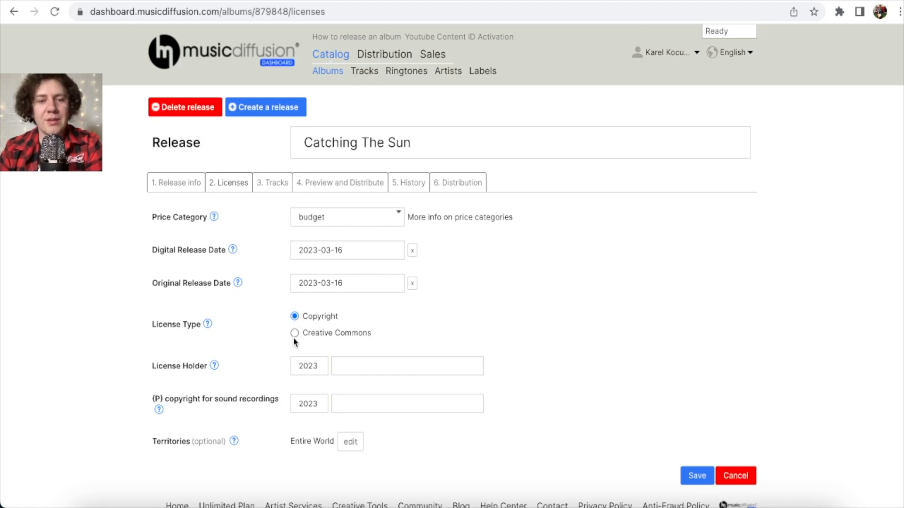
pyautogui.moveTo(349, 336)
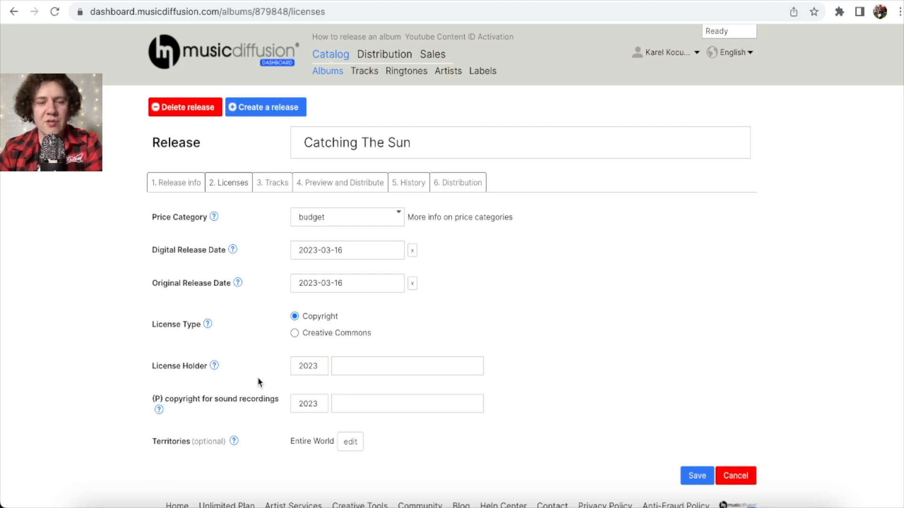
pyautogui.click(406, 366)
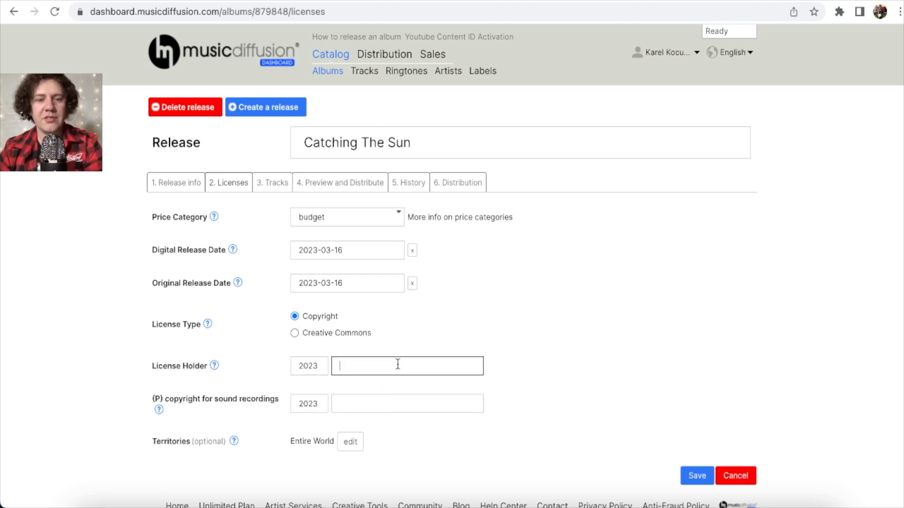
pyautogui.write('Karel Kocurek')
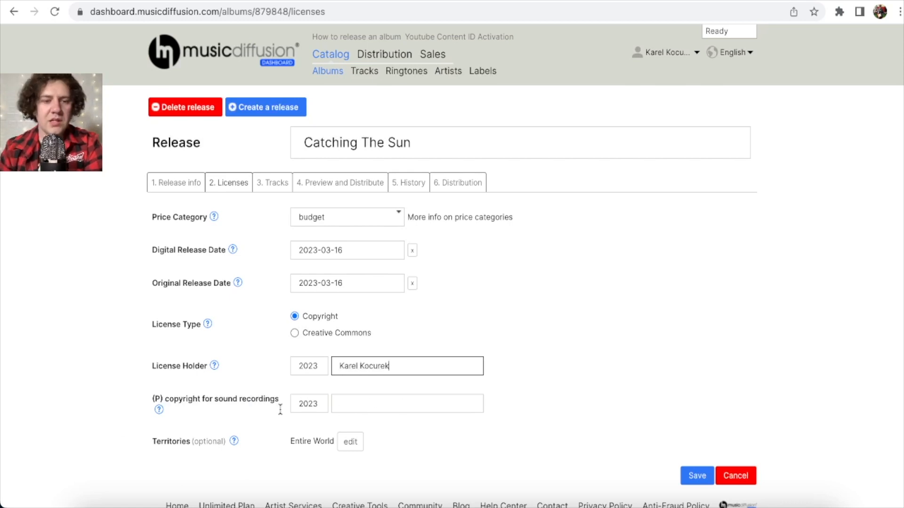
pyautogui.click(406, 404)
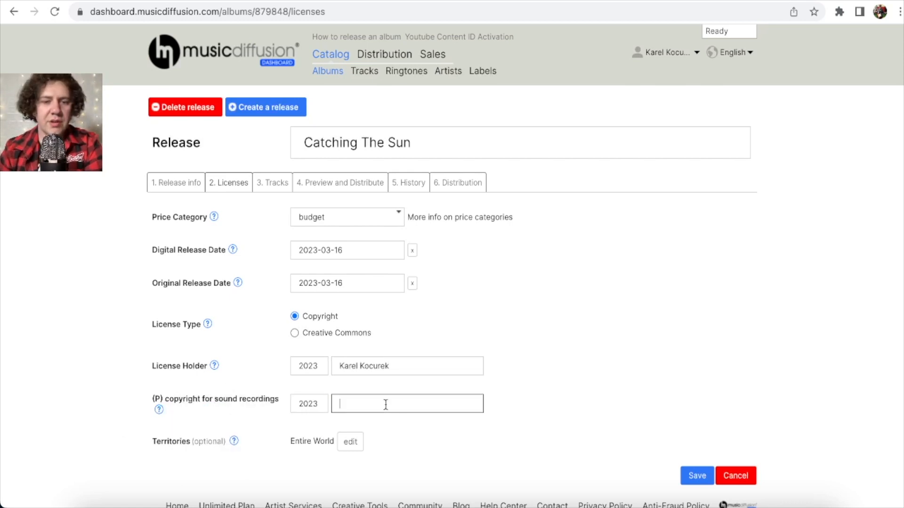
pyautogui.write('Karel Kocurek')
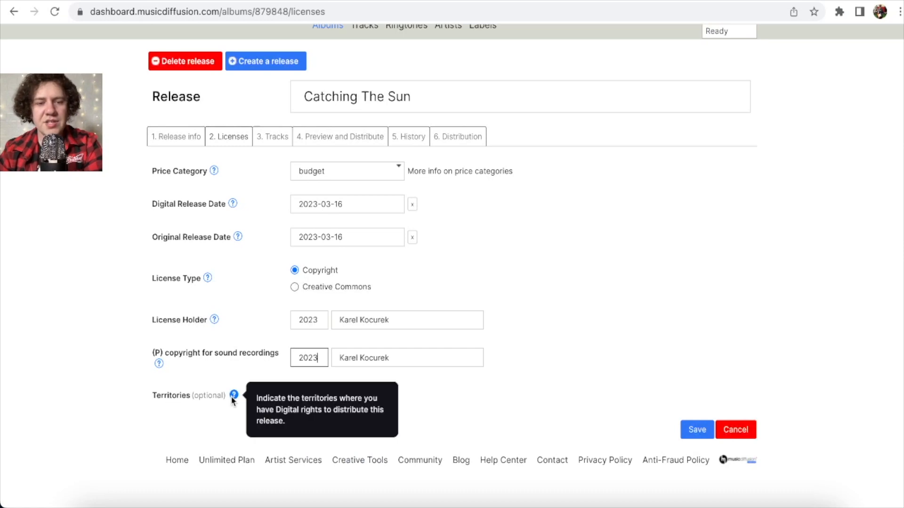
pyautogui.moveTo(265, 428)
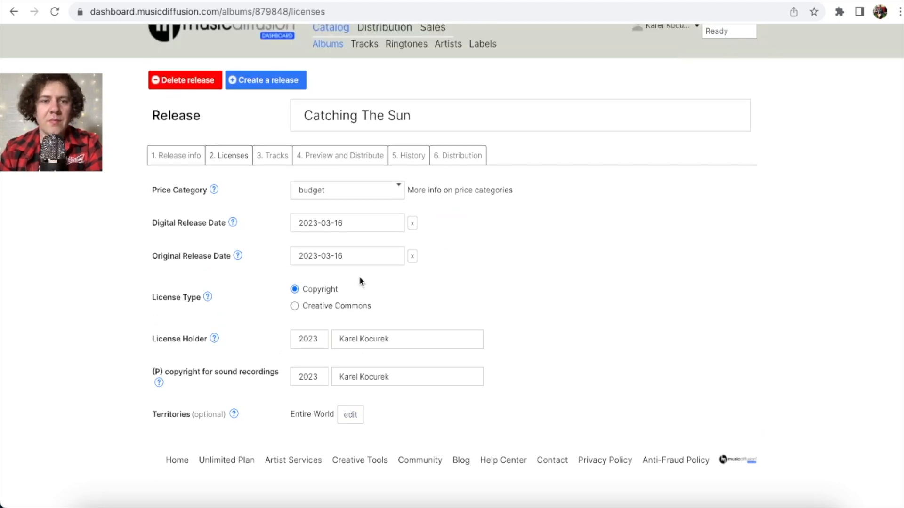
pyautogui.click(272, 155)
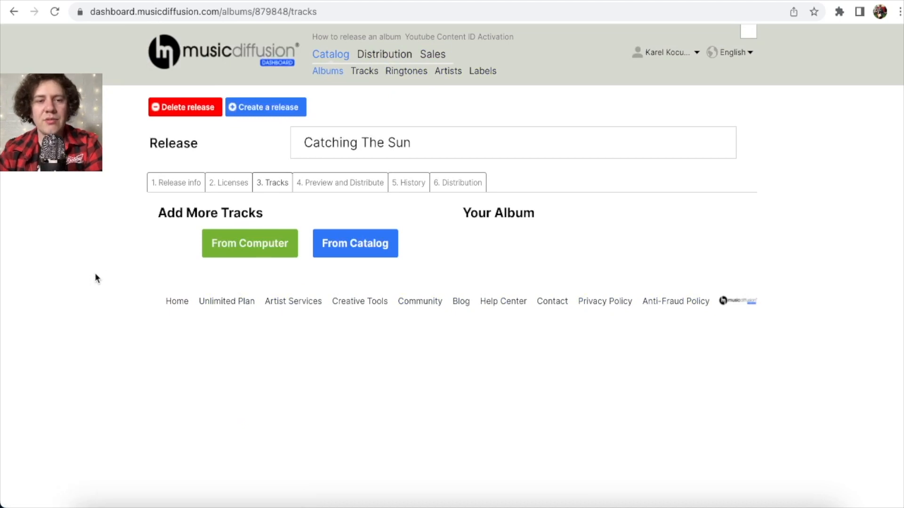
pyautogui.moveTo(116, 283)
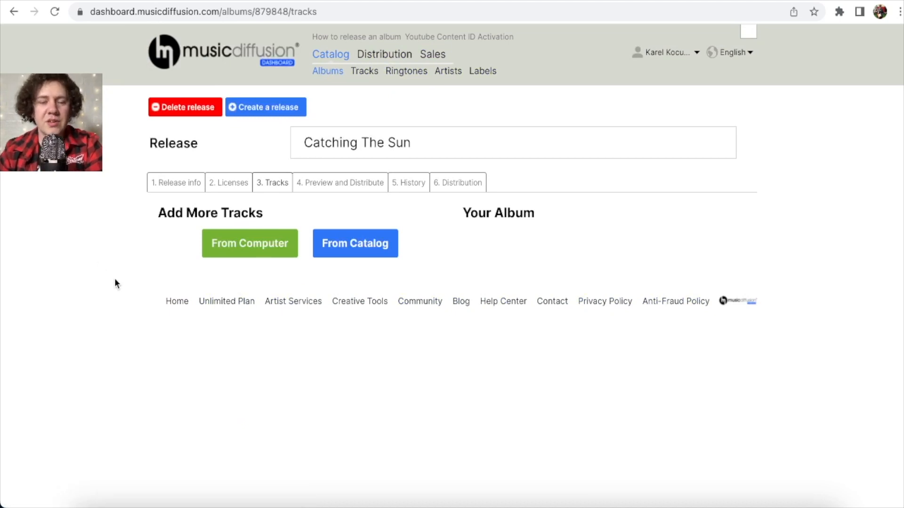
pyautogui.moveTo(110, 277)
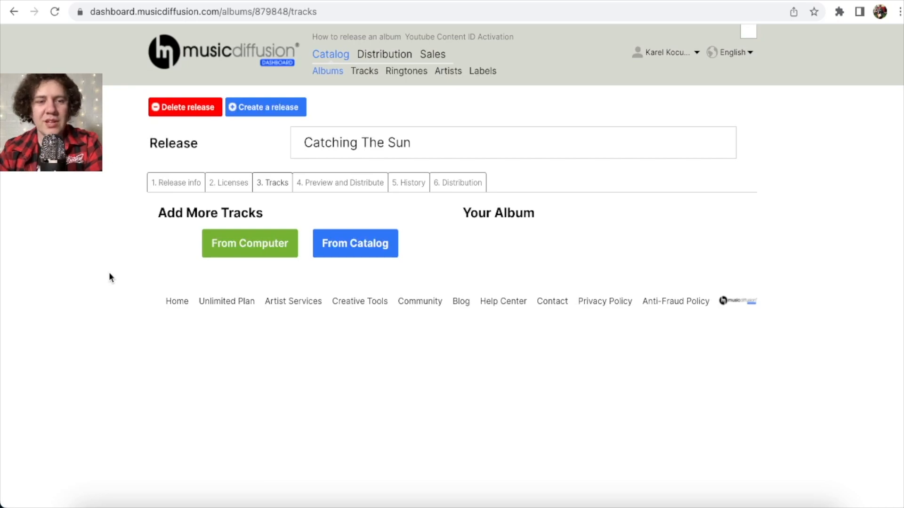
# Upload the mastered Catching the Sun Official Audio WAV from the computer as track 01.
pyautogui.click(250, 242)
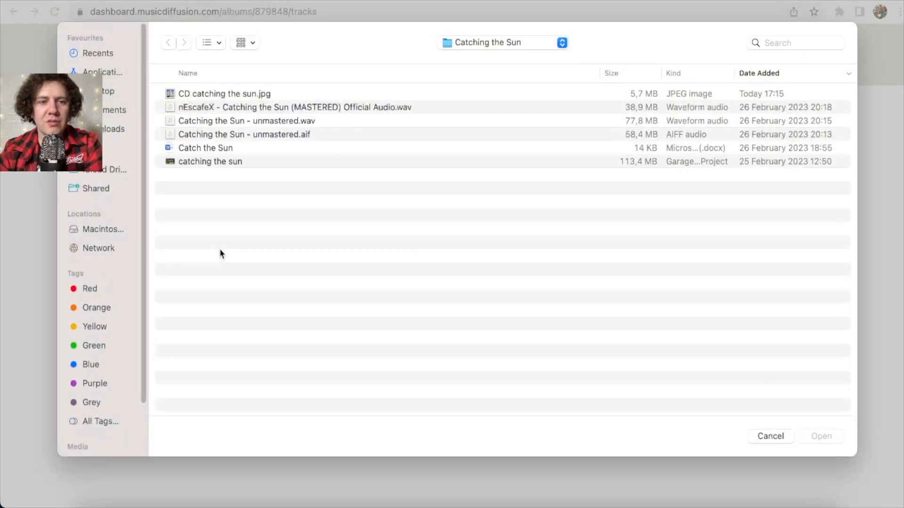
pyautogui.moveTo(346, 113)
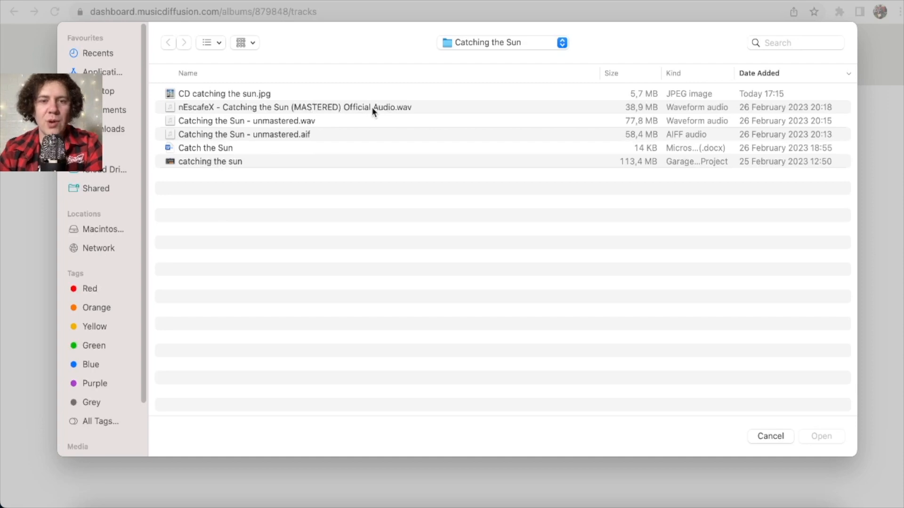
pyautogui.click(820, 436)
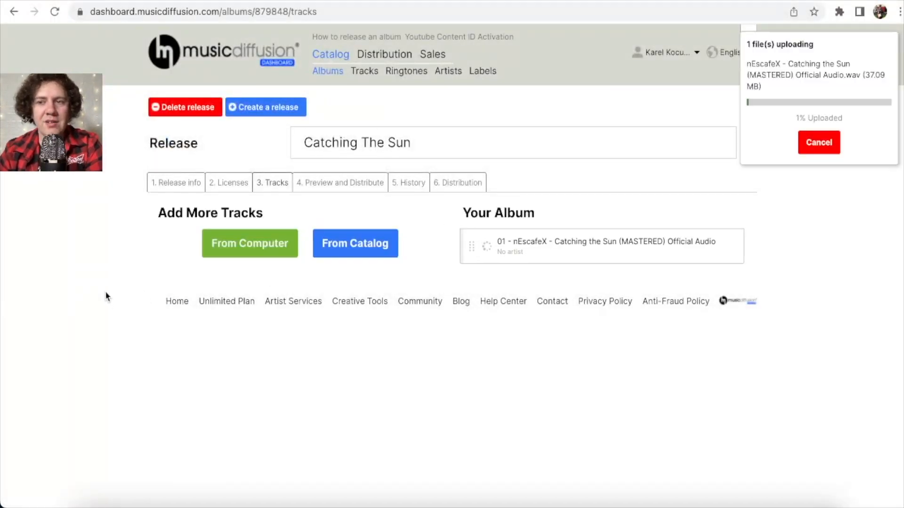
pyautogui.moveTo(609, 363)
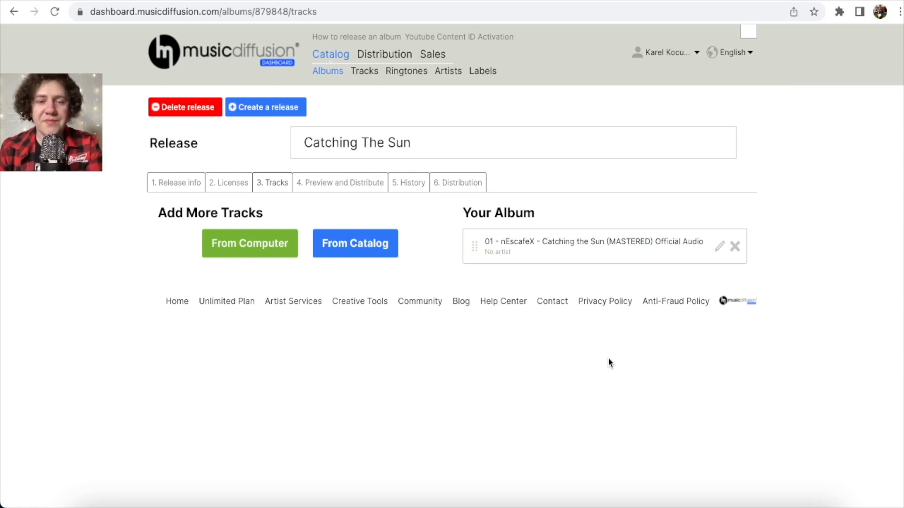
pyautogui.moveTo(540, 236)
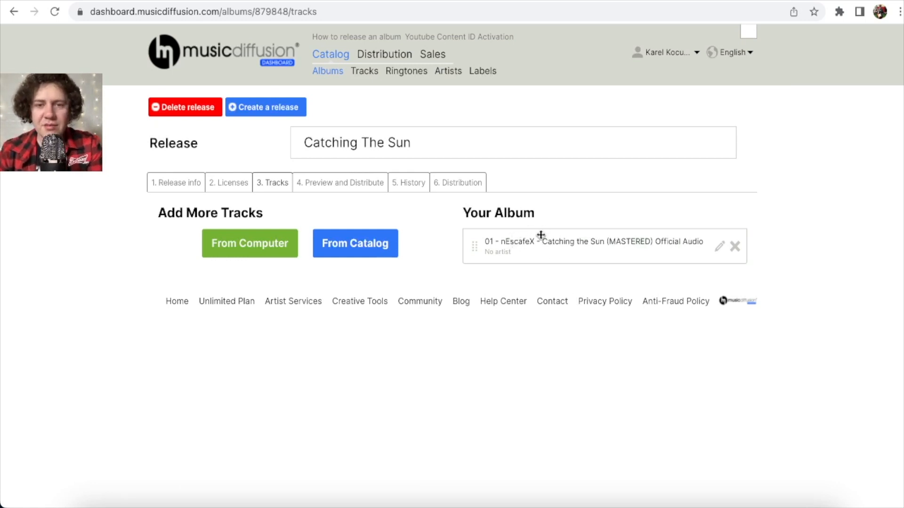
pyautogui.moveTo(719, 254)
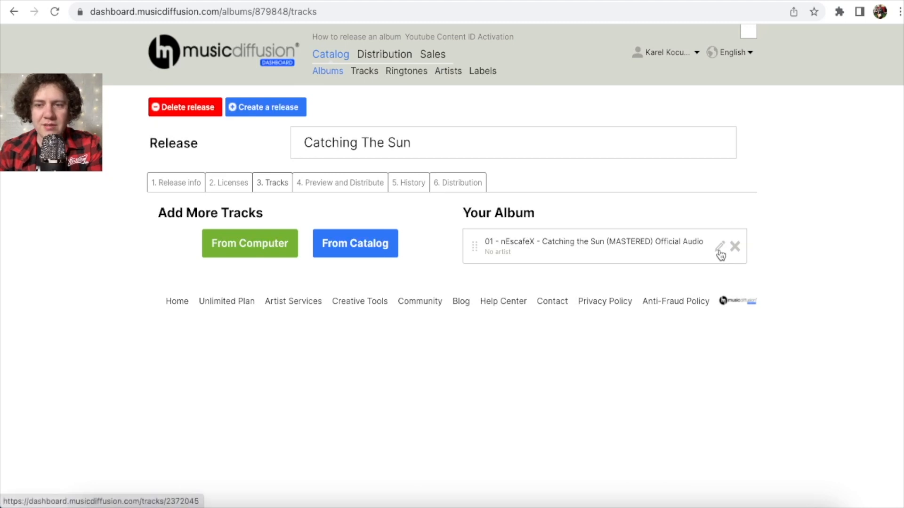
# Rename track 01's title to 'Catching The Sun', replacing the artist-prefixed title.
pyautogui.click(719, 246)
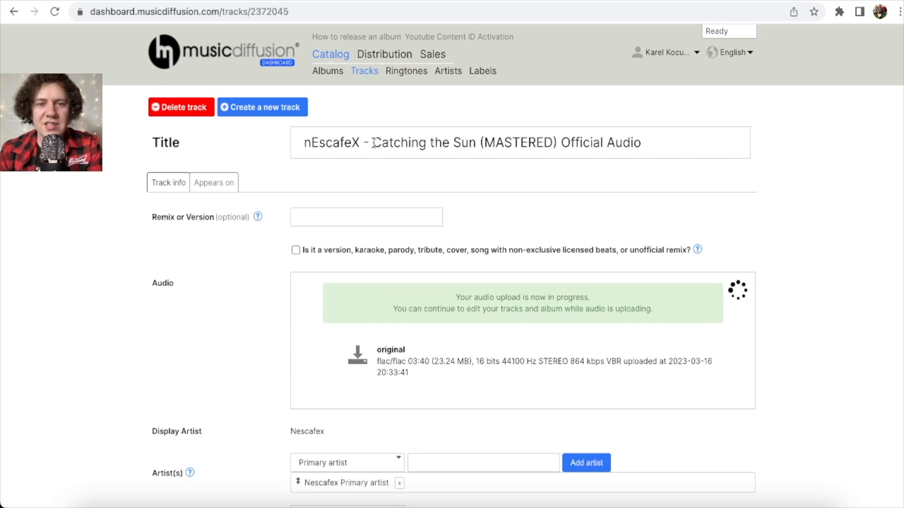
pyautogui.doubleClick(337, 142)
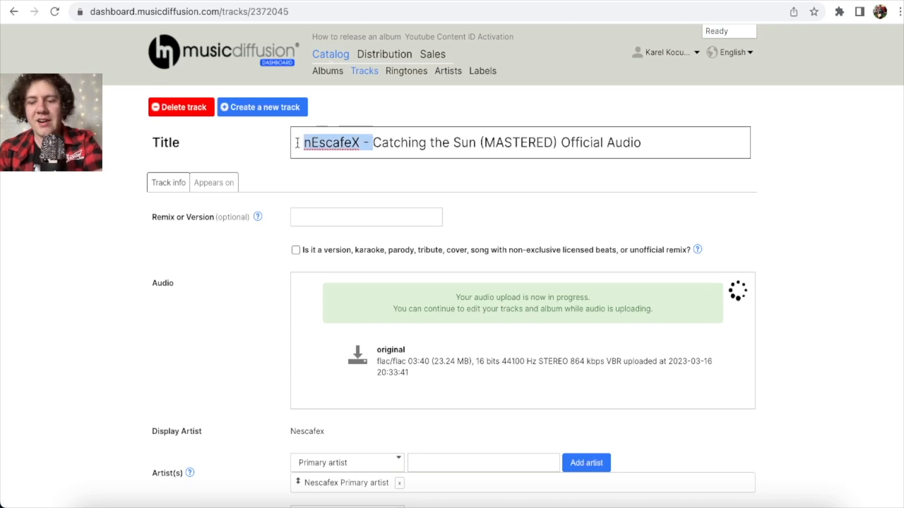
pyautogui.write('Catching the Sun')
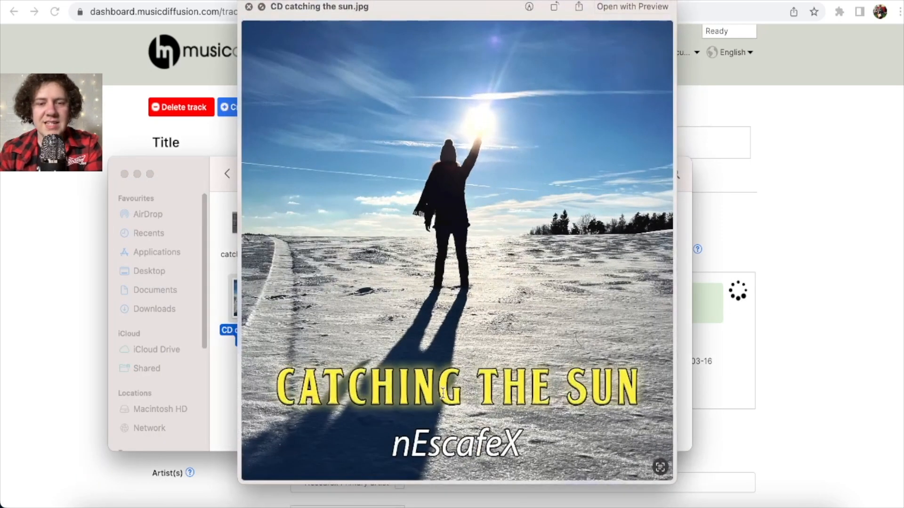
# Close the cover art preview and play the converted full audio.
pyautogui.click(249, 7)
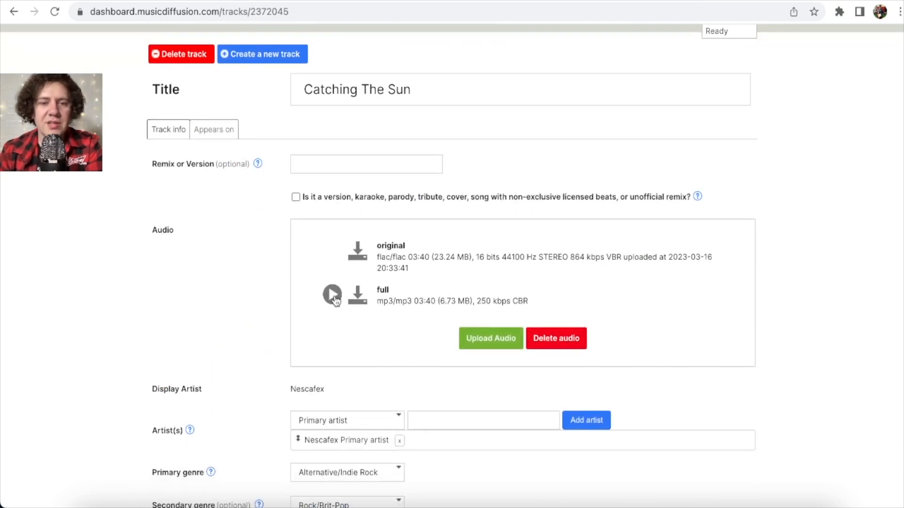
pyautogui.click(331, 294)
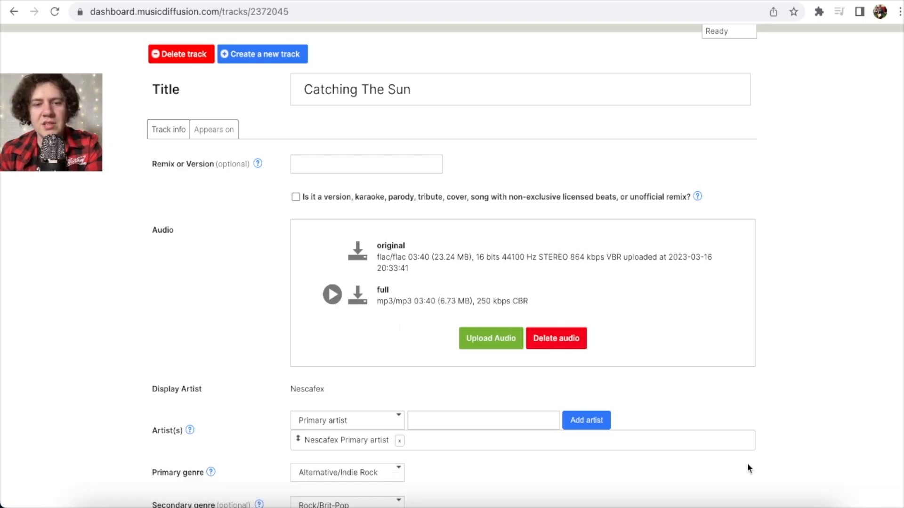
pyautogui.scroll(-3)
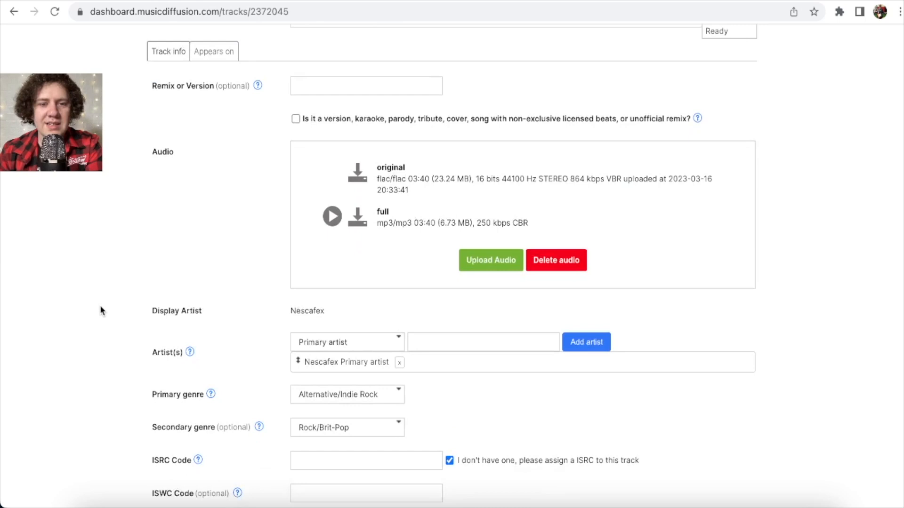
pyautogui.moveTo(221, 321)
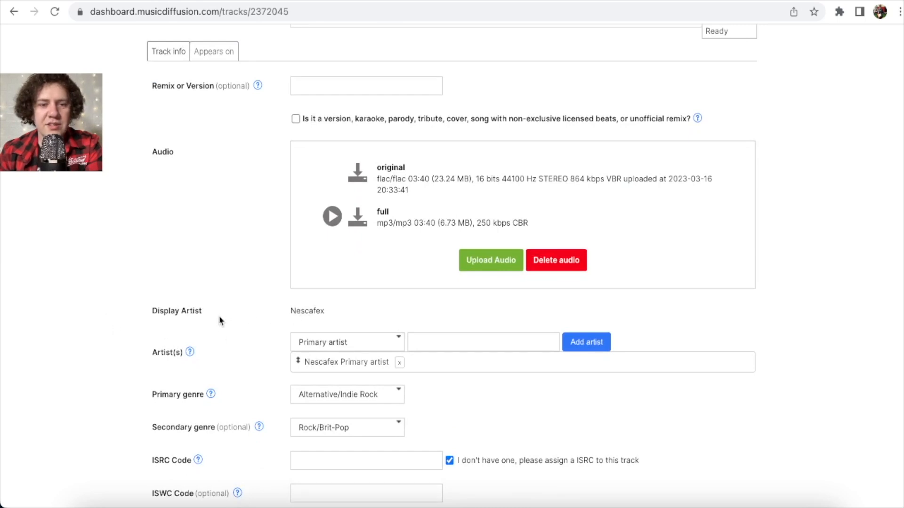
pyautogui.moveTo(257, 345)
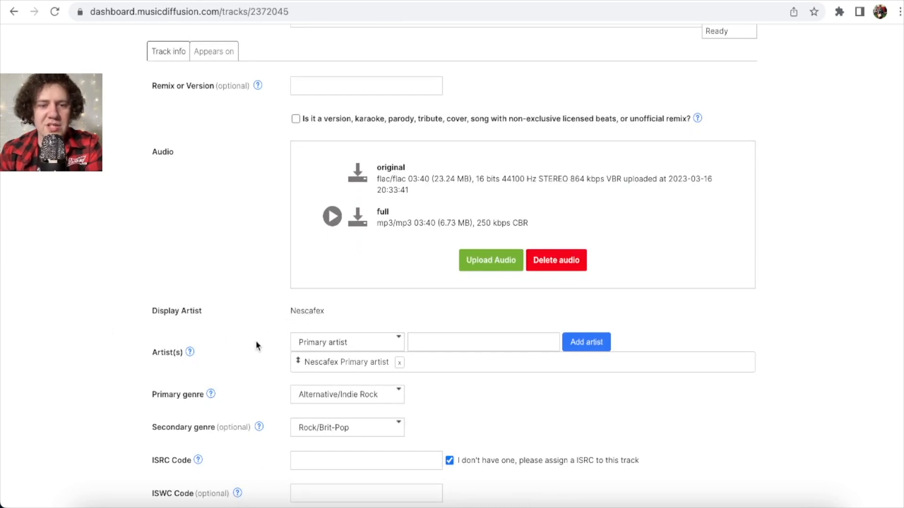
# Paste the Catching the Sun lyrics from the Word document into the Lyrics box.
pyautogui.scroll(-3)
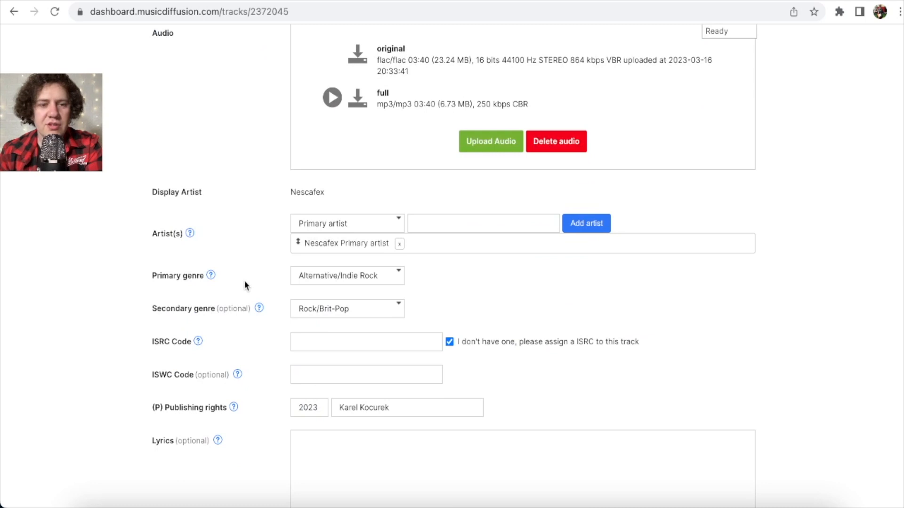
pyautogui.moveTo(238, 292)
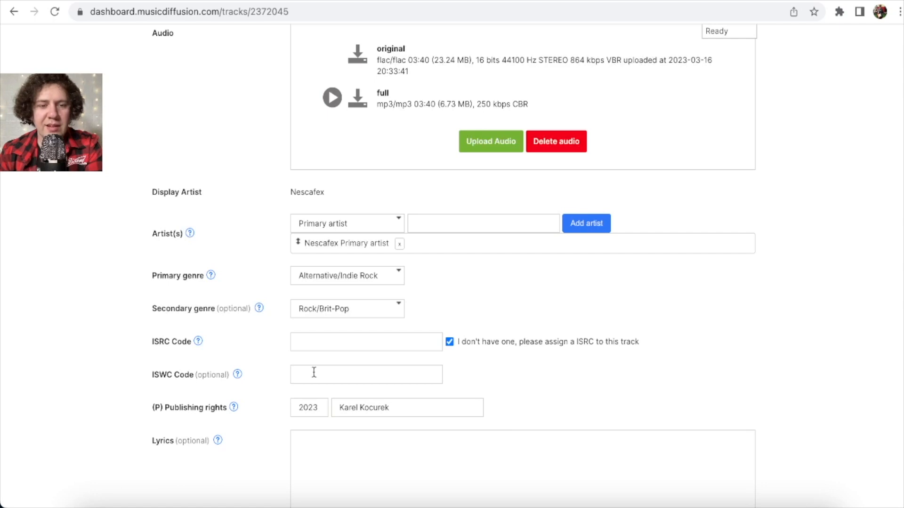
pyautogui.scroll(-3)
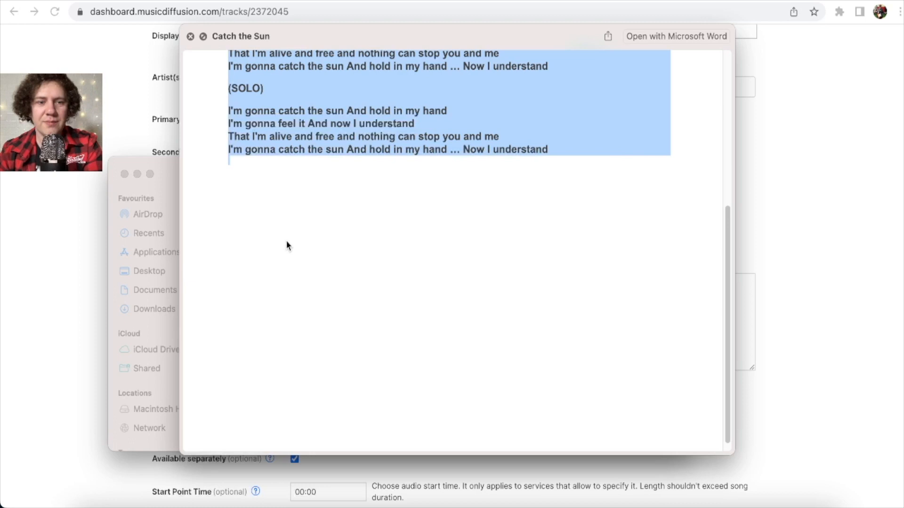
pyautogui.click(191, 35)
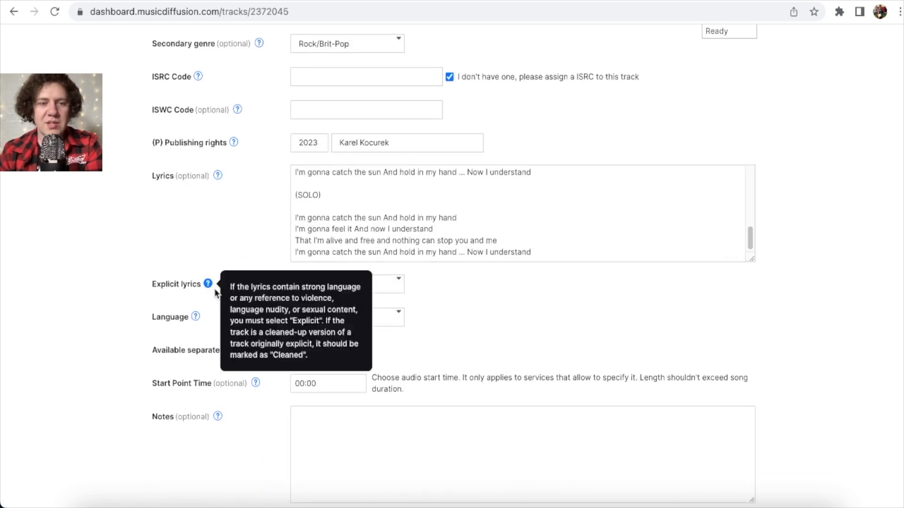
pyautogui.moveTo(267, 295)
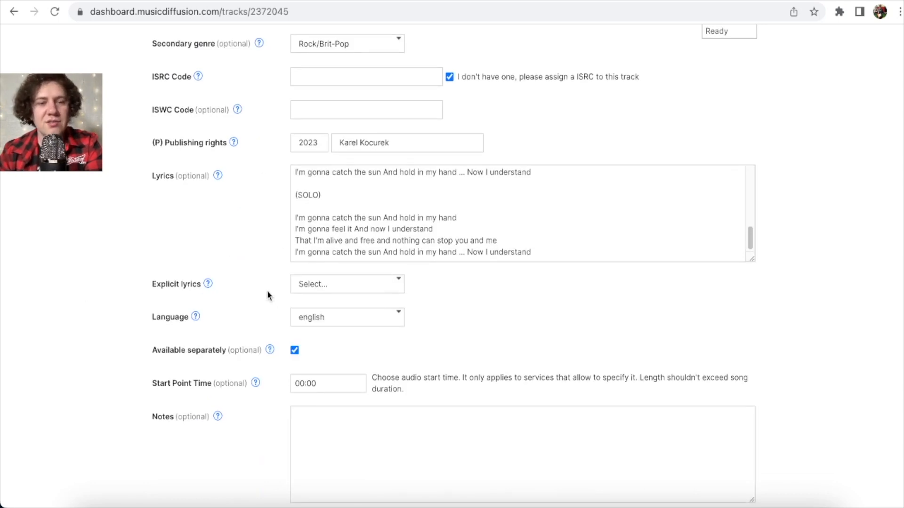
# Mark the track as Not explicit and save its details.
pyautogui.click(346, 283)
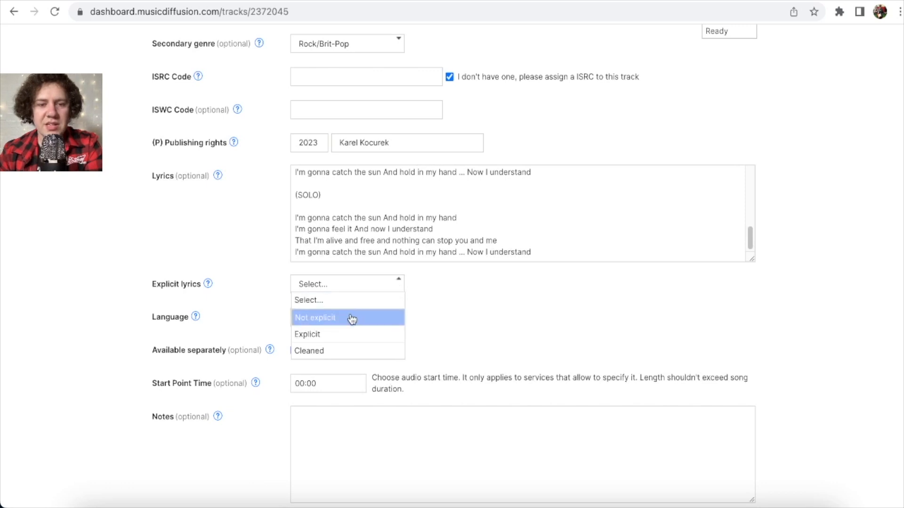
pyautogui.click(315, 316)
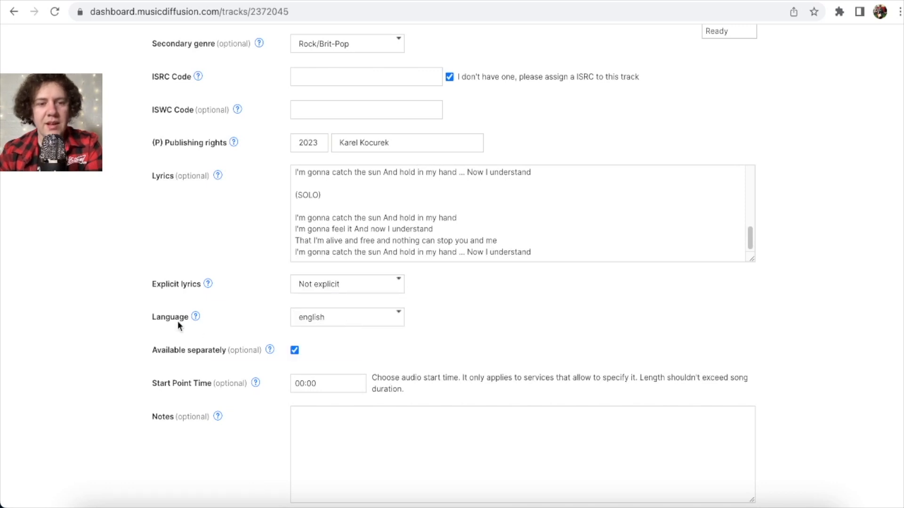
pyautogui.scroll(-3)
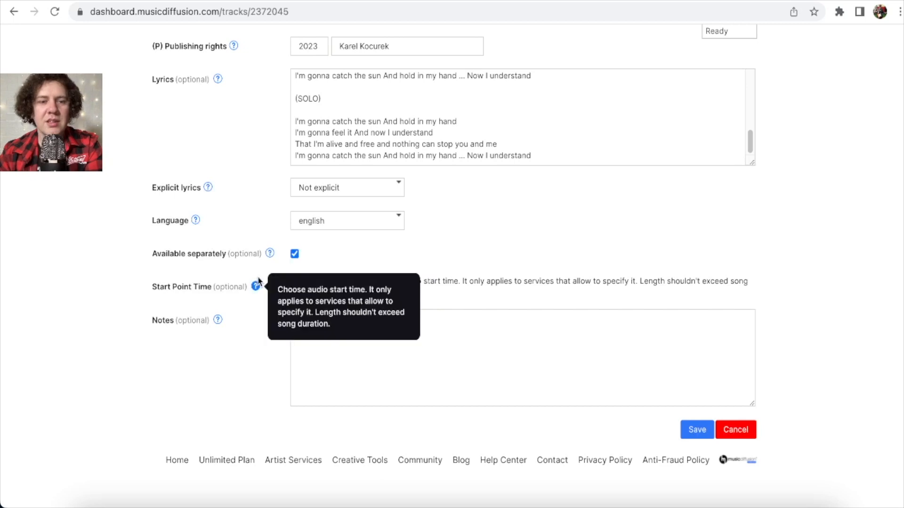
pyautogui.moveTo(274, 277)
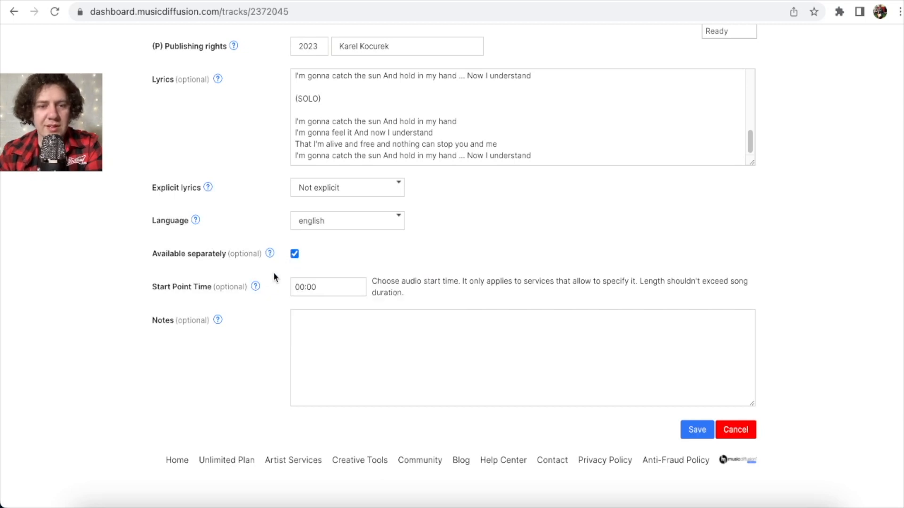
pyautogui.moveTo(265, 357)
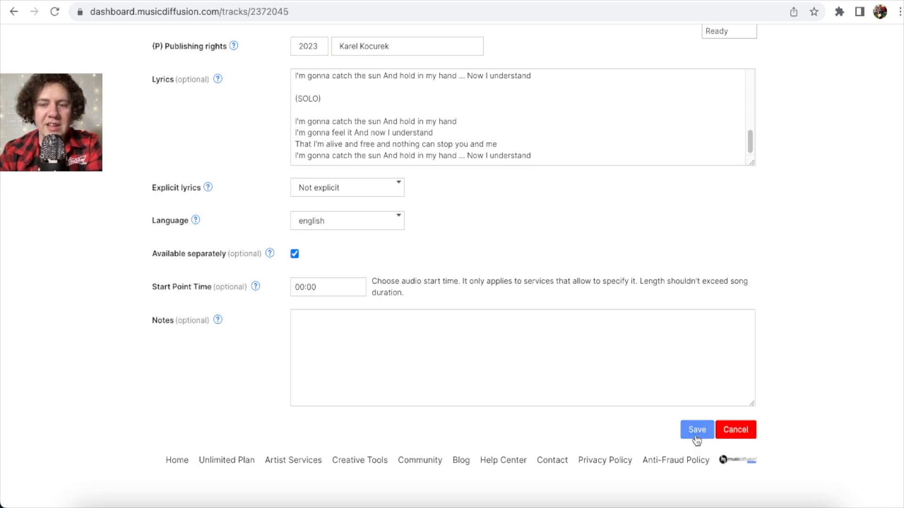
pyautogui.click(695, 429)
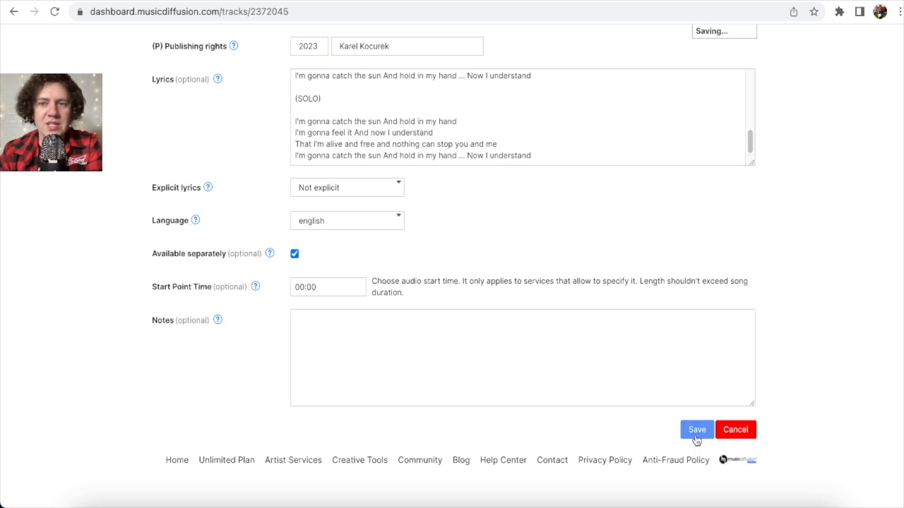
pyautogui.click(695, 429)
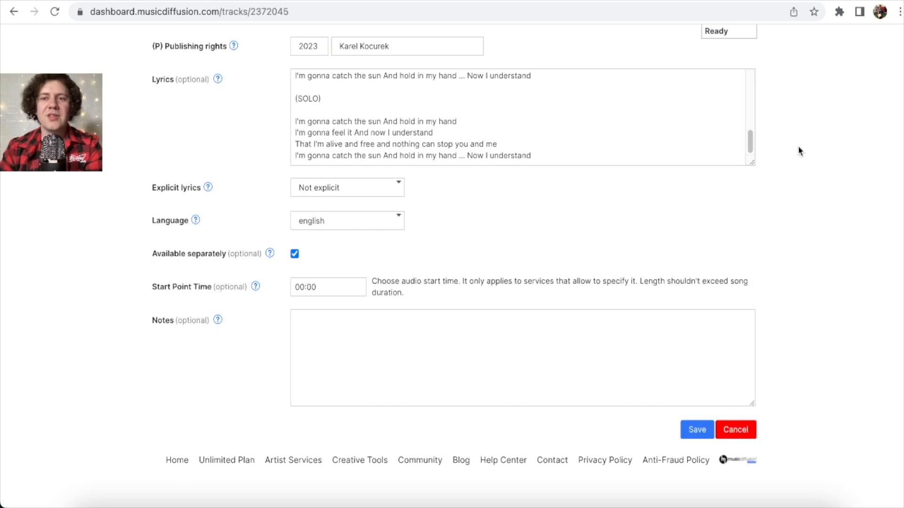
pyautogui.scroll(3)
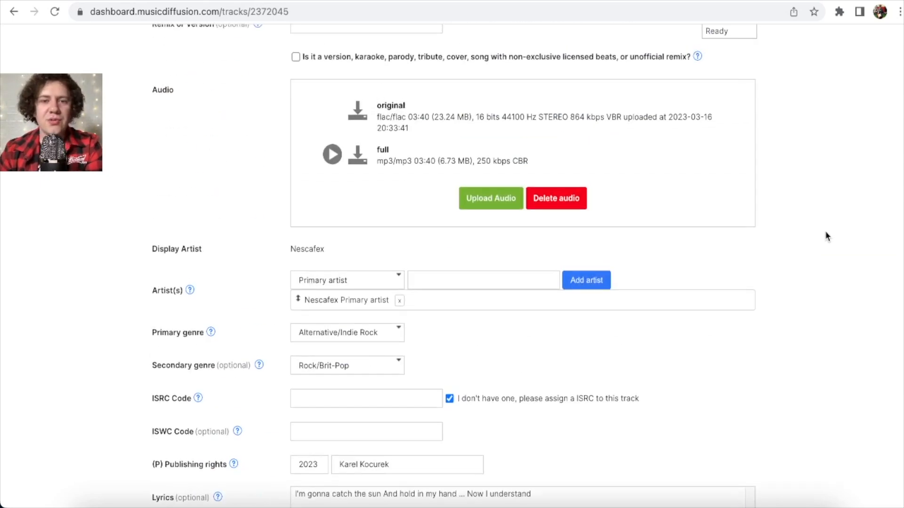
pyautogui.scroll(3)
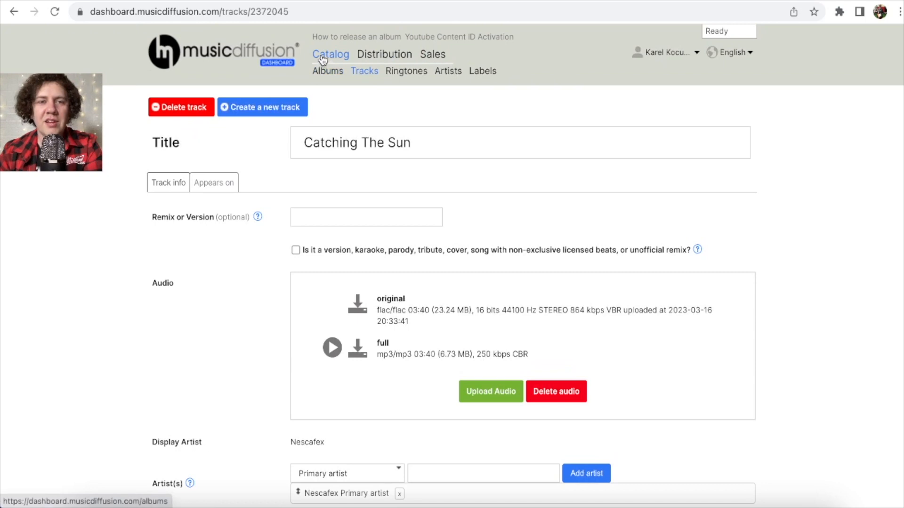
# Leave the track page without saving and reopen the Catching The Sun release info.
pyautogui.click(330, 53)
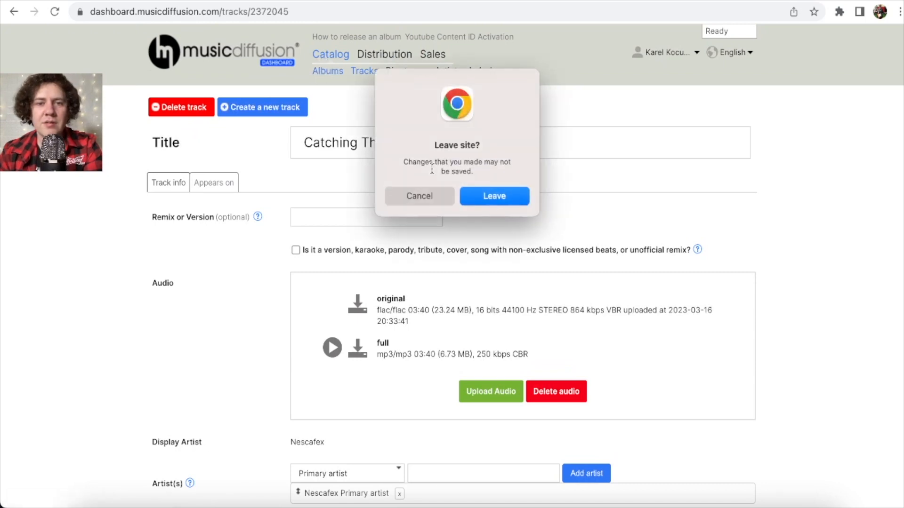
pyautogui.moveTo(466, 190)
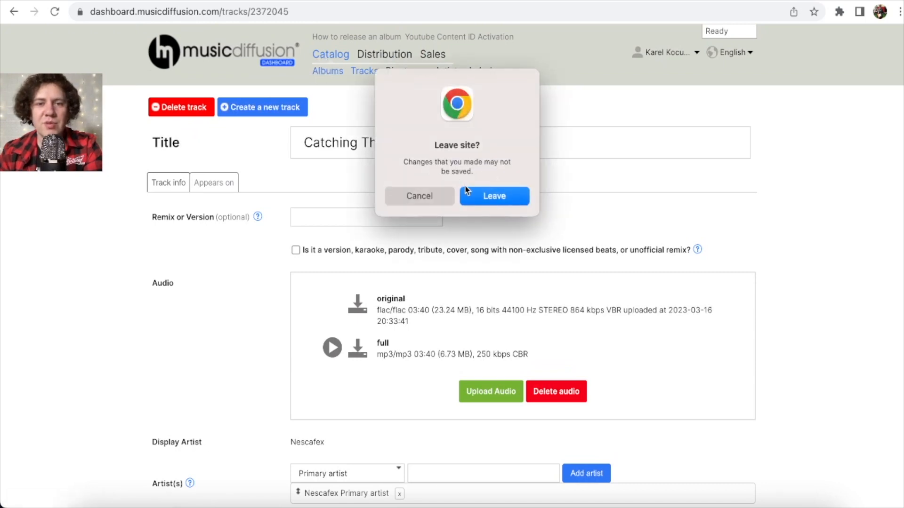
pyautogui.click(493, 196)
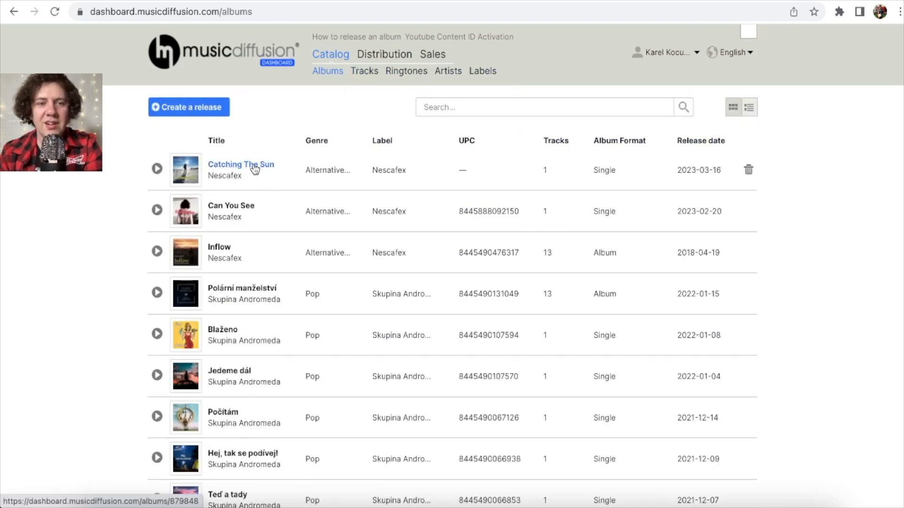
pyautogui.click(241, 164)
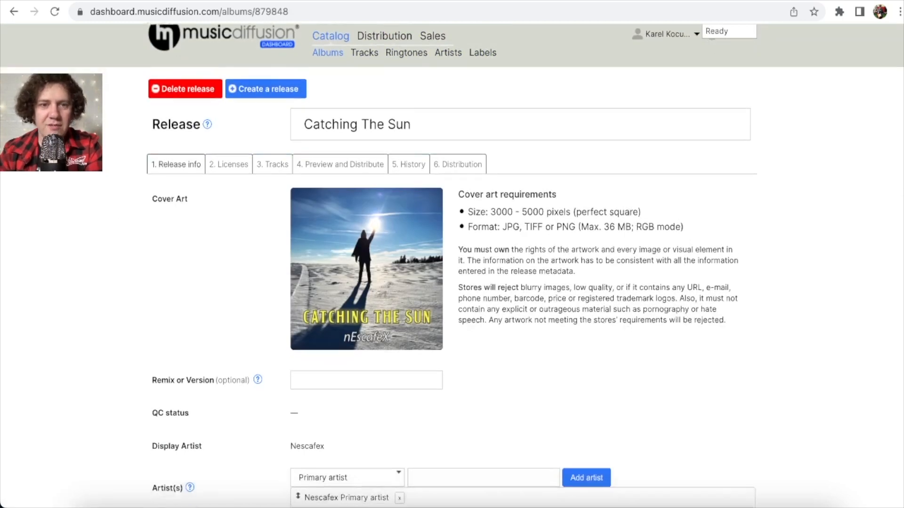
pyautogui.scroll(-3)
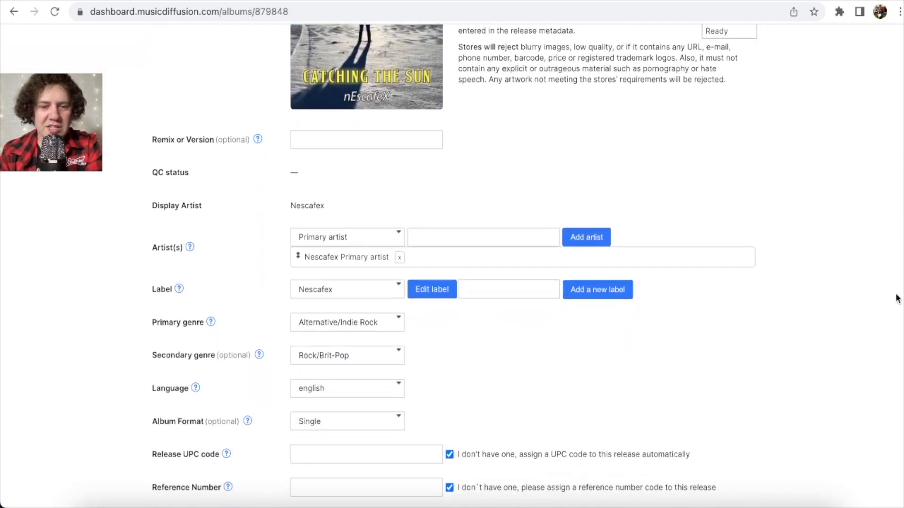
pyautogui.scroll(-3)
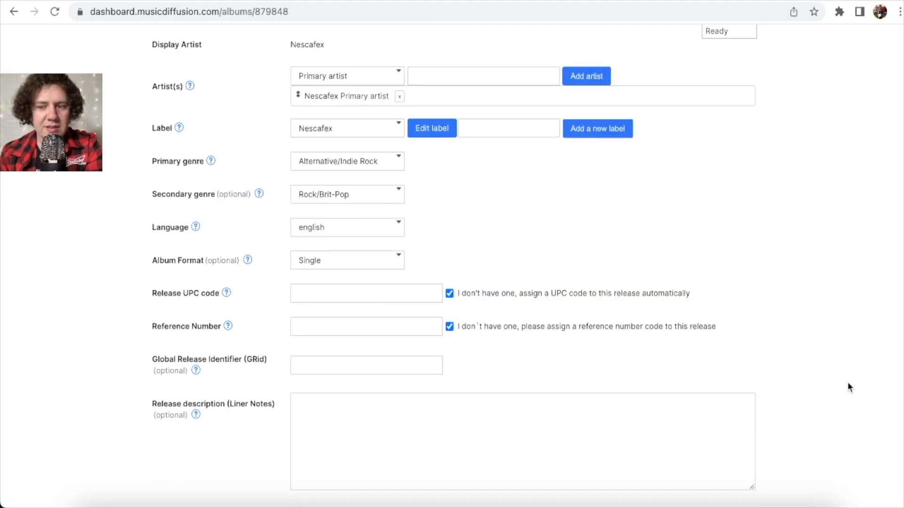
pyautogui.scroll(3)
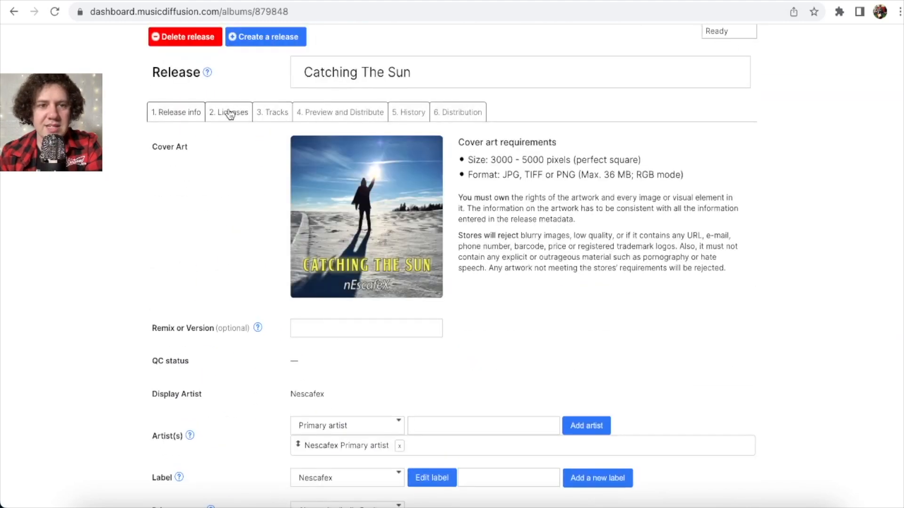
# Check the release's Licenses and Tracks tabs and the track's details, then reopen the release.
pyautogui.click(228, 112)
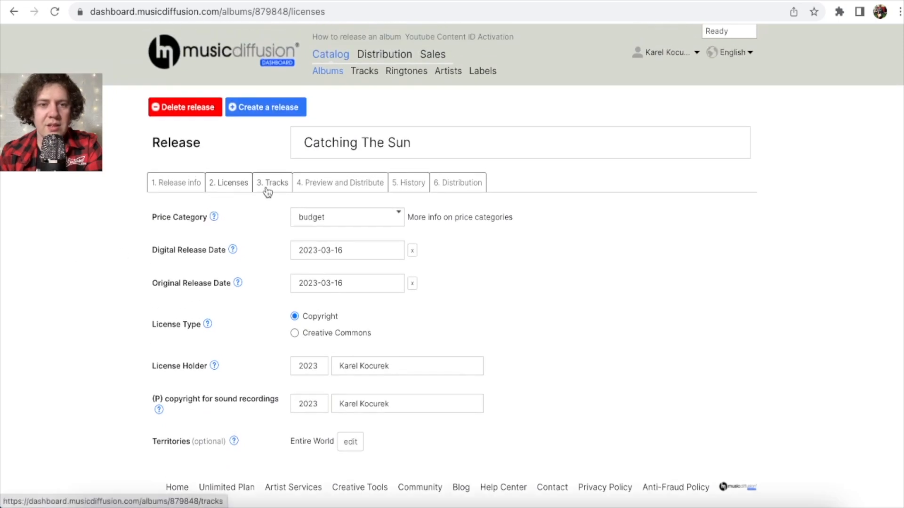
pyautogui.click(272, 182)
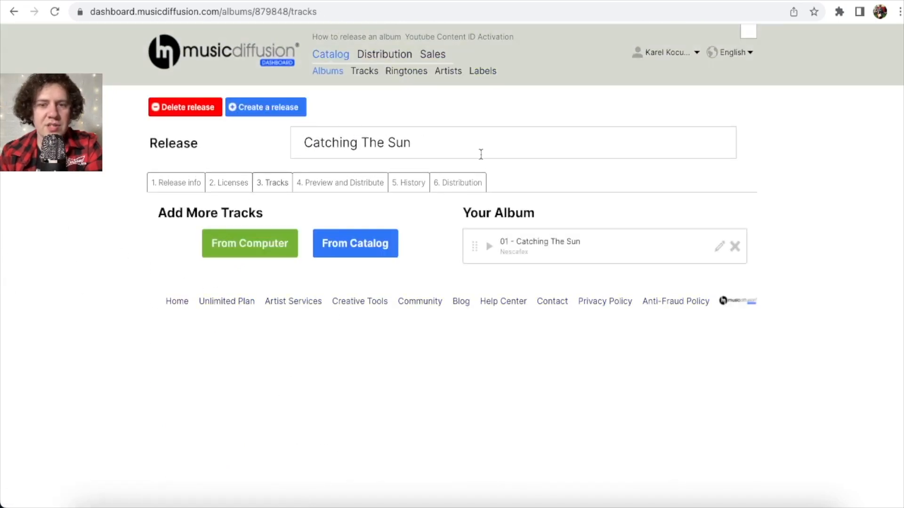
pyautogui.click(719, 247)
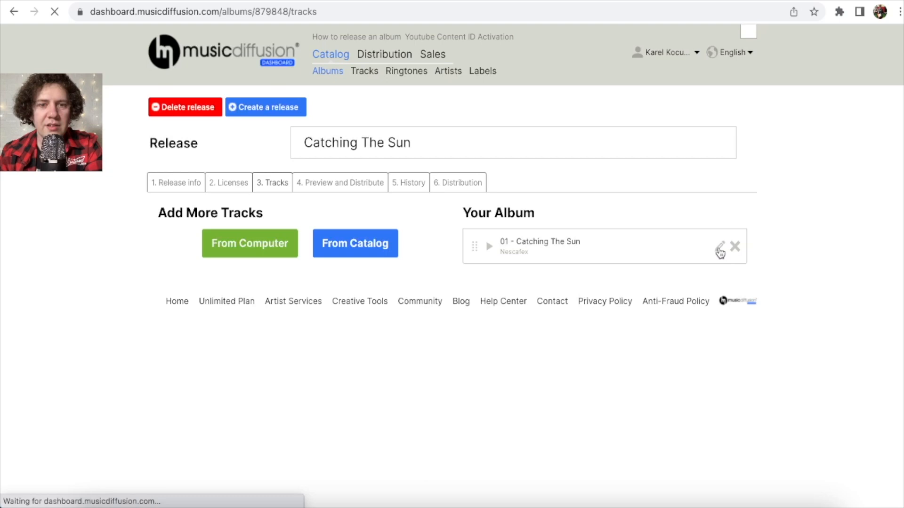
pyautogui.click(719, 250)
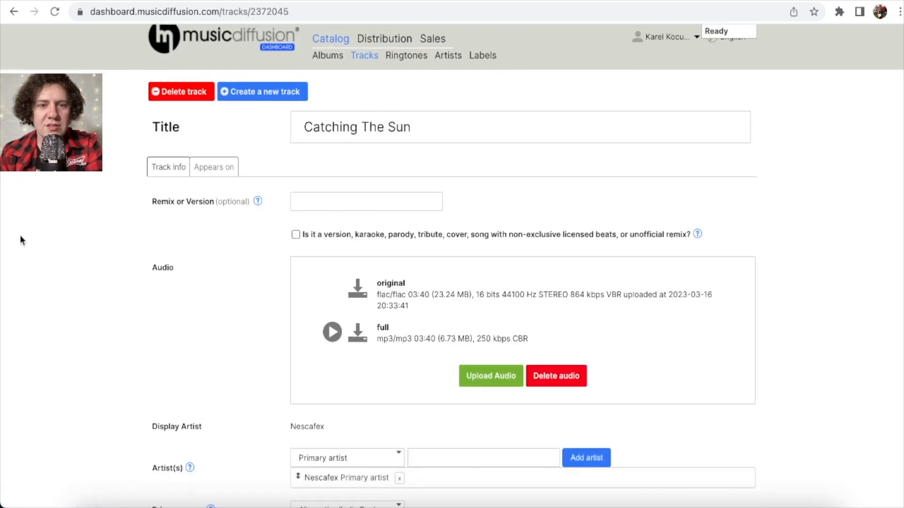
pyautogui.scroll(-3)
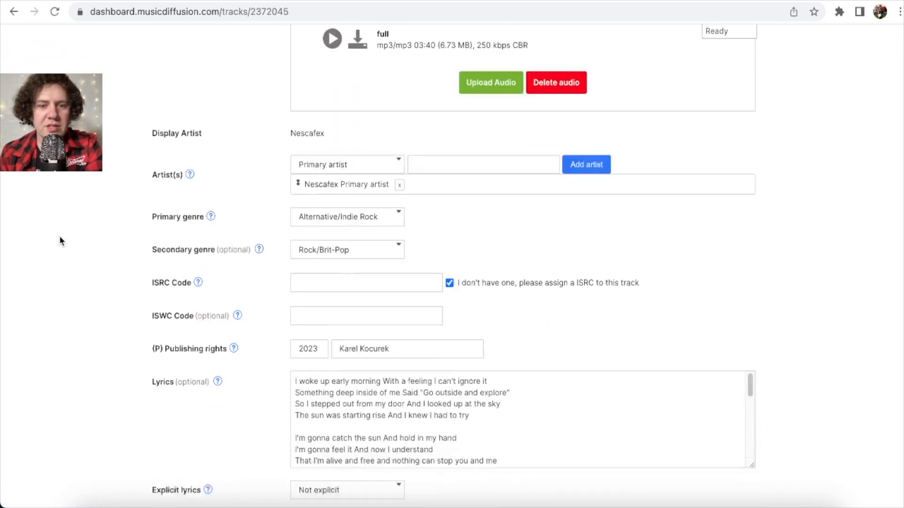
pyautogui.scroll(-3)
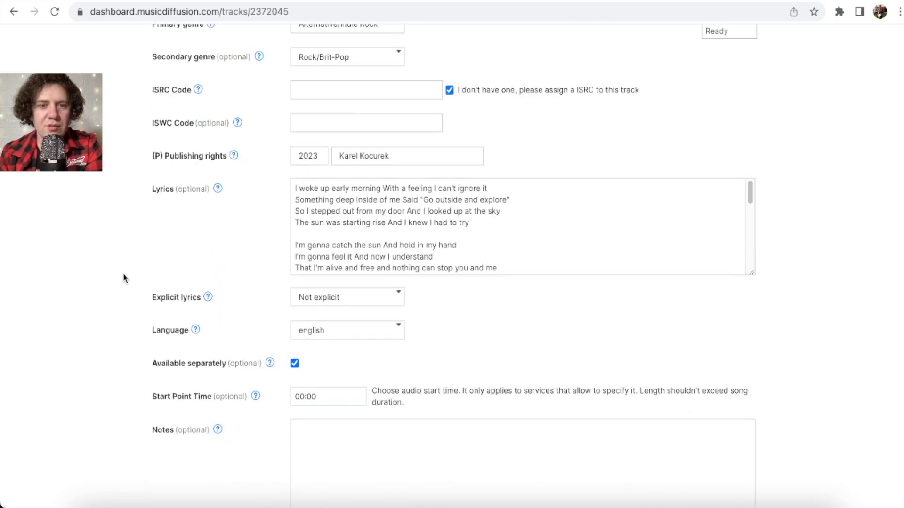
pyautogui.scroll(3)
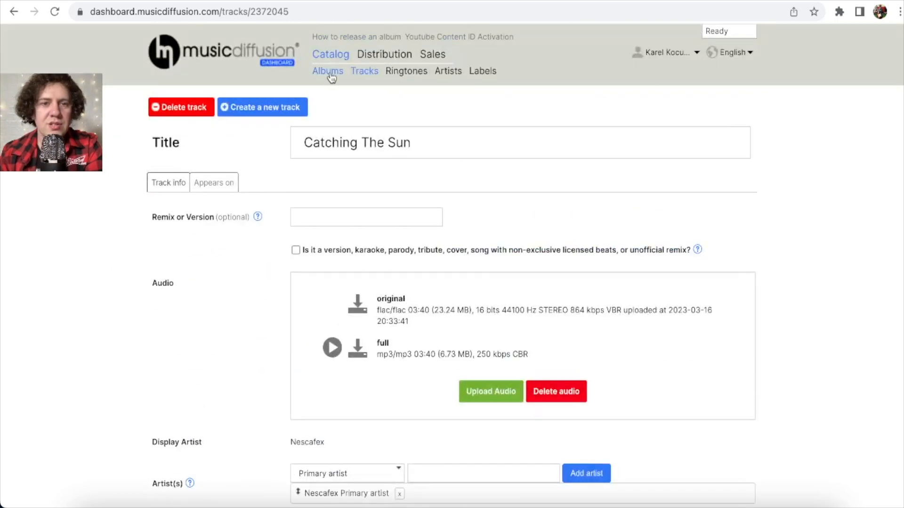
pyautogui.click(327, 70)
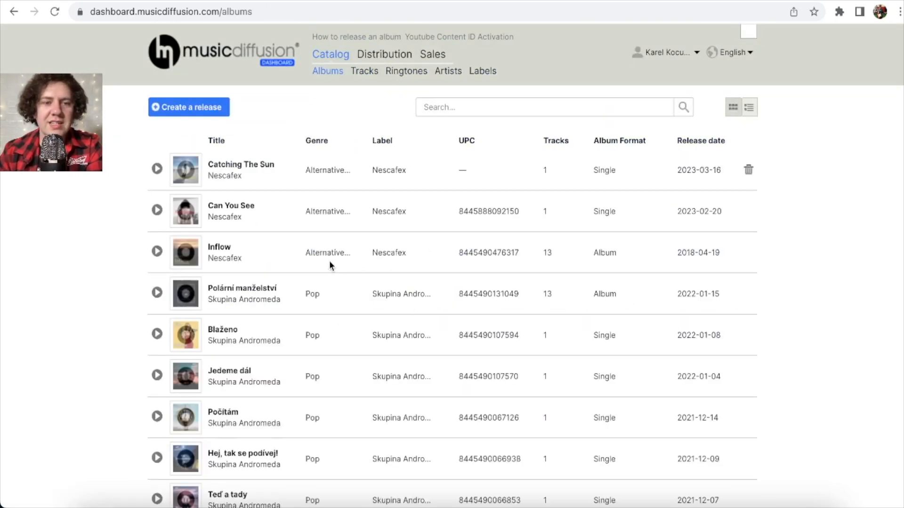
pyautogui.click(240, 164)
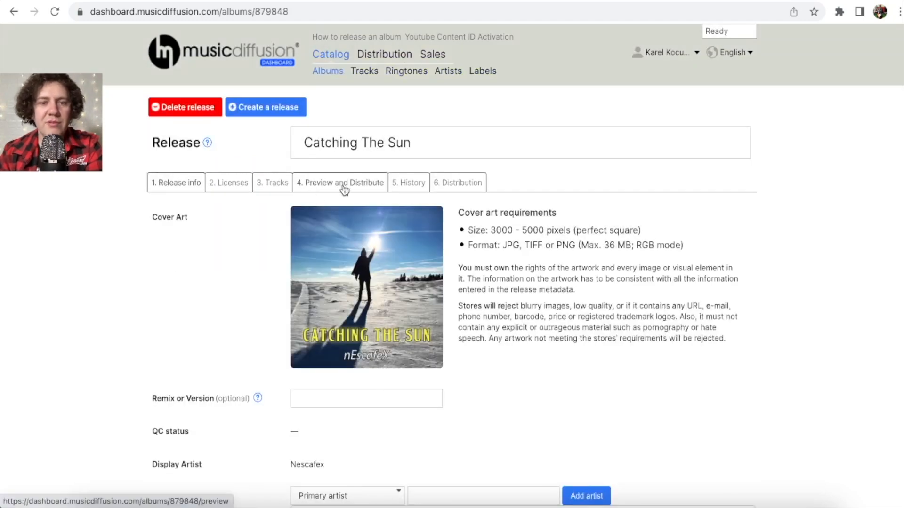
# Preview Catching The Sun and submit it for distribution, triggering the composer-mandatory error.
pyautogui.click(339, 183)
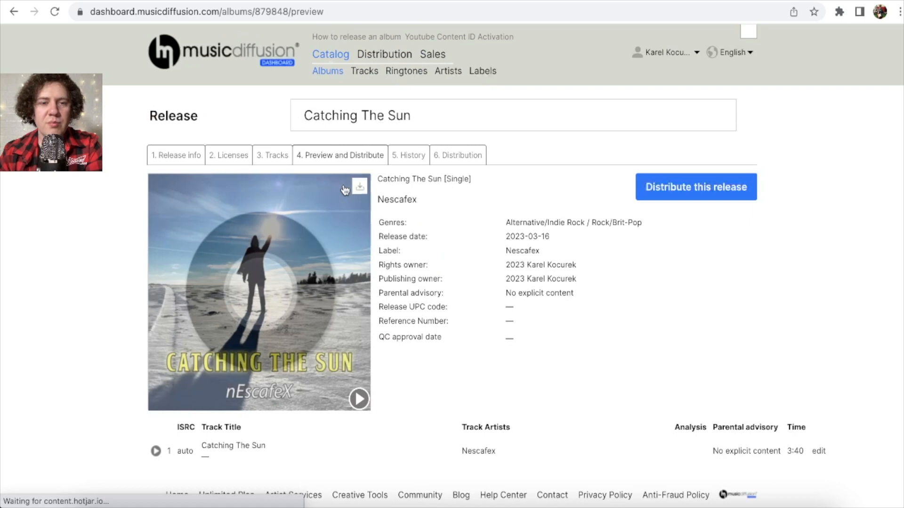
pyautogui.scroll(-3)
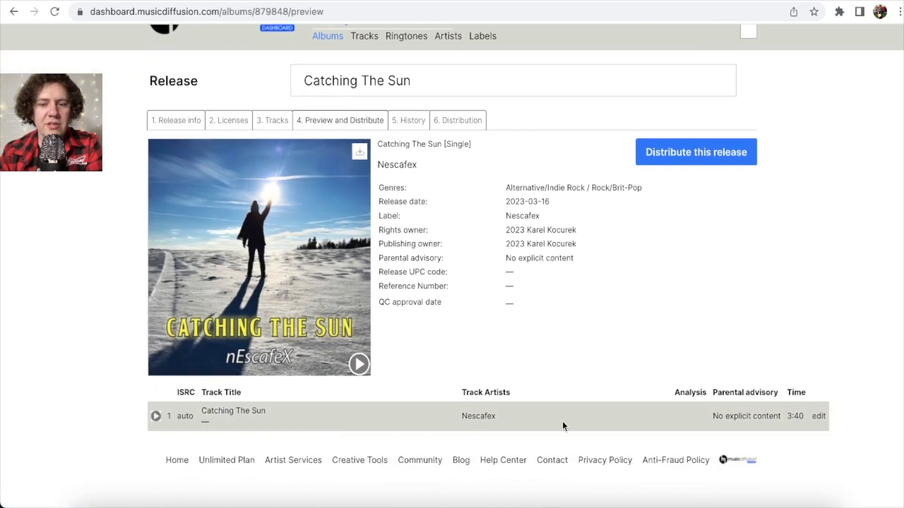
pyautogui.moveTo(535, 175)
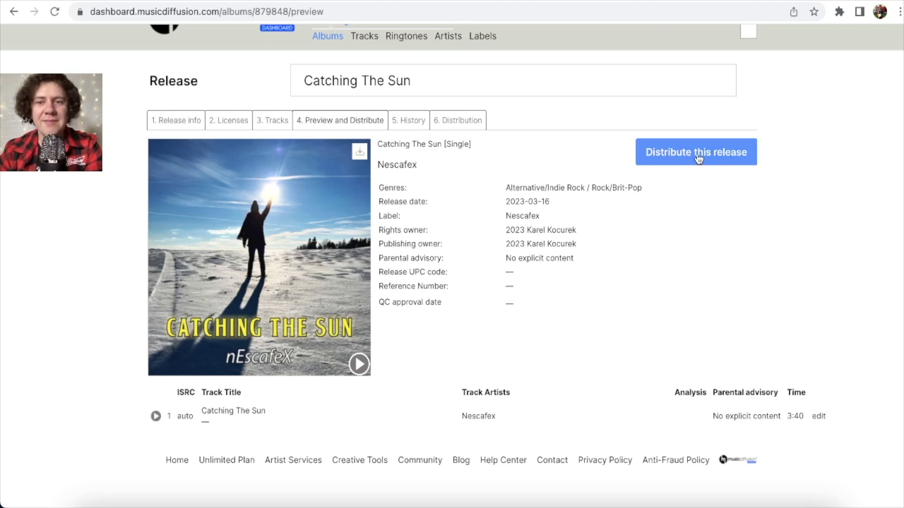
pyautogui.click(696, 152)
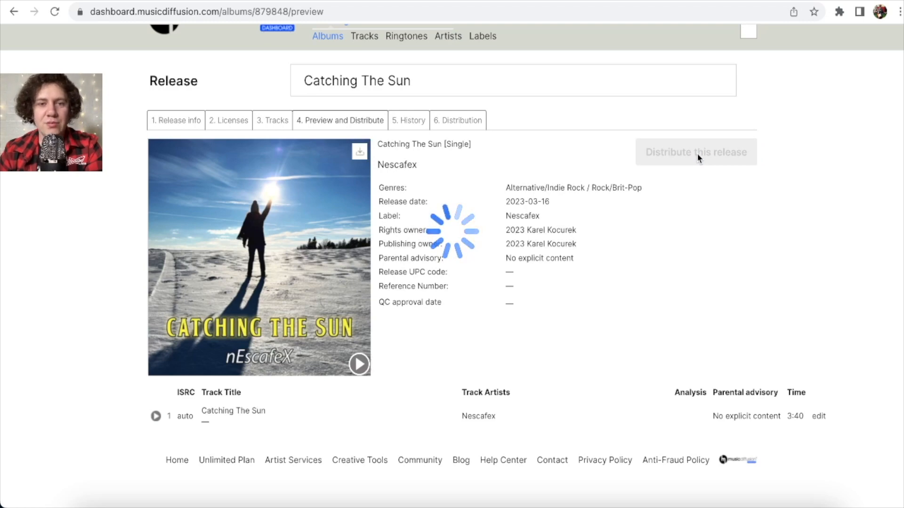
pyautogui.click(695, 152)
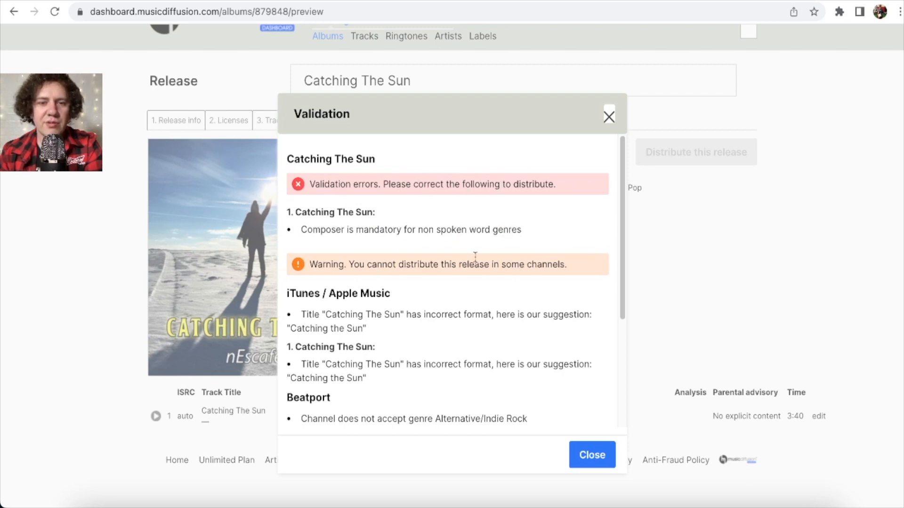
# Read through the validation errors and store warnings, then close the report.
pyautogui.scroll(-3)
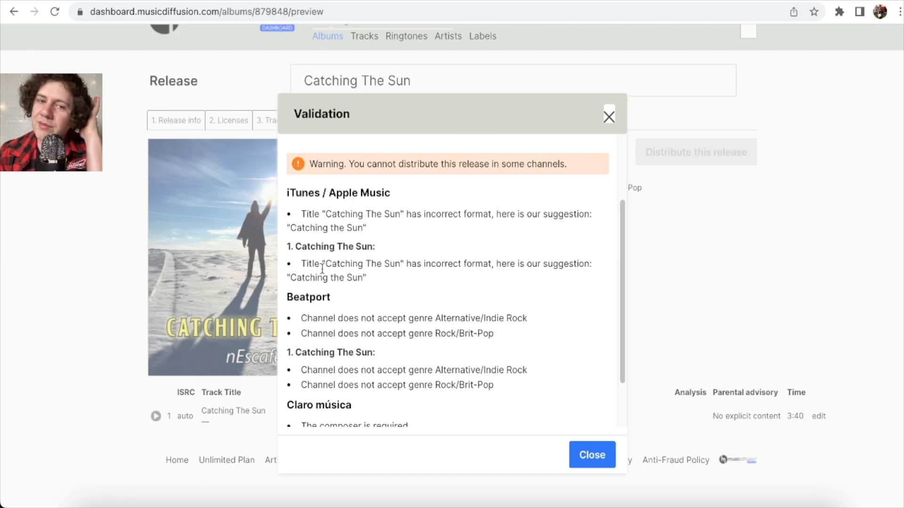
pyautogui.doubleClick(372, 213)
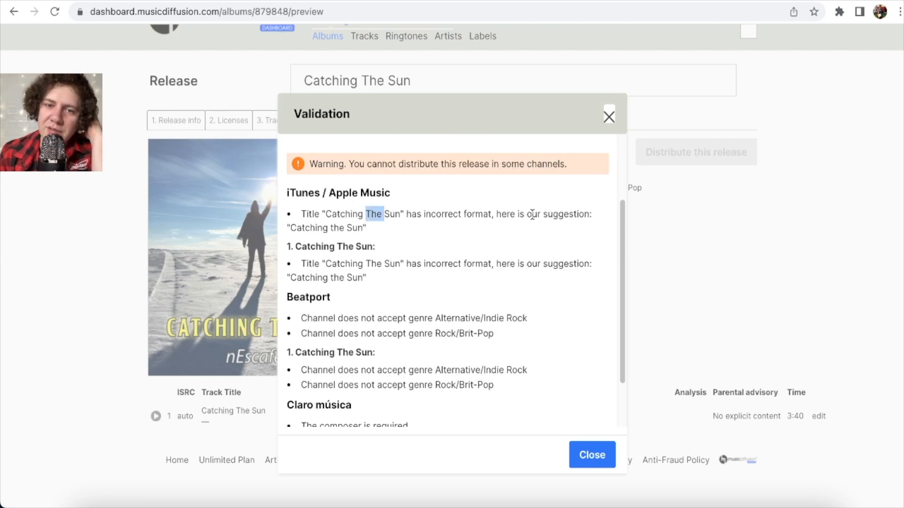
pyautogui.moveTo(330, 226)
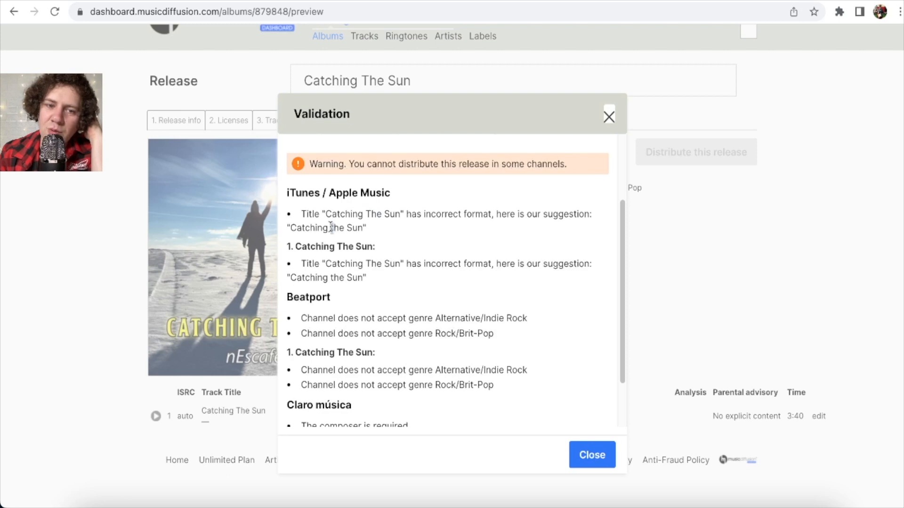
pyautogui.scroll(-3)
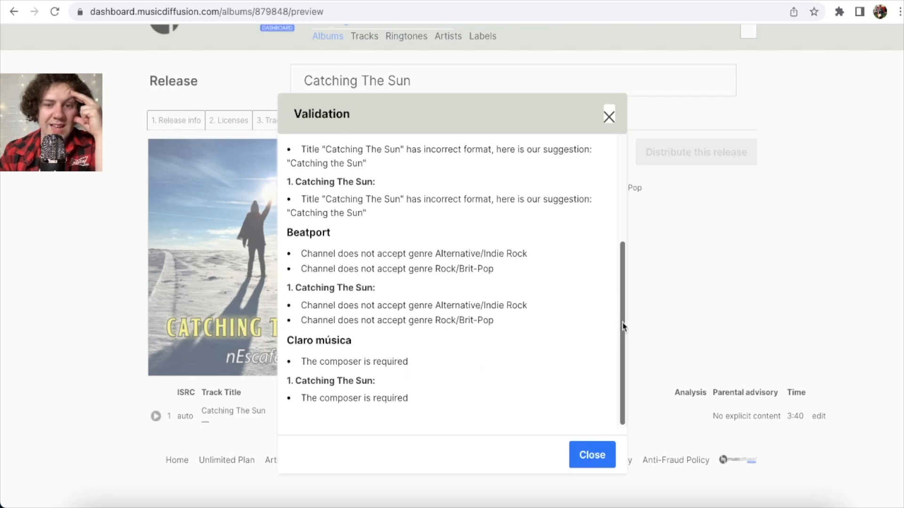
pyautogui.scroll(3)
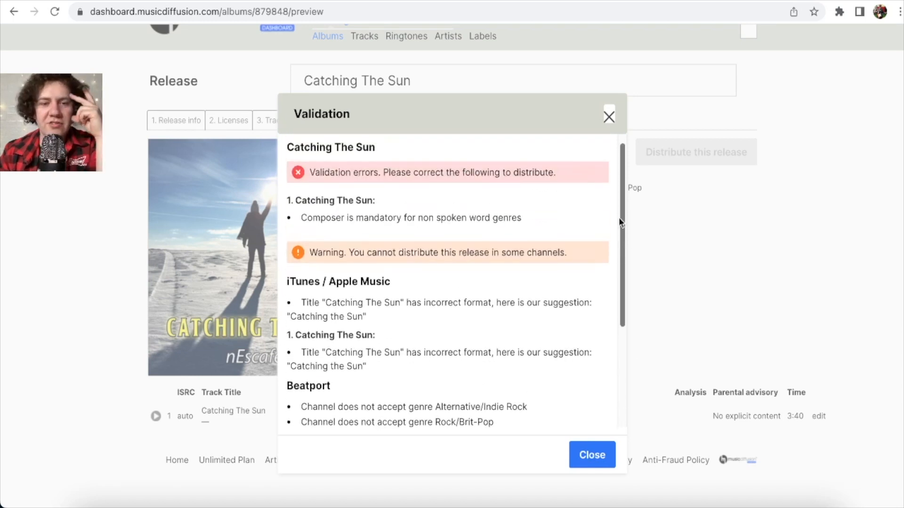
pyautogui.click(591, 454)
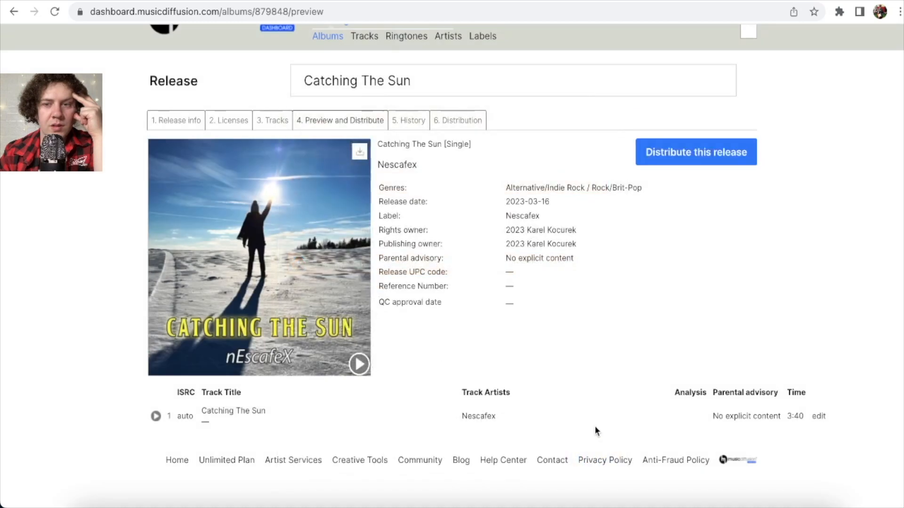
# Rework the added artist's roles, removing the extra credits beyond the primary artist.
pyautogui.click(817, 415)
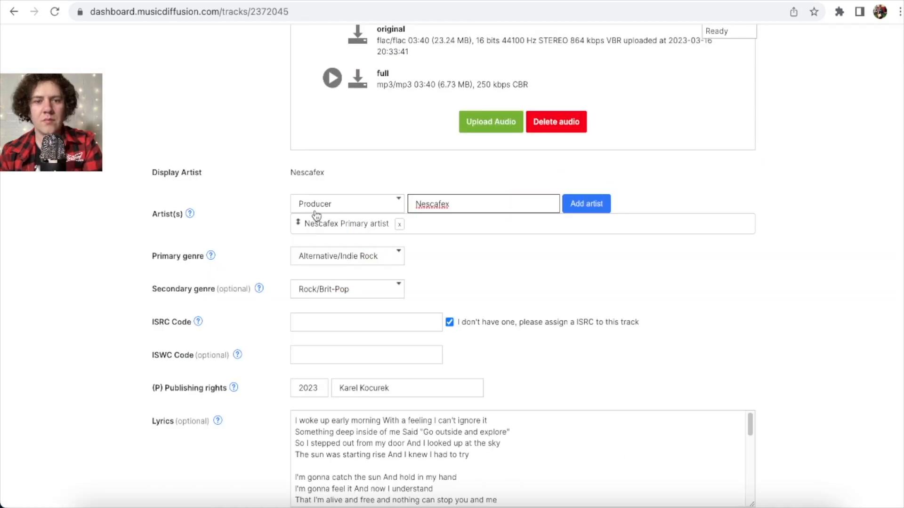
pyautogui.click(346, 203)
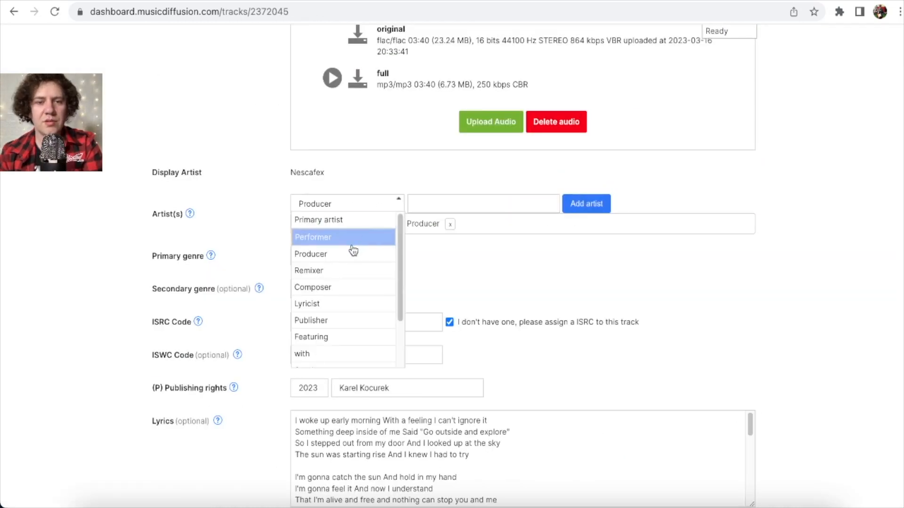
pyautogui.click(312, 236)
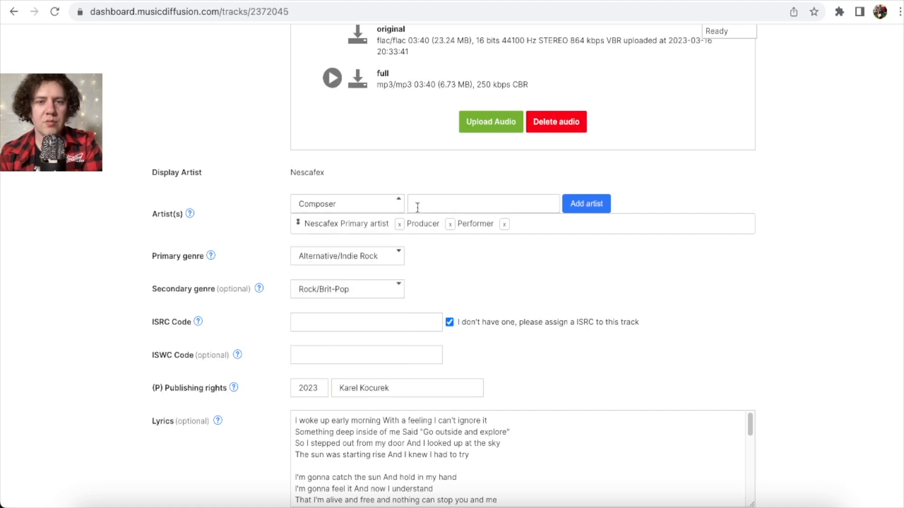
pyautogui.click(585, 204)
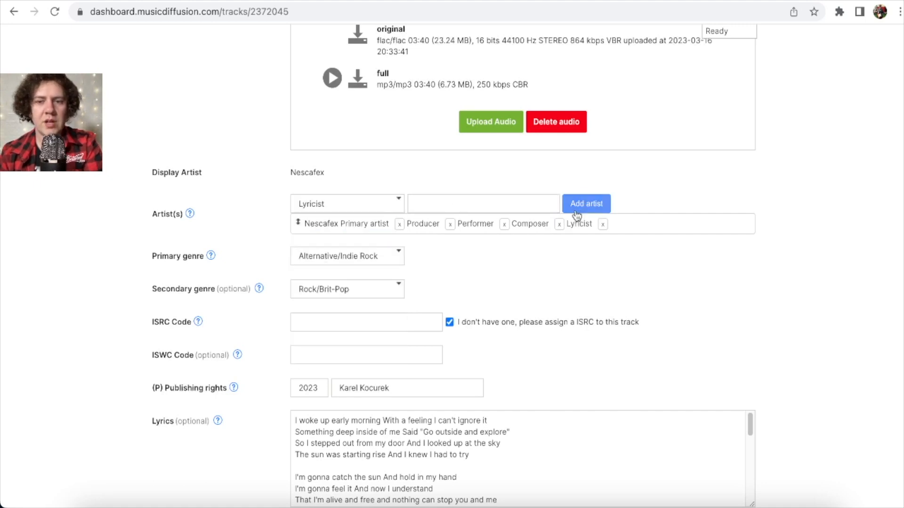
pyautogui.scroll(-3)
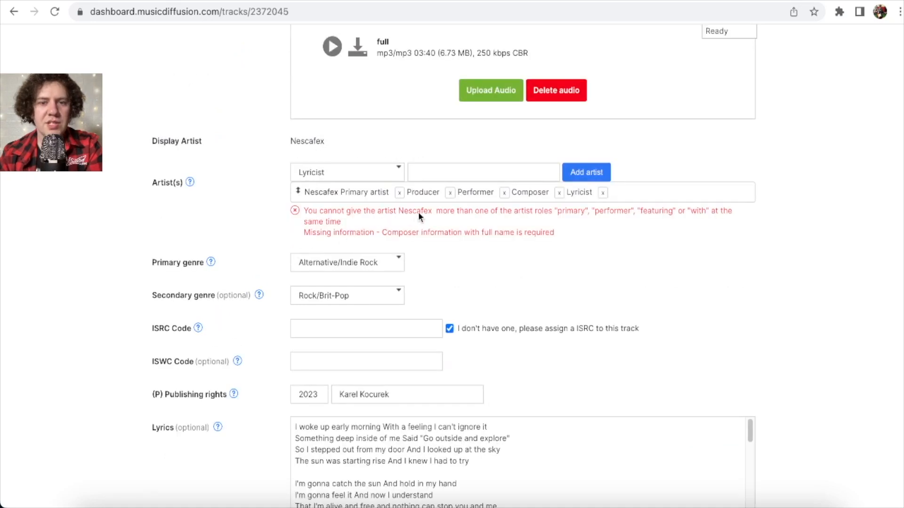
pyautogui.moveTo(524, 217)
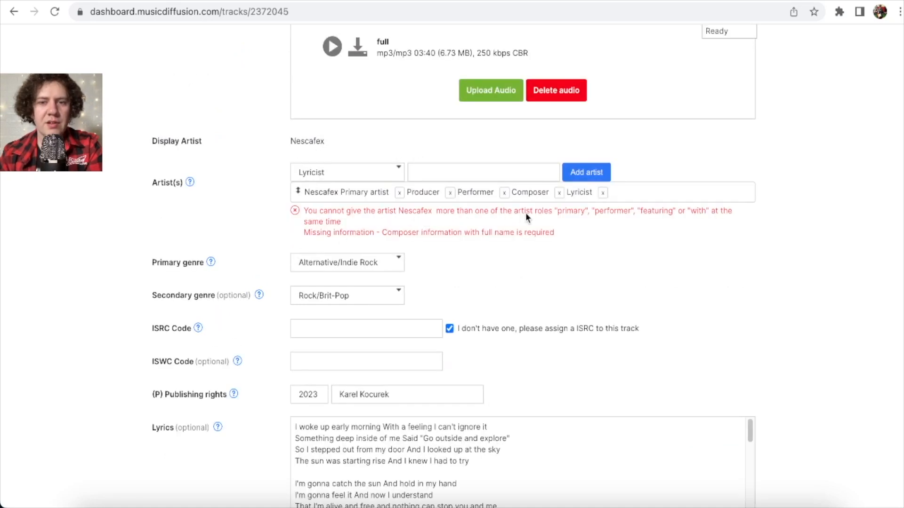
pyautogui.moveTo(618, 223)
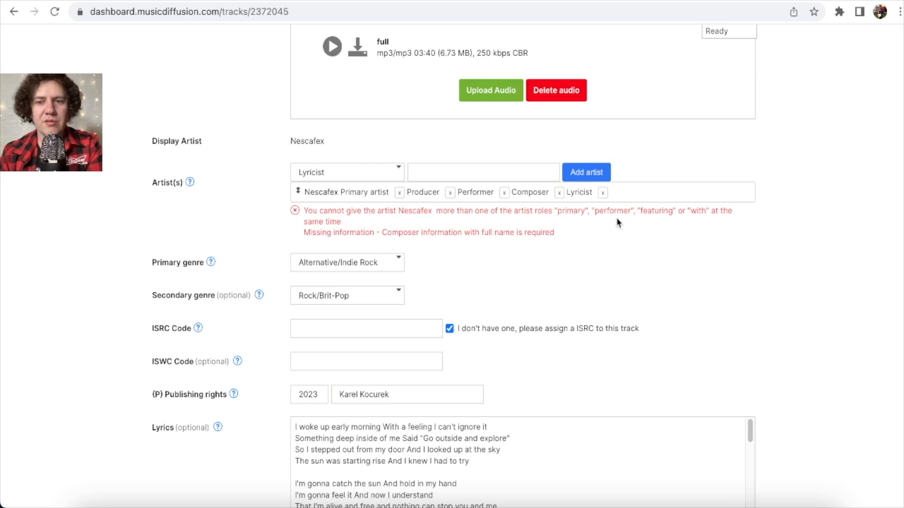
pyautogui.moveTo(419, 243)
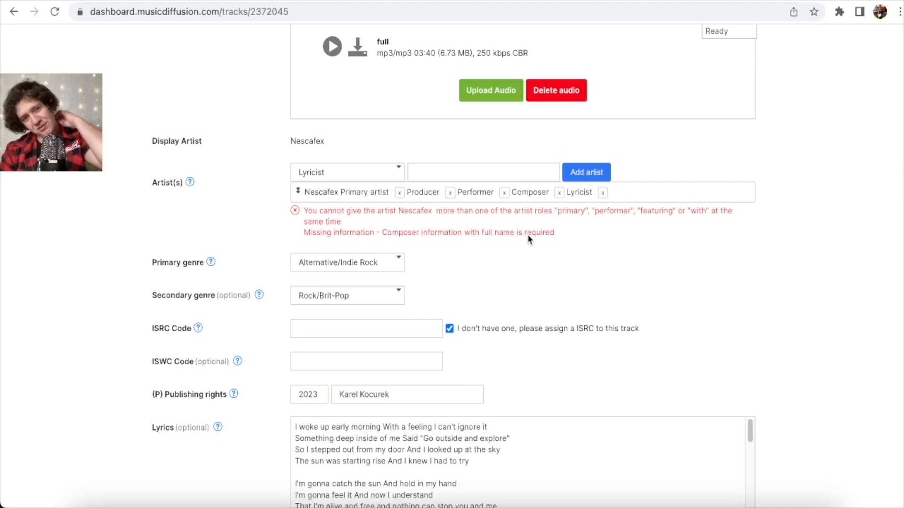
pyautogui.moveTo(366, 242)
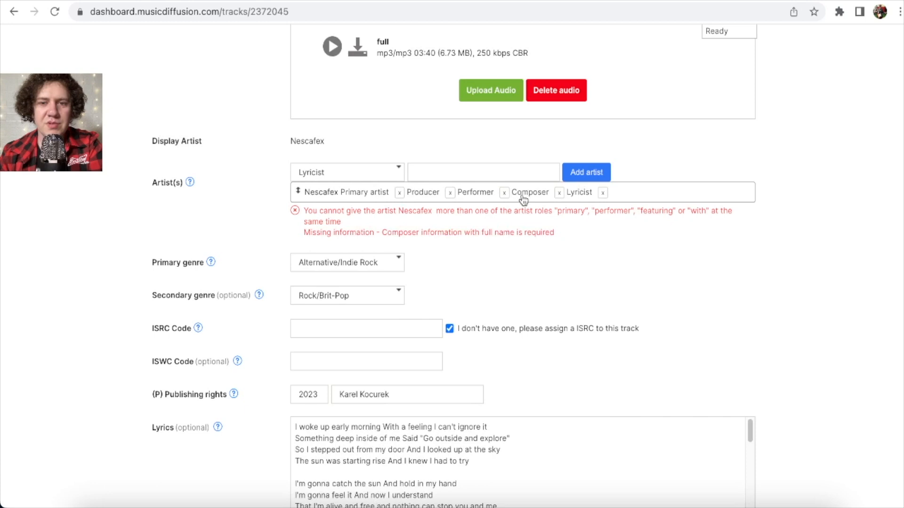
# Credit Karel Kocurek as the track's Composer and save the track.
pyautogui.click(346, 172)
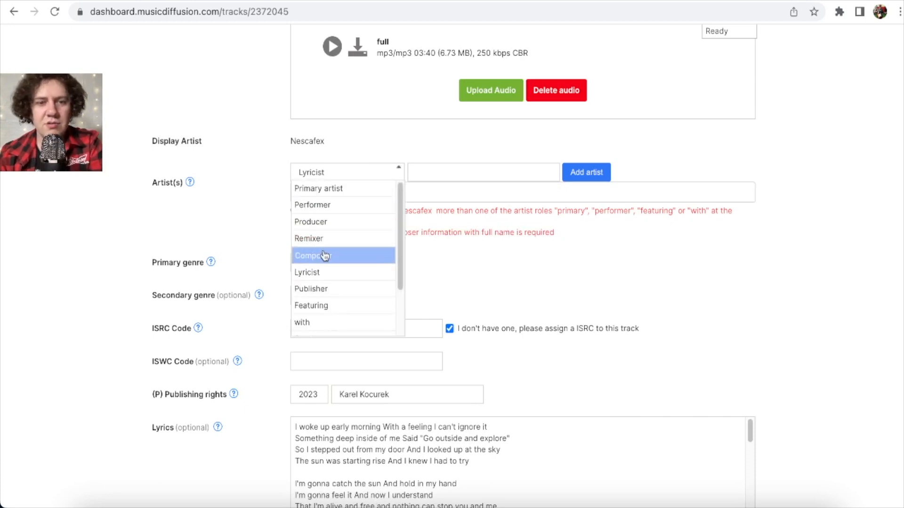
pyautogui.click(313, 255)
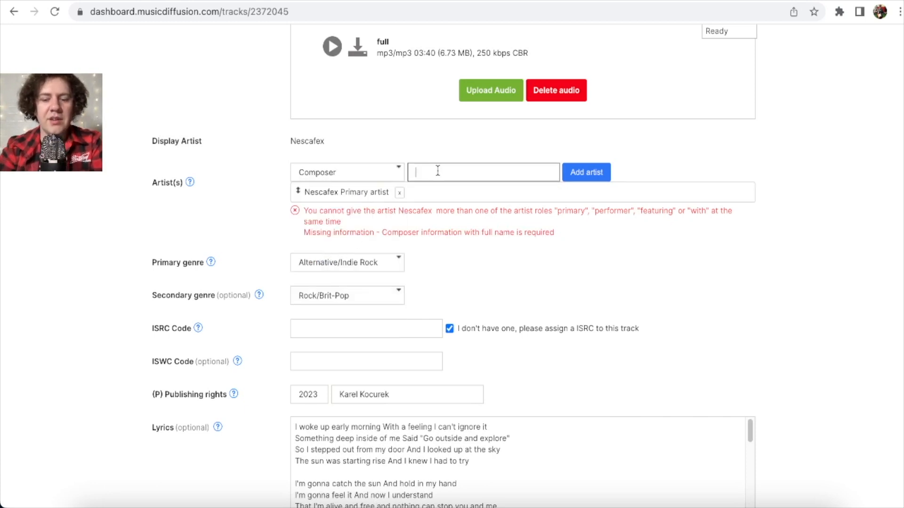
pyautogui.click(586, 172)
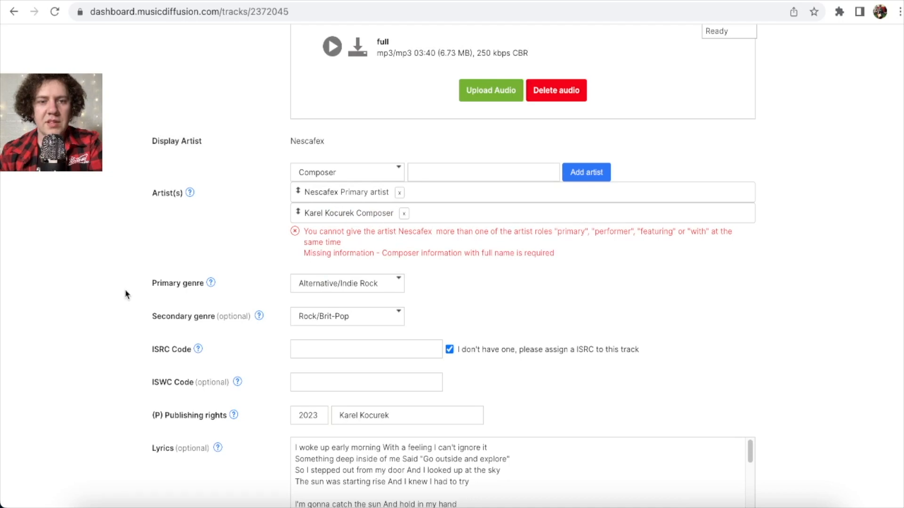
pyautogui.click(695, 430)
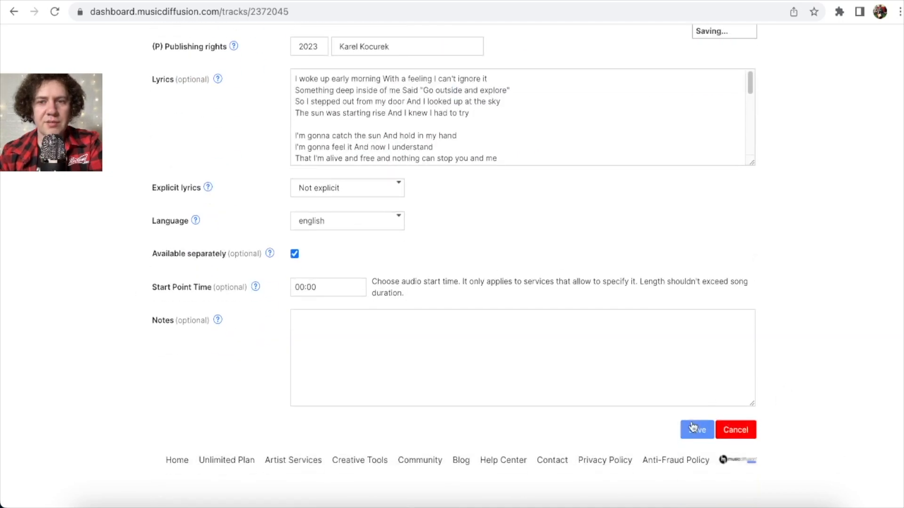
pyautogui.click(695, 429)
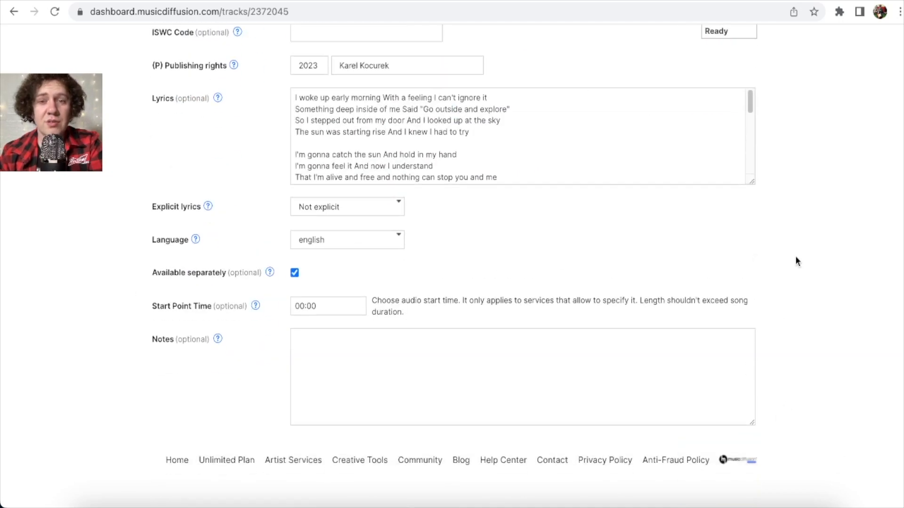
pyautogui.scroll(3)
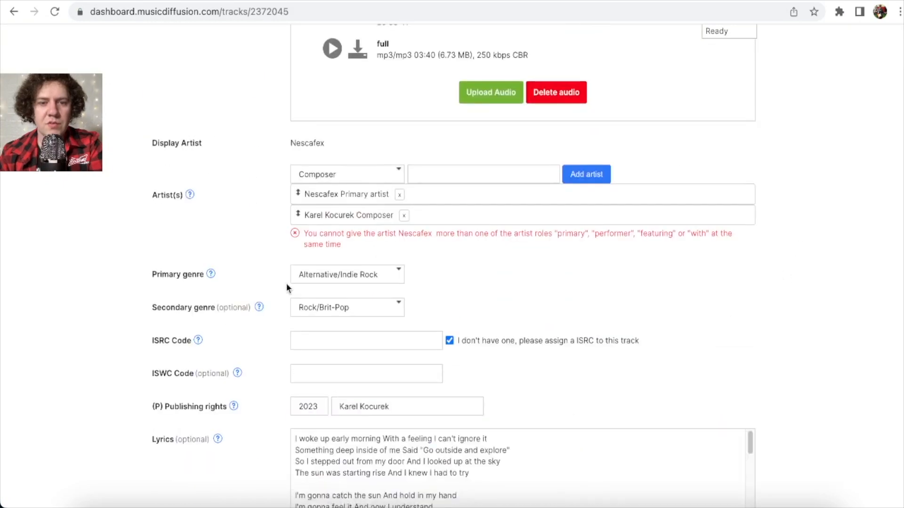
pyautogui.scroll(3)
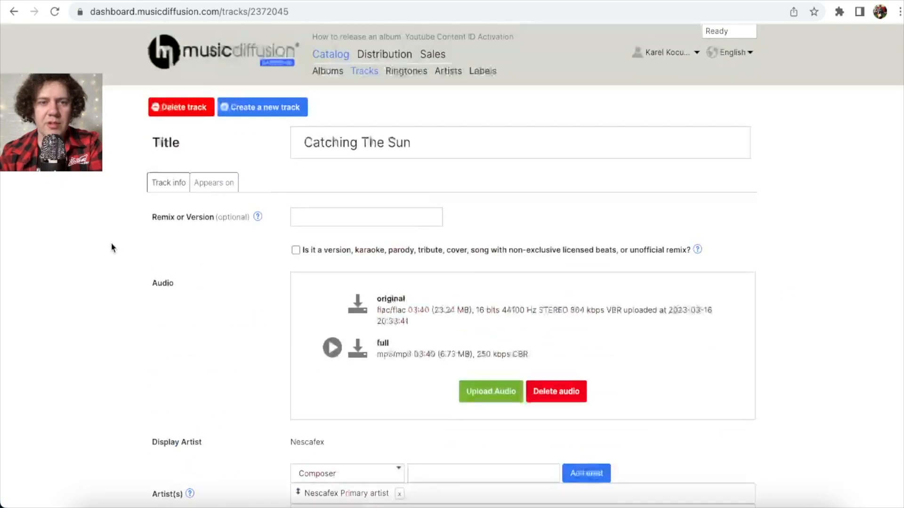
# Add Karel Kocurek as Composer in the release info, then open the release preview.
pyautogui.click(327, 71)
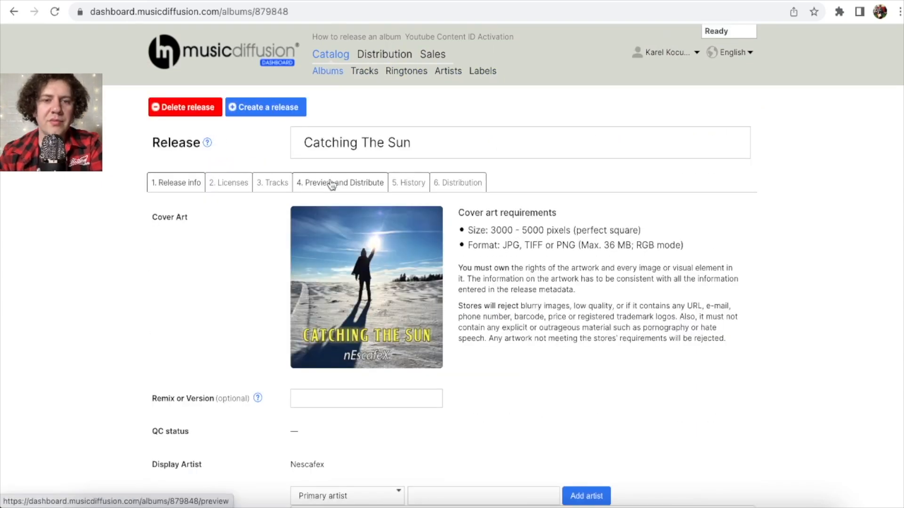
pyautogui.click(176, 182)
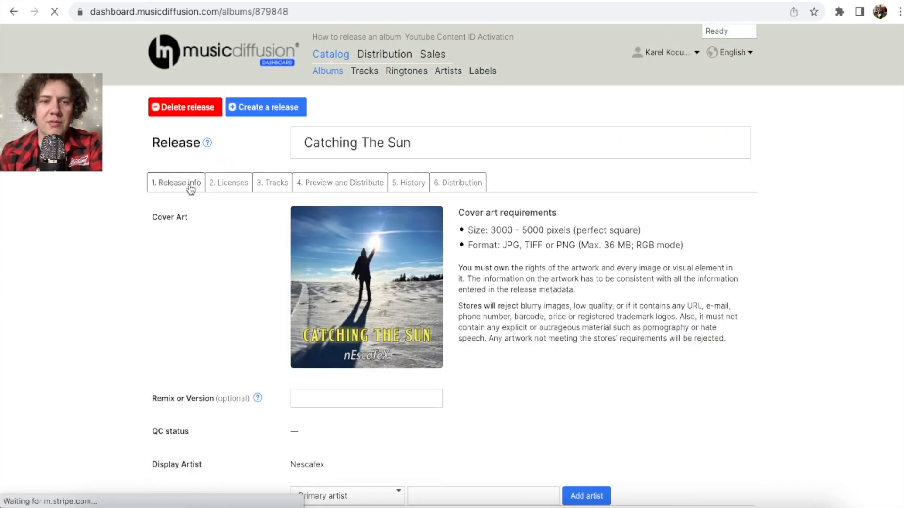
pyautogui.click(175, 182)
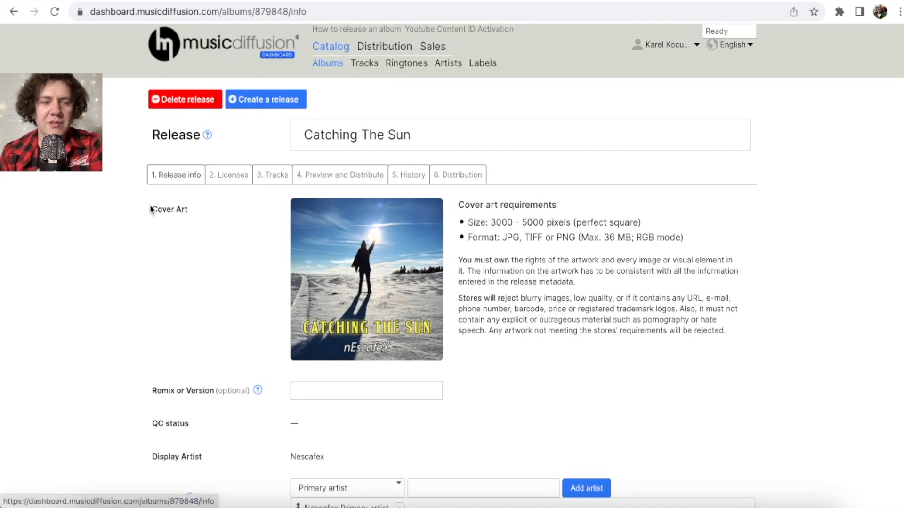
pyautogui.scroll(-3)
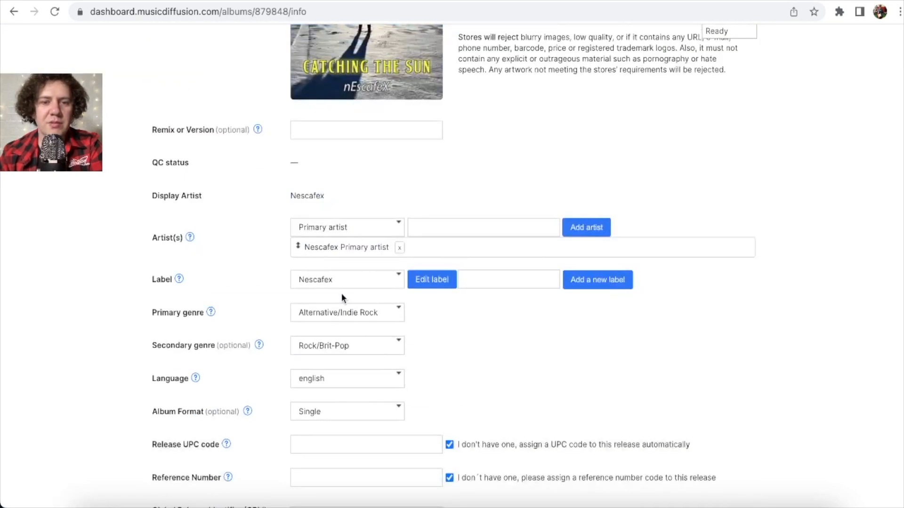
pyautogui.click(346, 227)
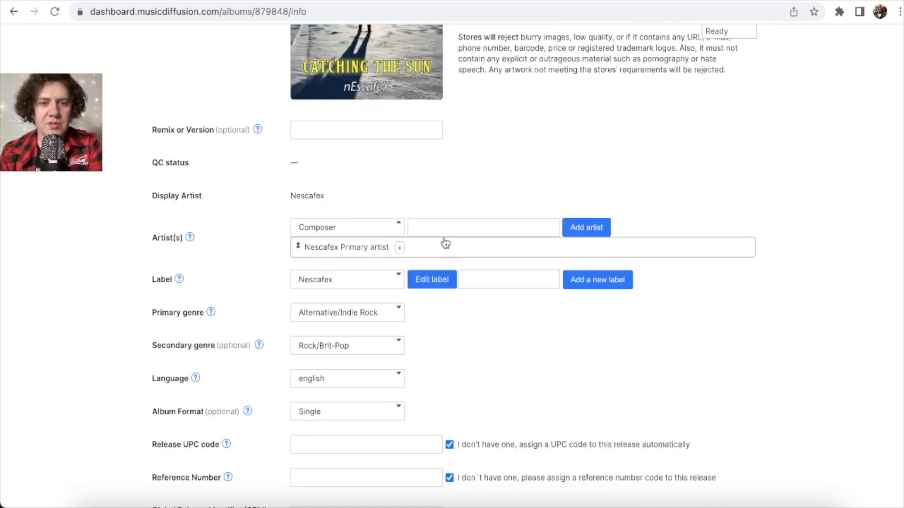
pyautogui.click(585, 227)
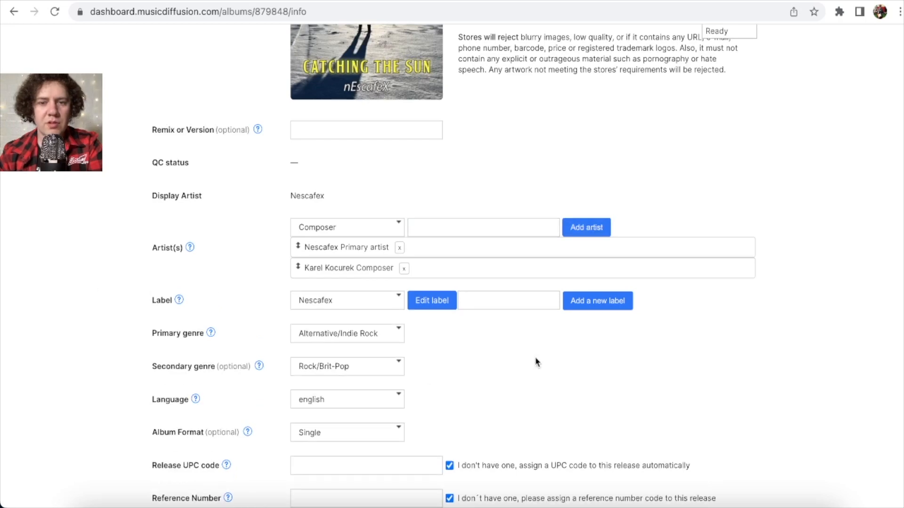
pyautogui.scroll(-3)
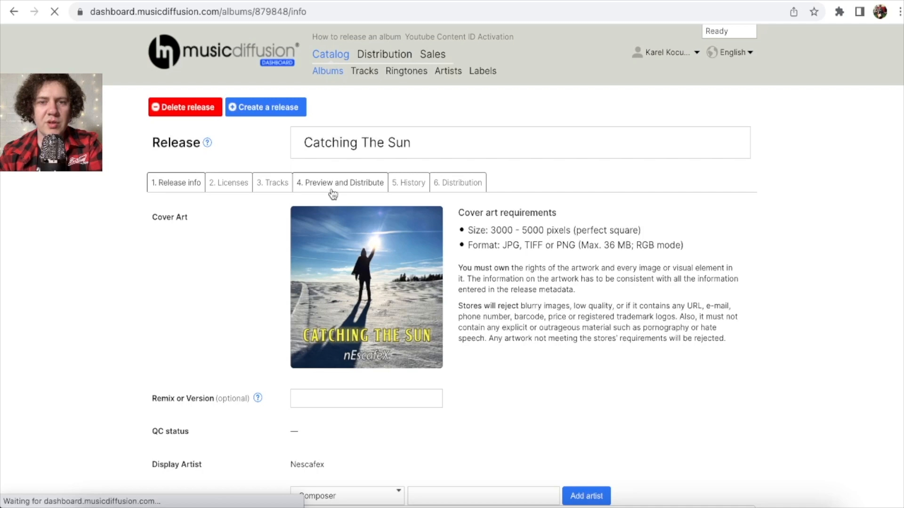
pyautogui.click(339, 183)
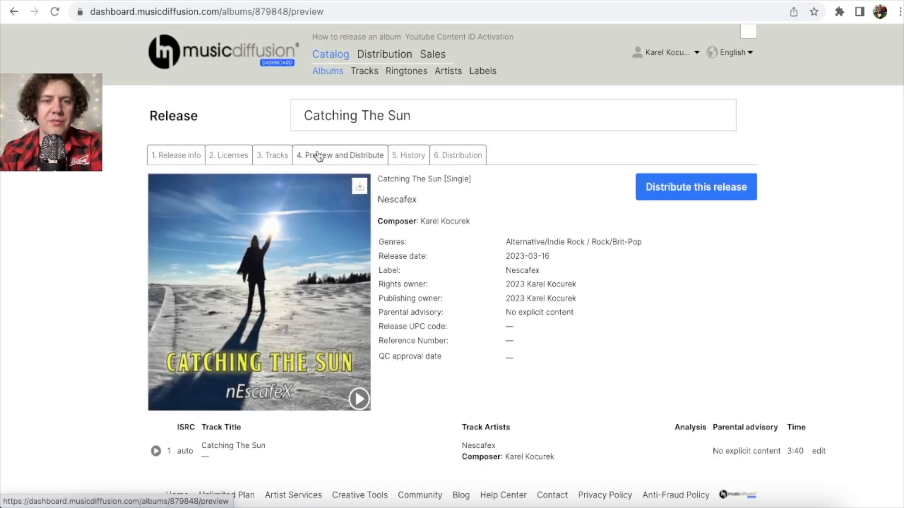
# Open the distribution dialog for Catching The Sun, with nearly all streaming channels checked.
pyautogui.click(695, 186)
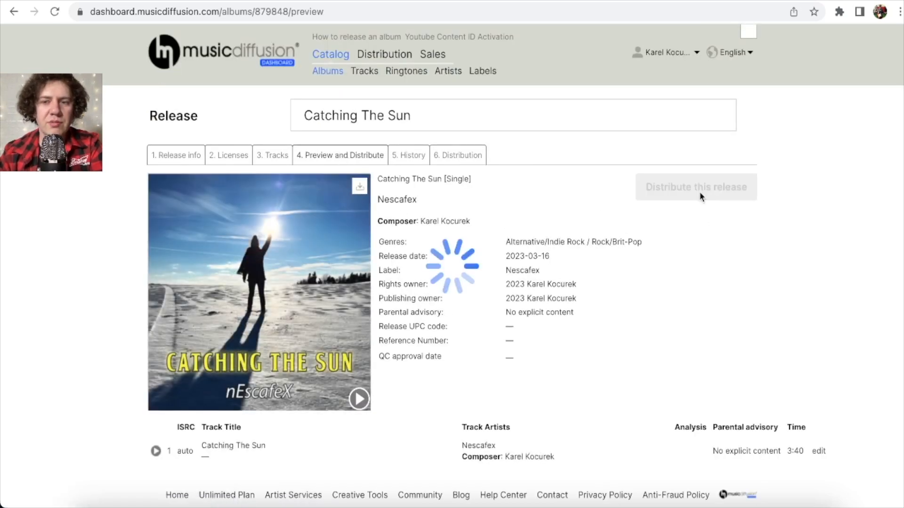
pyautogui.moveTo(783, 252)
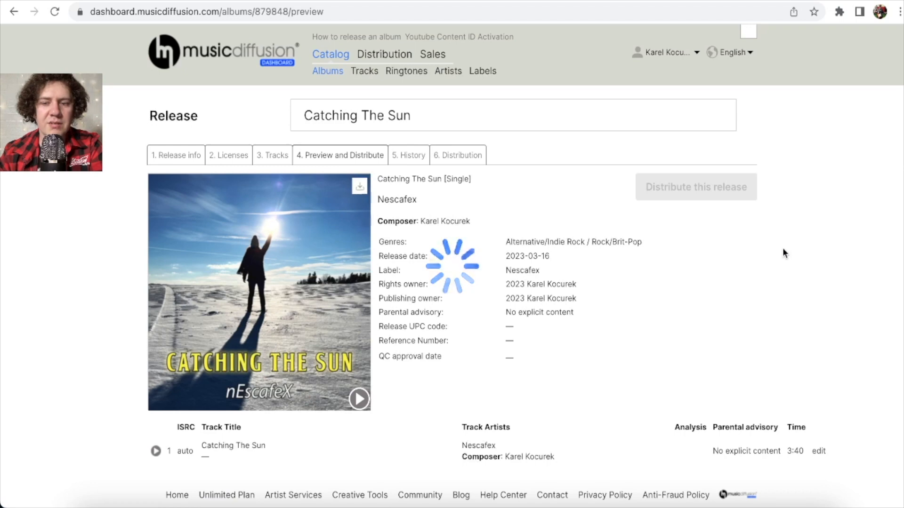
pyautogui.click(696, 187)
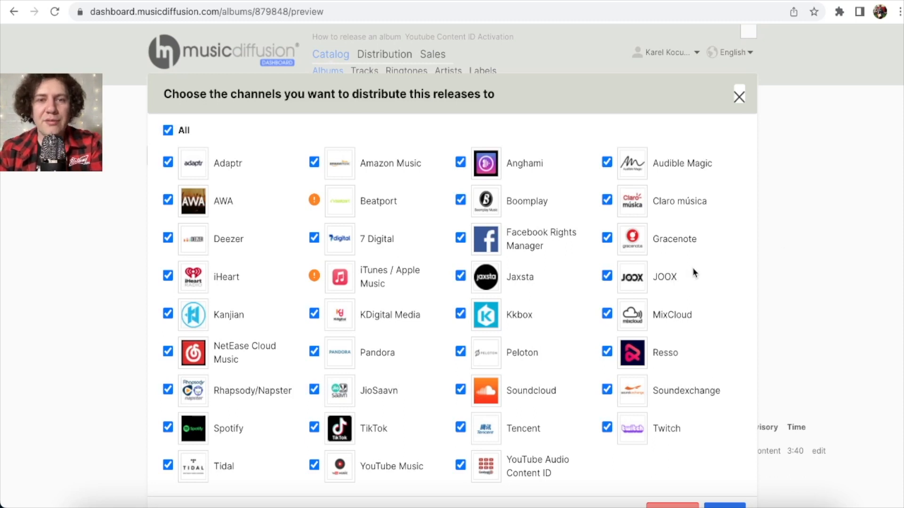
pyautogui.scroll(-3)
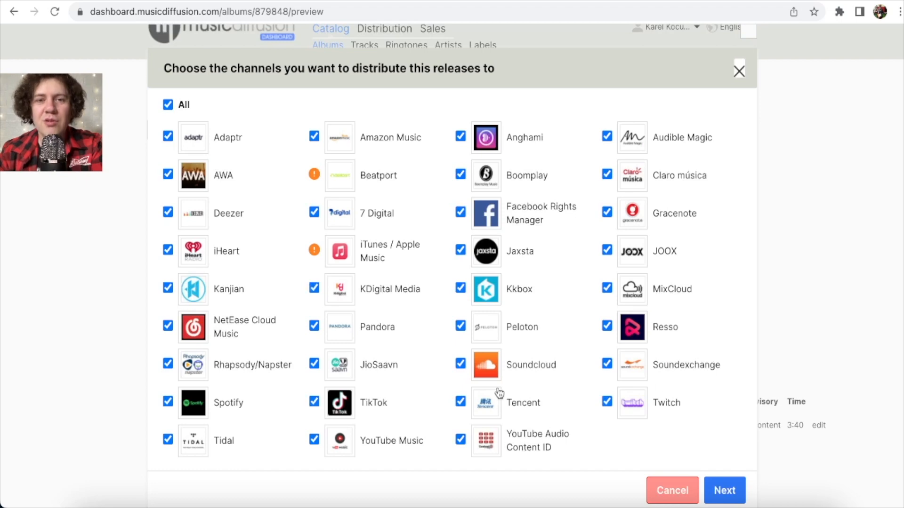
pyautogui.moveTo(486, 175)
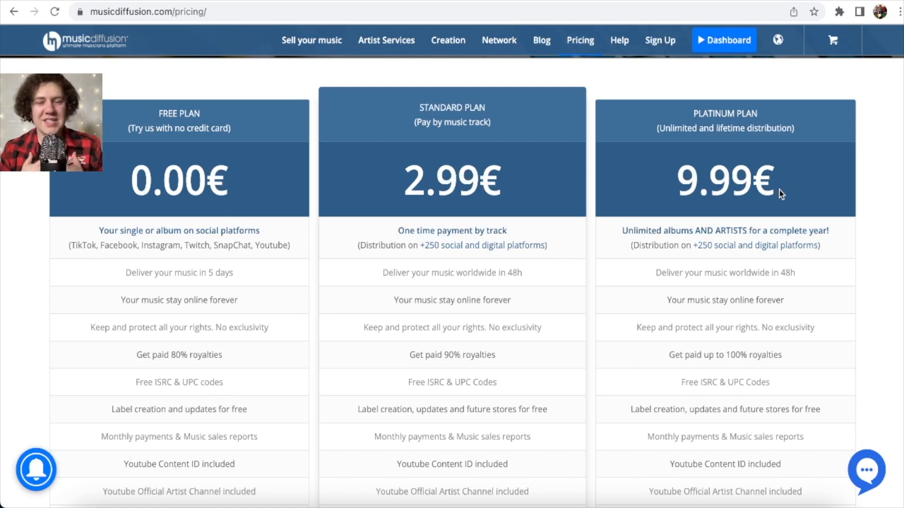
pyautogui.moveTo(81, 241)
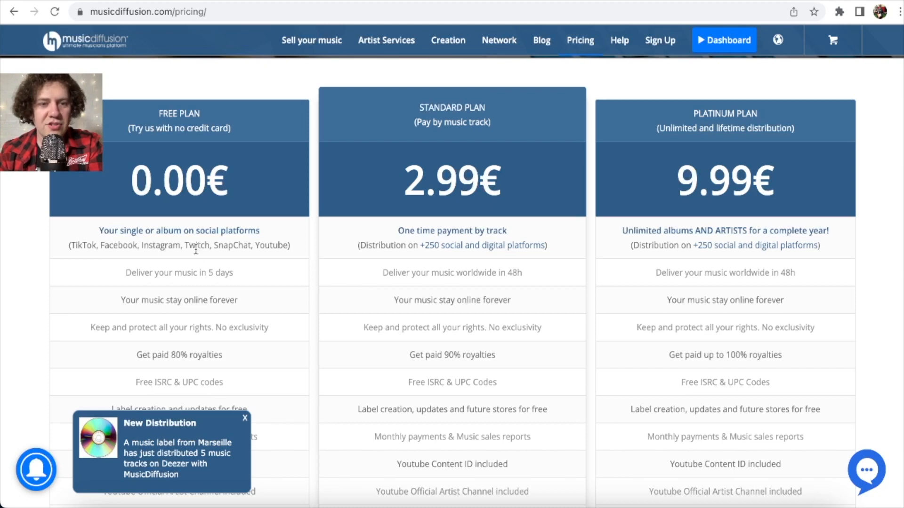
pyautogui.moveTo(264, 254)
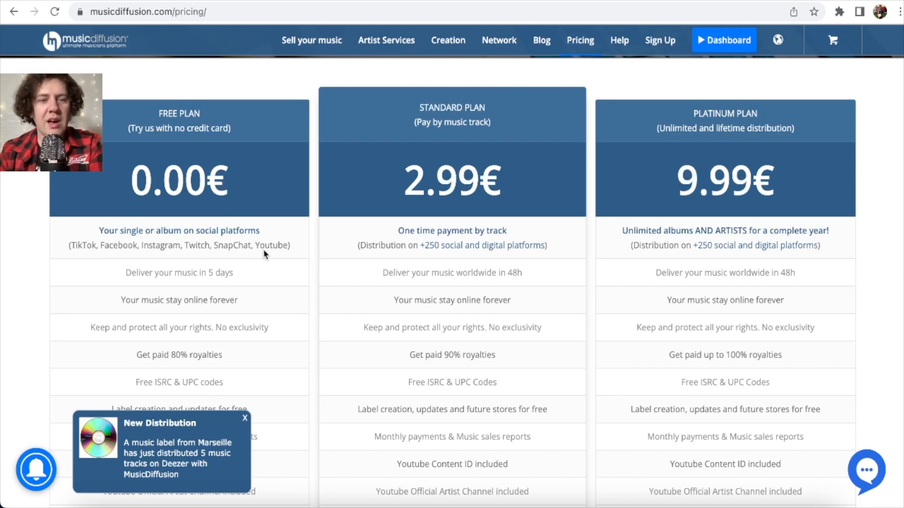
pyautogui.moveTo(418, 184)
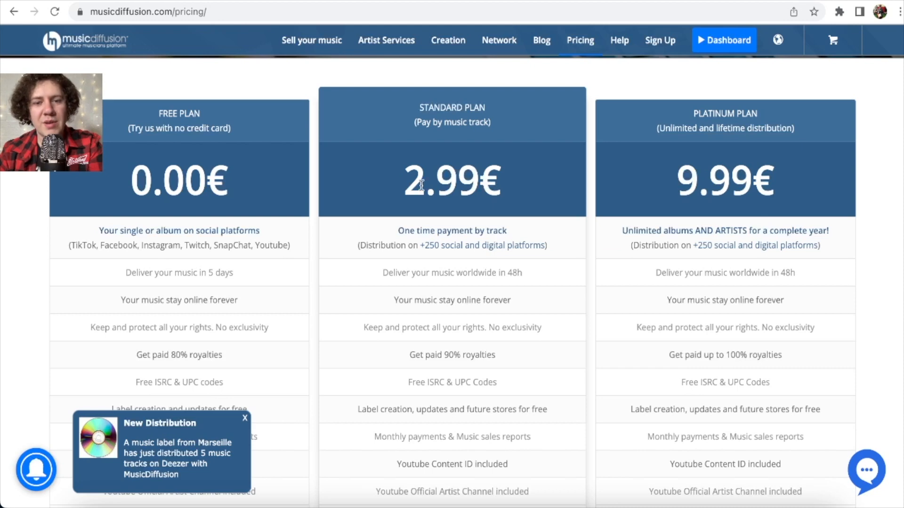
# Leave the pricing page showing the Free, Standard and Platinum plans.
pyautogui.click(245, 418)
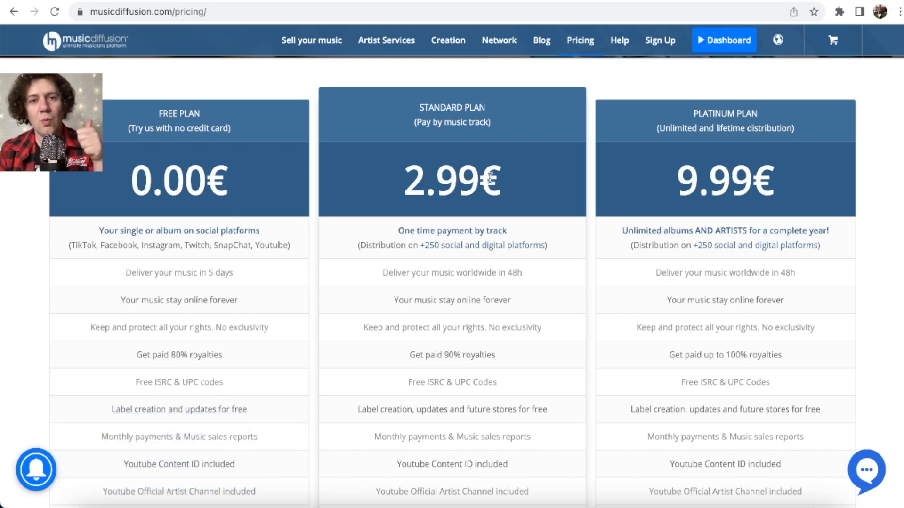
pyautogui.moveTo(804, 188)
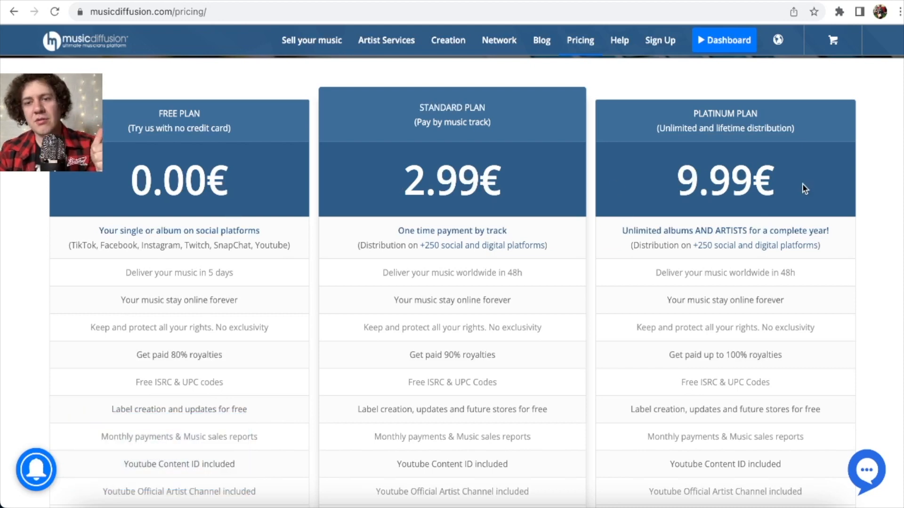
pyautogui.moveTo(785, 193)
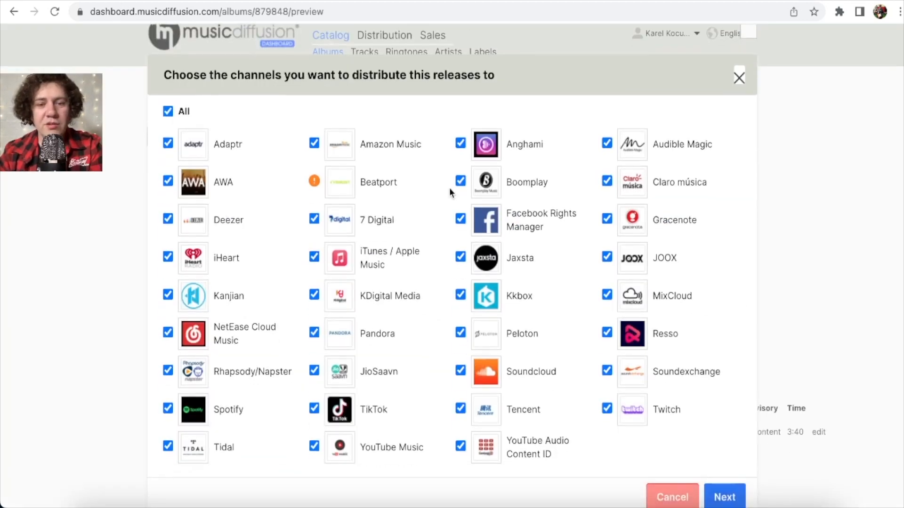
pyautogui.moveTo(409, 442)
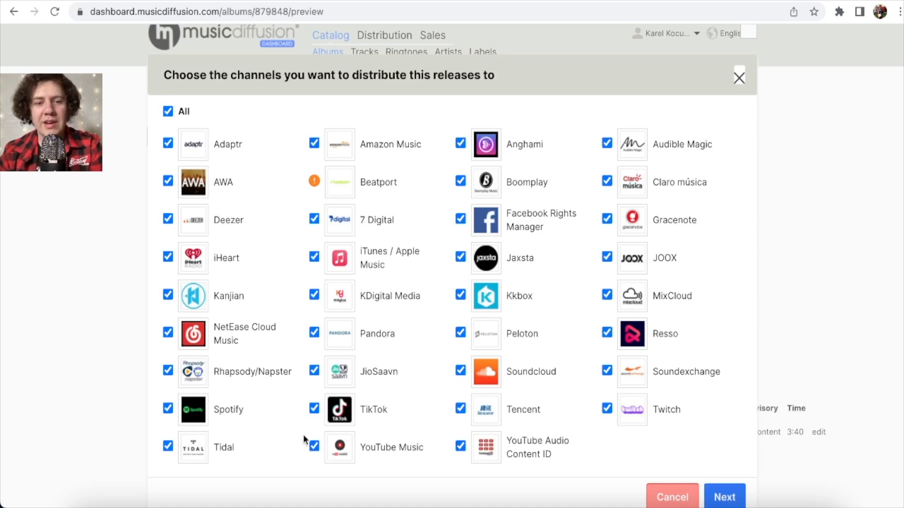
pyautogui.moveTo(477, 414)
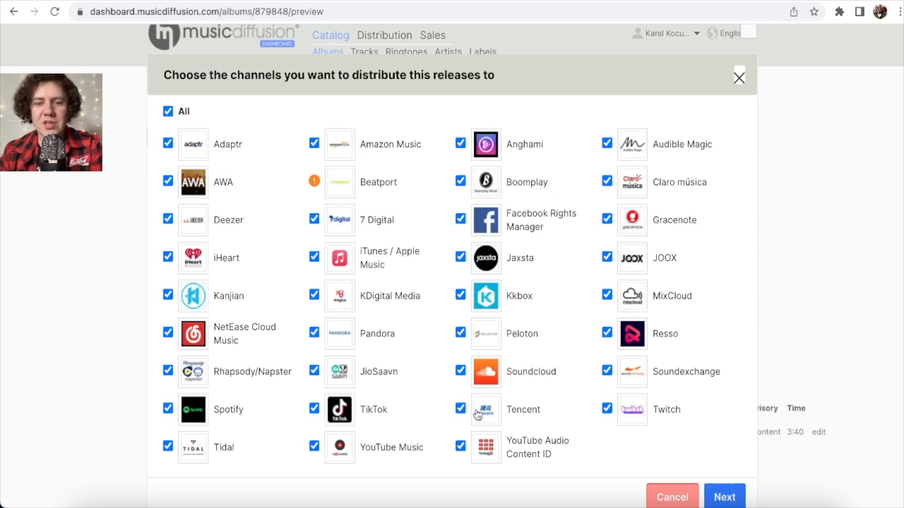
pyautogui.moveTo(713, 431)
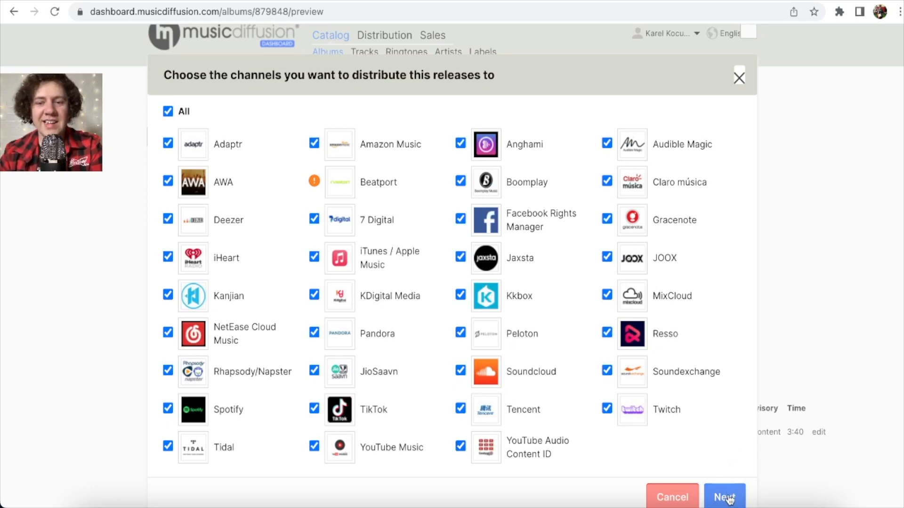
# Confirm the ticked stores, adding Catching the Sun to the order at 0.00€ per track.
pyautogui.click(723, 497)
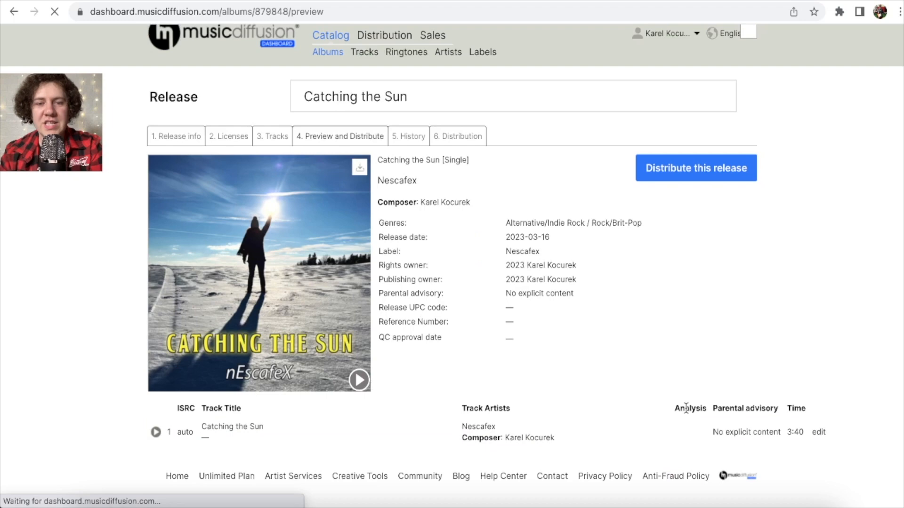
pyautogui.click(694, 167)
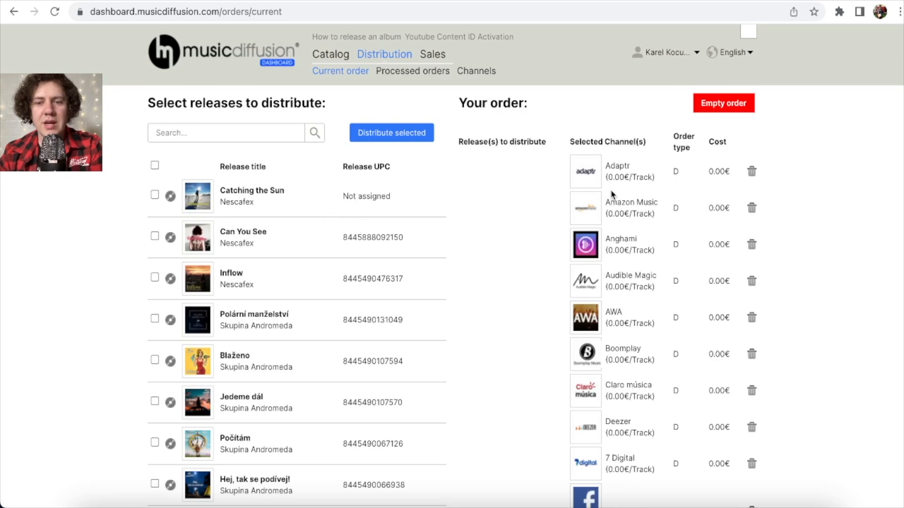
# Review every channel in the order down to the 0.00€ total and begin checkout.
pyautogui.scroll(-3)
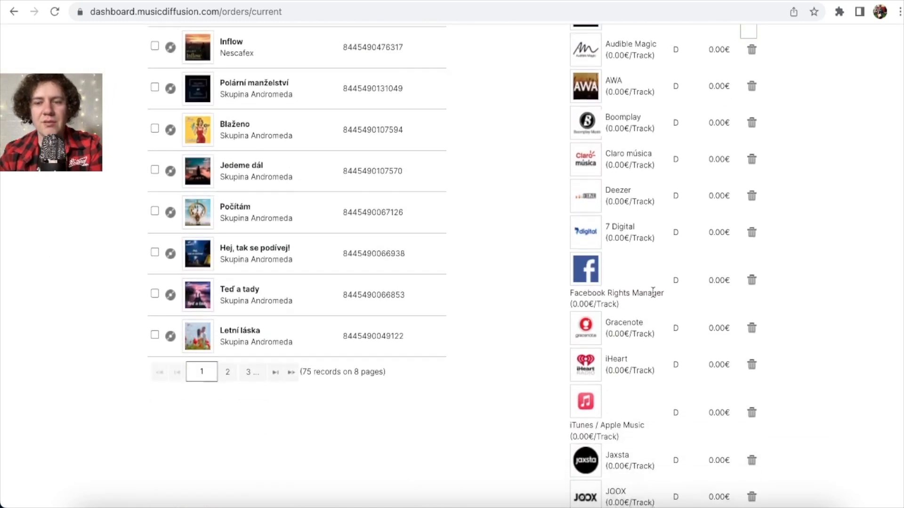
pyautogui.scroll(-3)
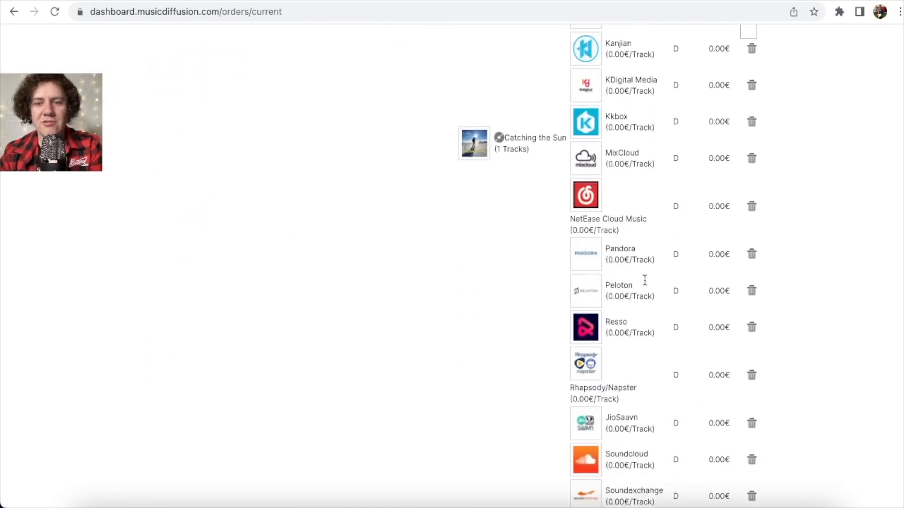
pyautogui.scroll(-3)
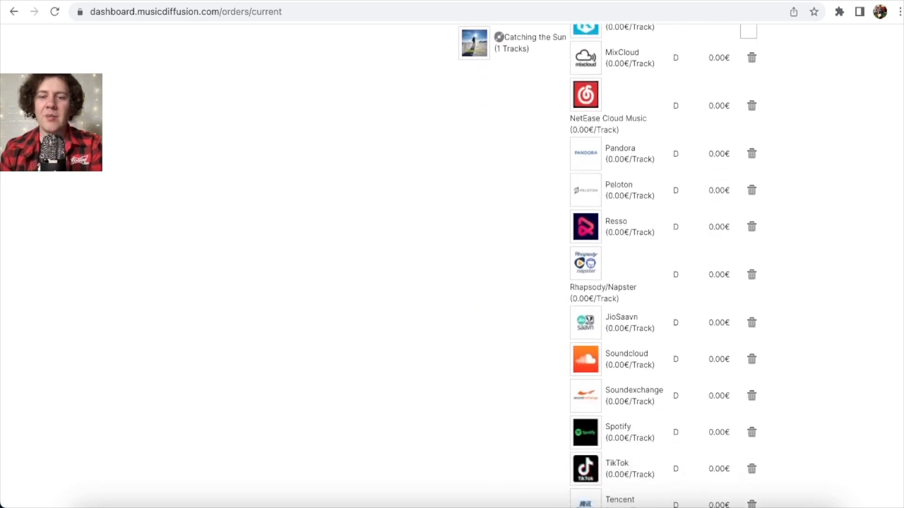
pyautogui.scroll(-3)
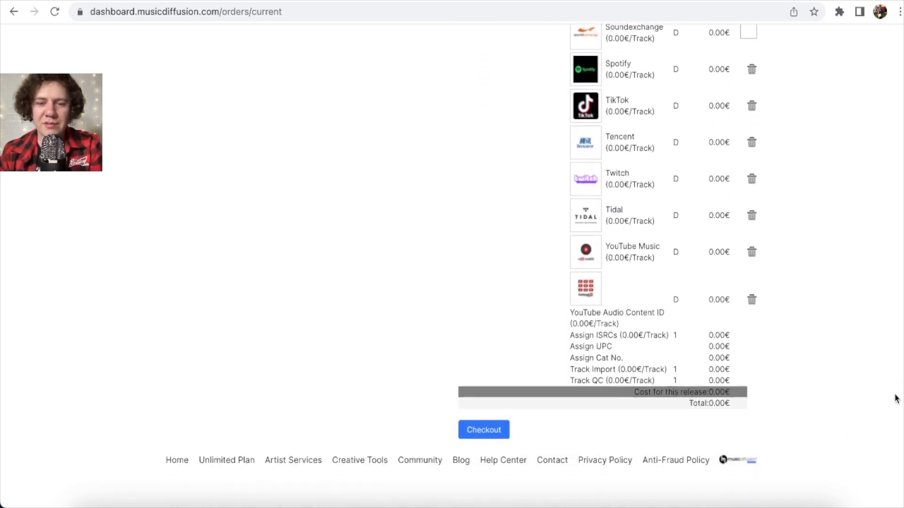
pyautogui.scroll(3)
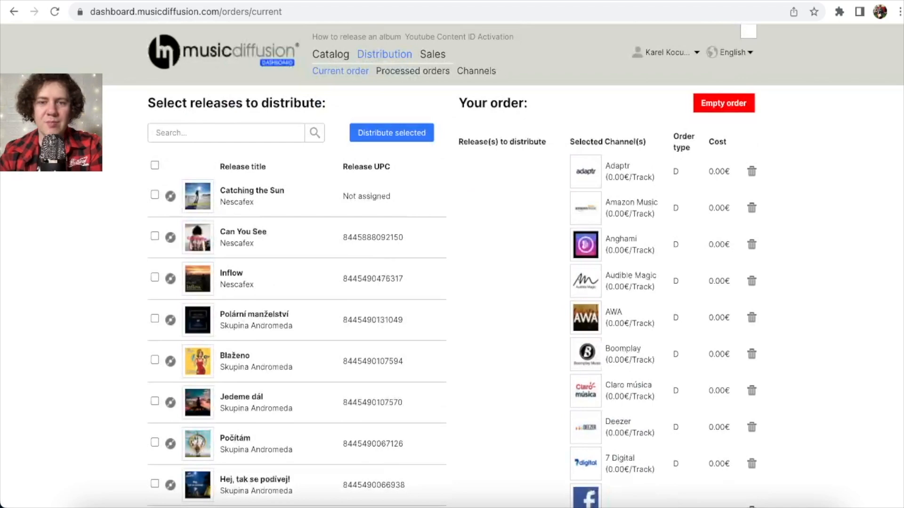
pyautogui.scroll(-3)
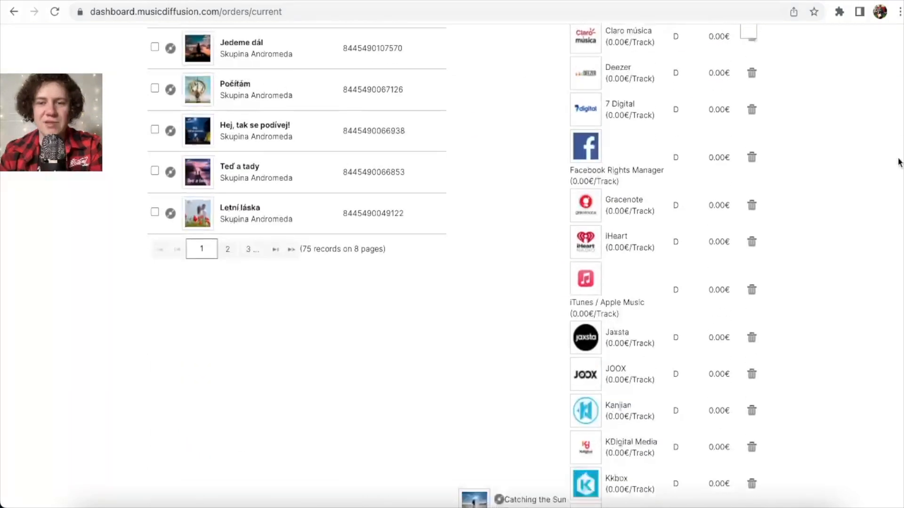
pyautogui.scroll(-3)
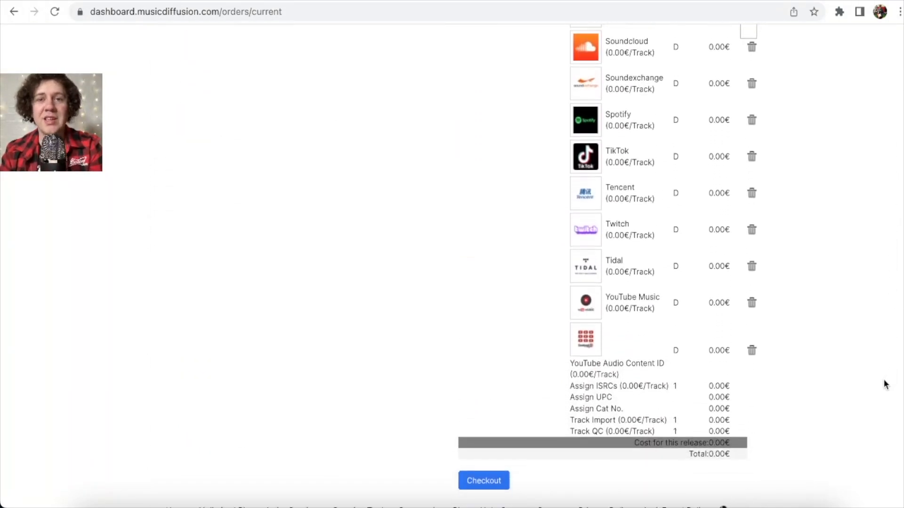
pyautogui.scroll(-3)
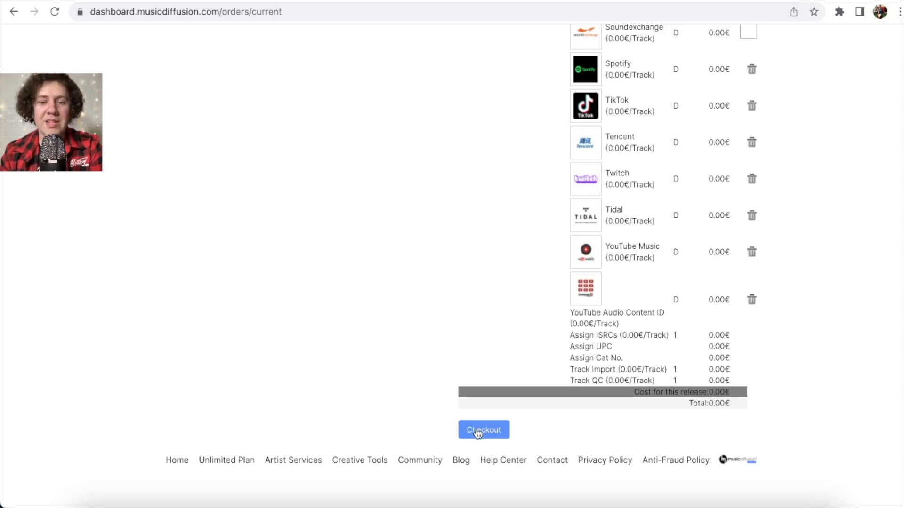
pyautogui.click(483, 429)
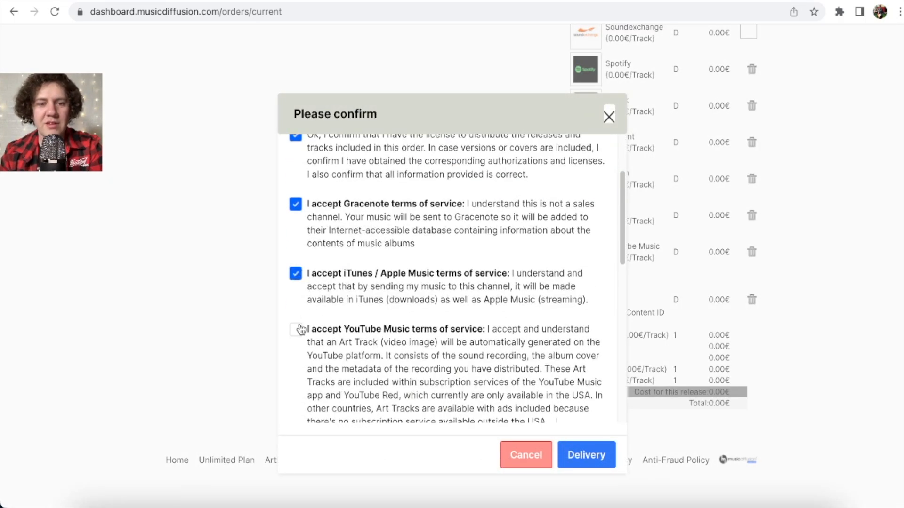
# Accept the licence and store terms and send the 0.00€ order to delivery.
pyautogui.scroll(-3)
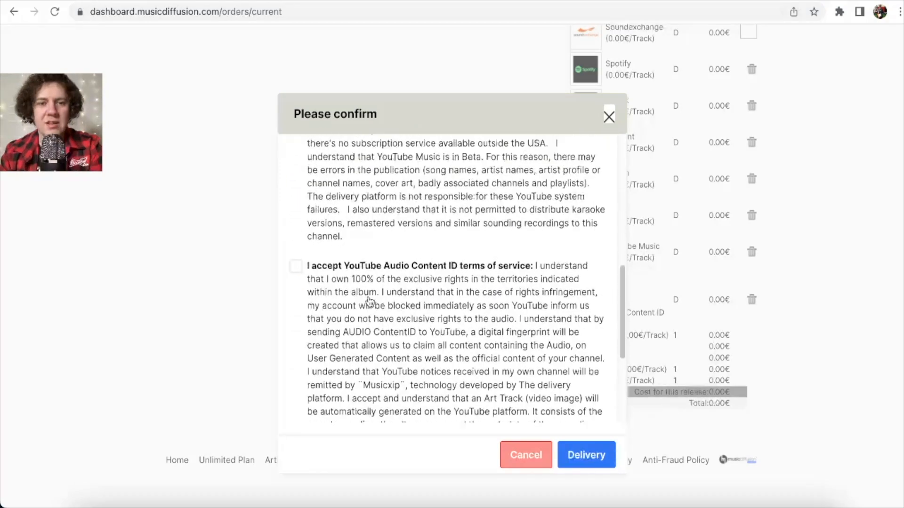
pyautogui.scroll(3)
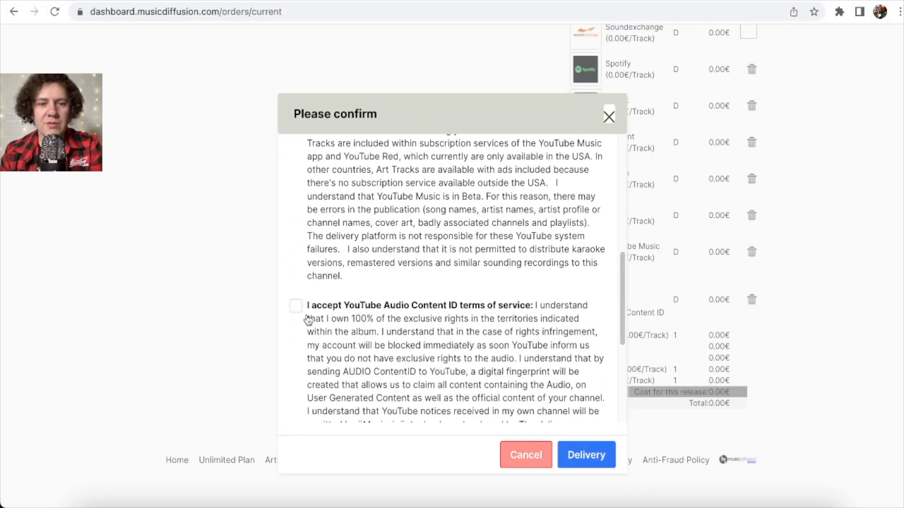
pyautogui.scroll(-3)
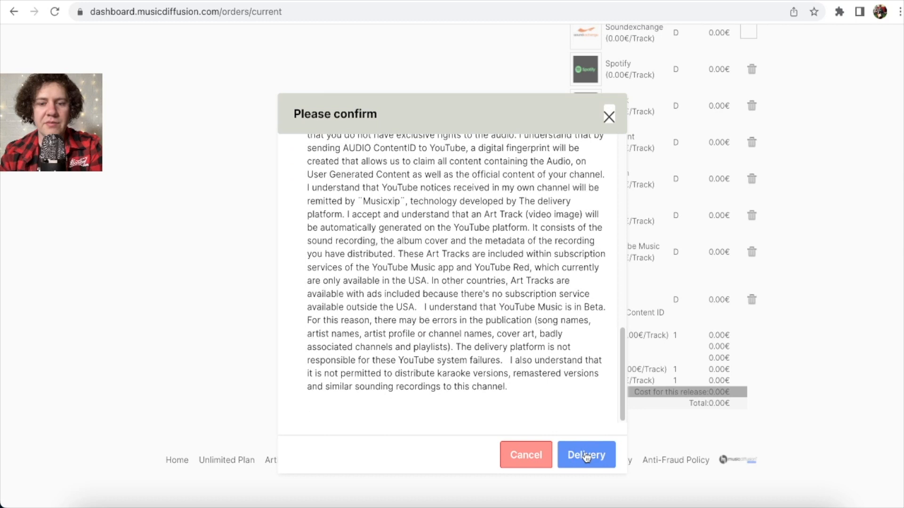
pyautogui.click(586, 455)
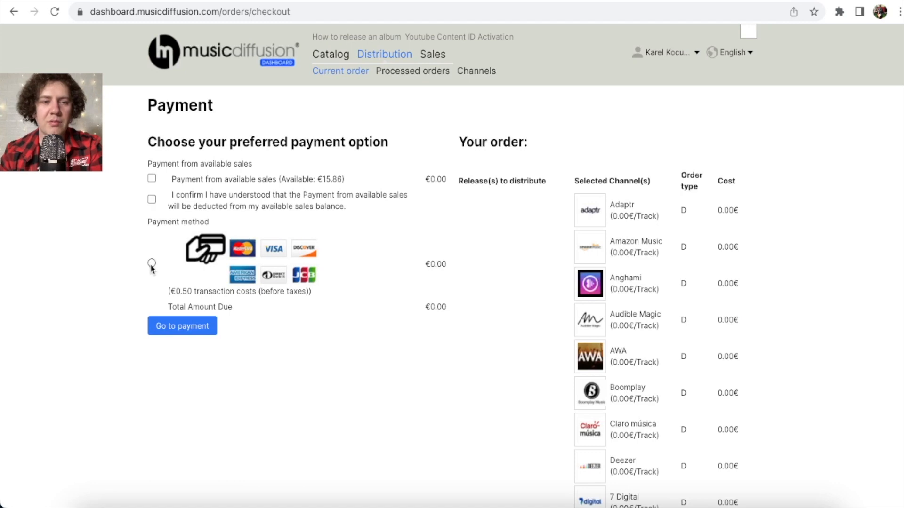
# Pay the 0.00€ total by card and get the order processed confirmation.
pyautogui.click(152, 264)
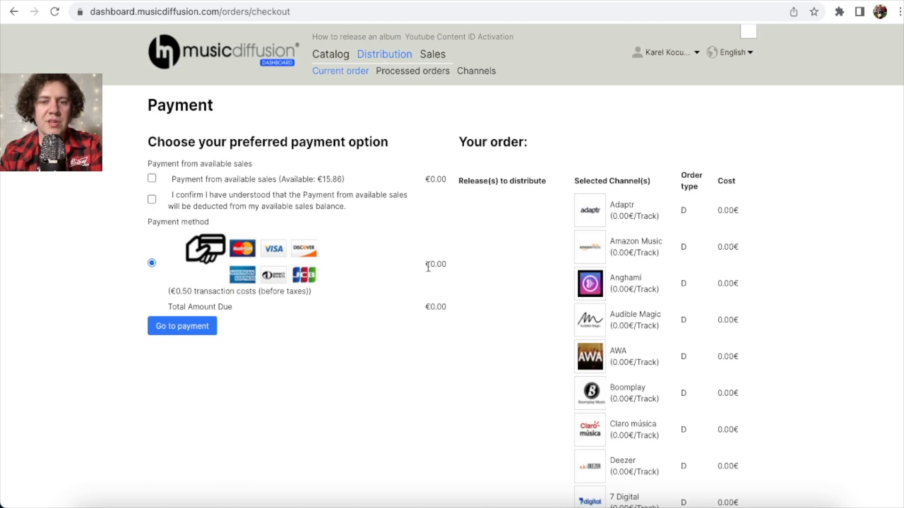
pyautogui.moveTo(450, 311)
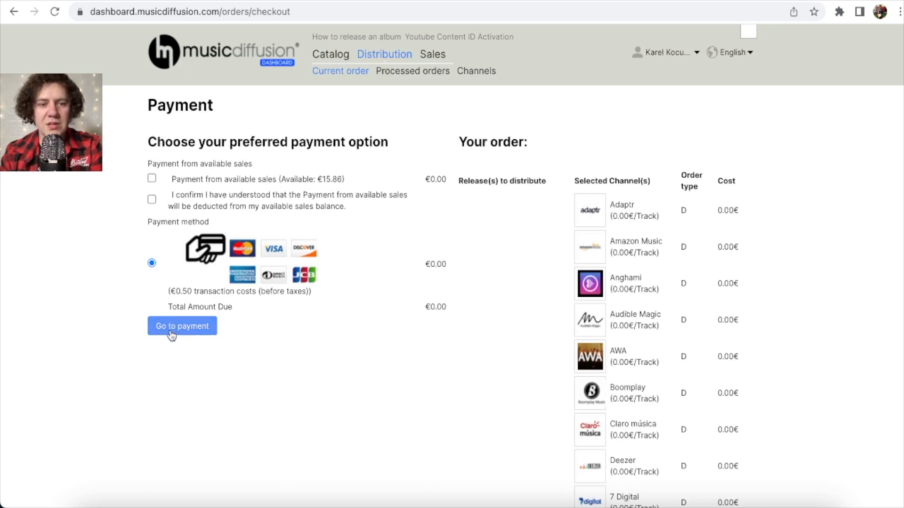
pyautogui.click(181, 326)
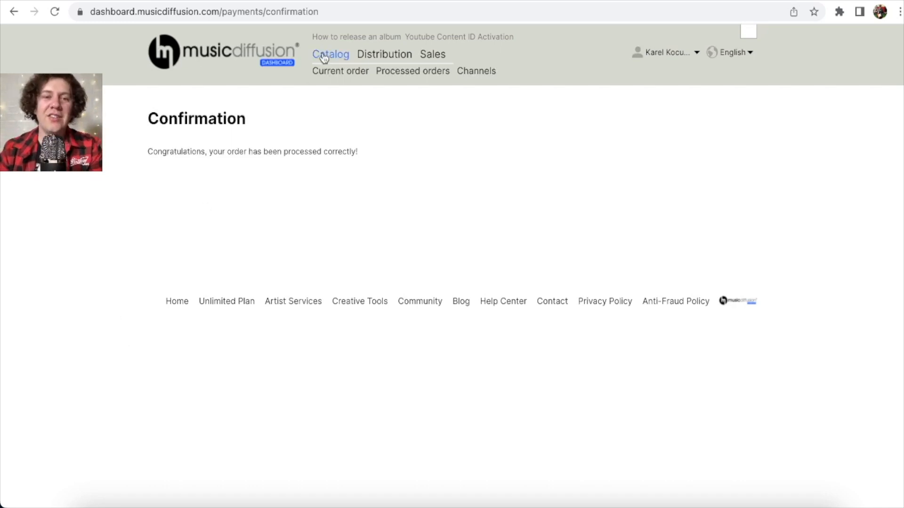
# Reopen Catching the Sun from the Catalog albums and view its Pending QC status.
pyautogui.click(330, 54)
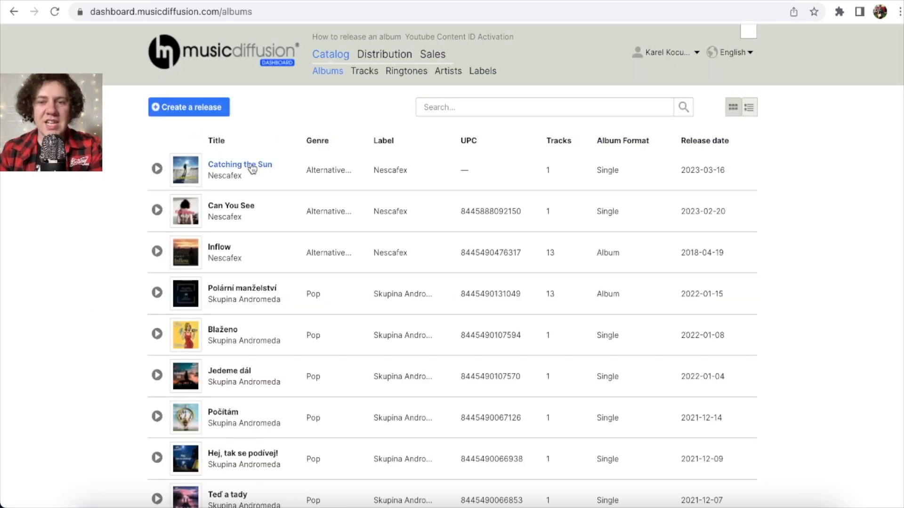
pyautogui.moveTo(240, 164)
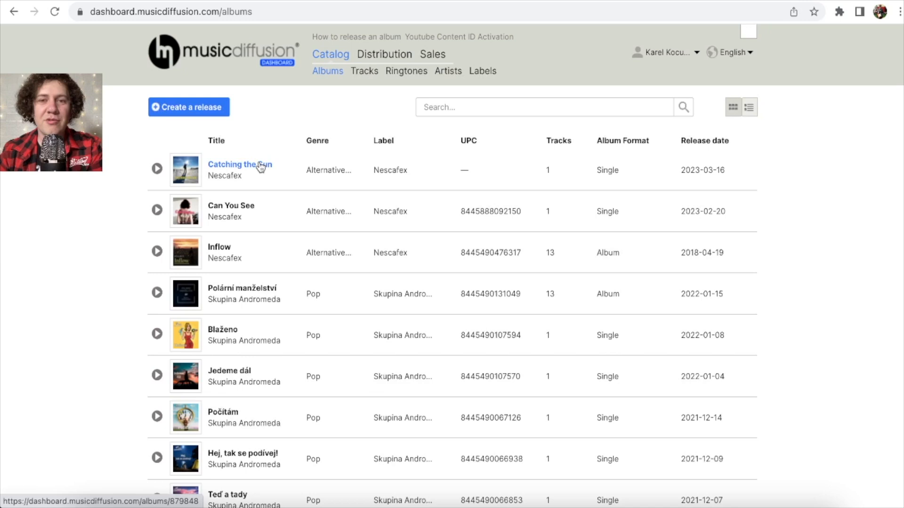
pyautogui.moveTo(73, 195)
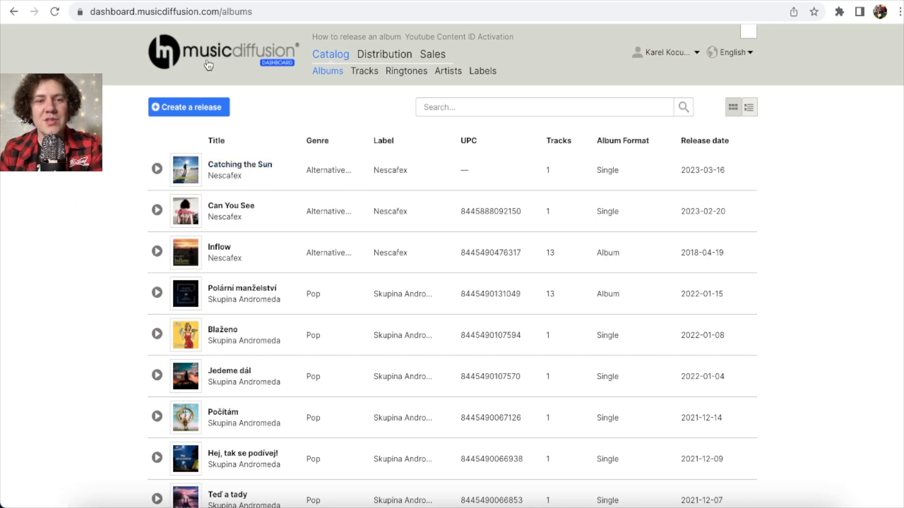
pyautogui.click(239, 165)
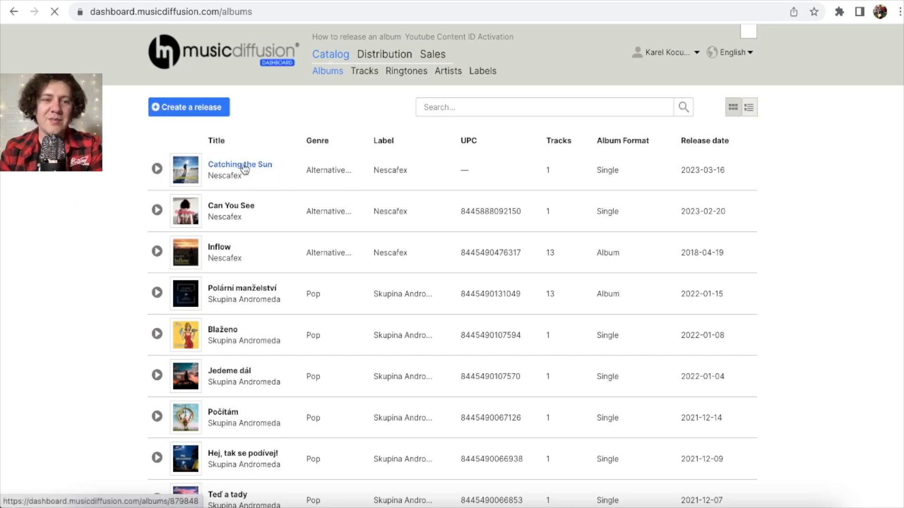
pyautogui.click(239, 164)
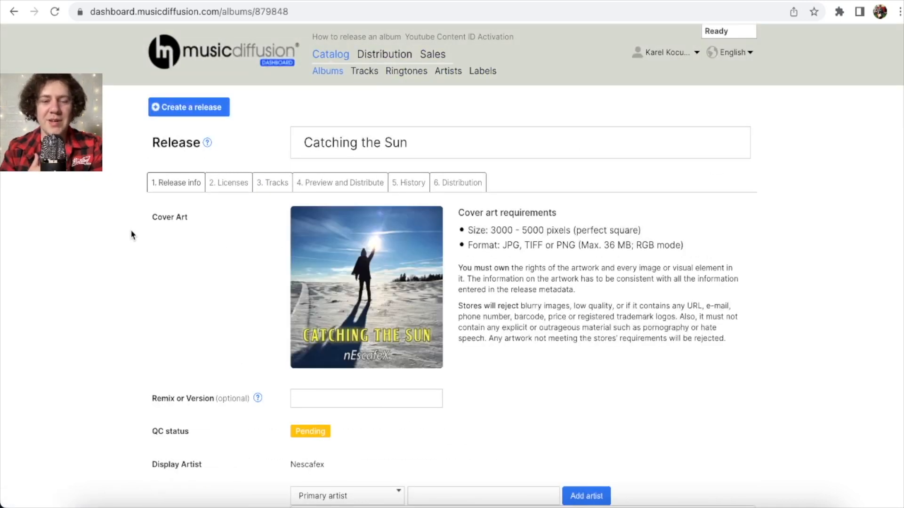
pyautogui.scroll(-3)
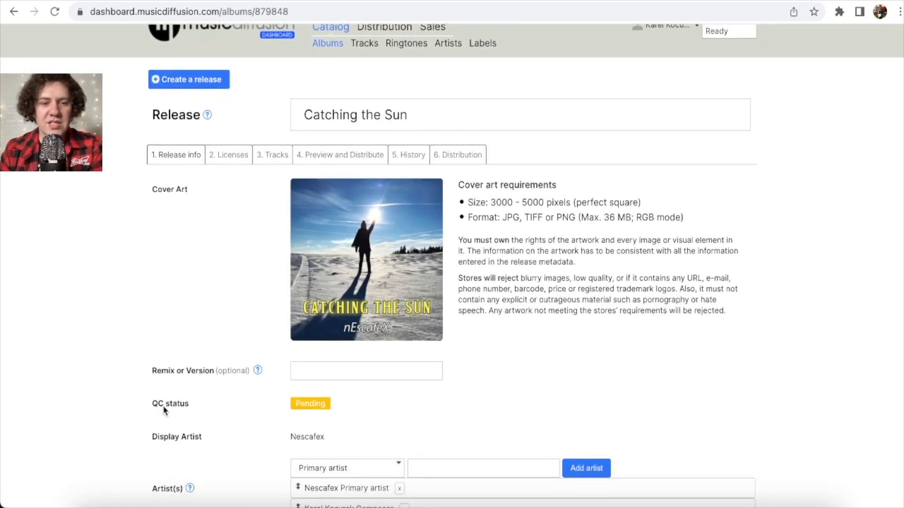